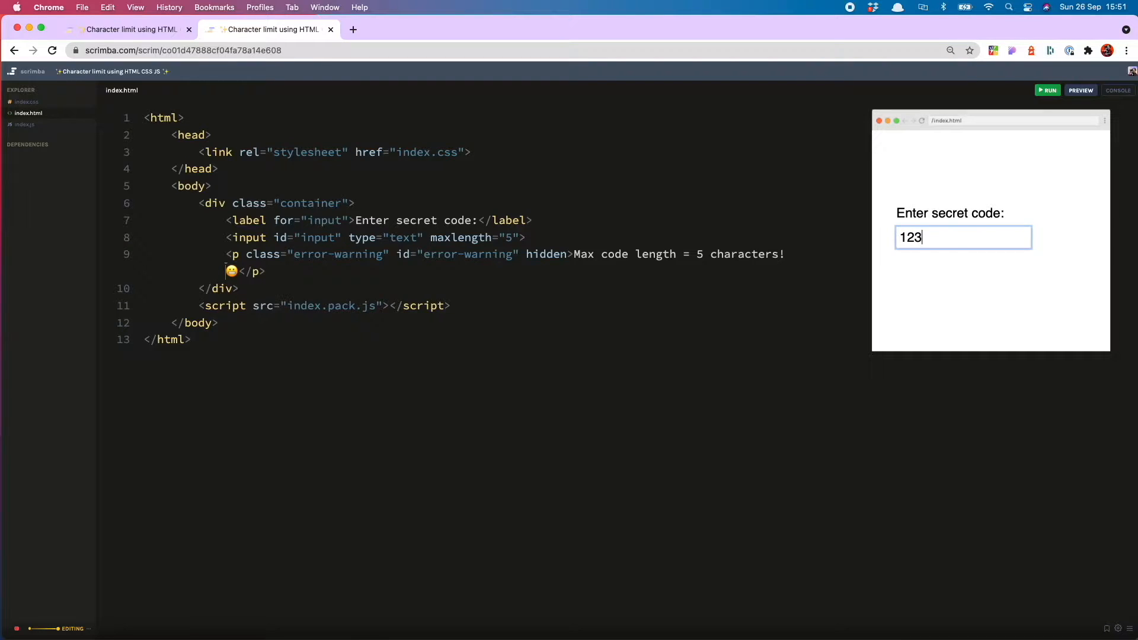
Step: Delete the label, input and paragraph lines inside the container div of index.html
text(45)
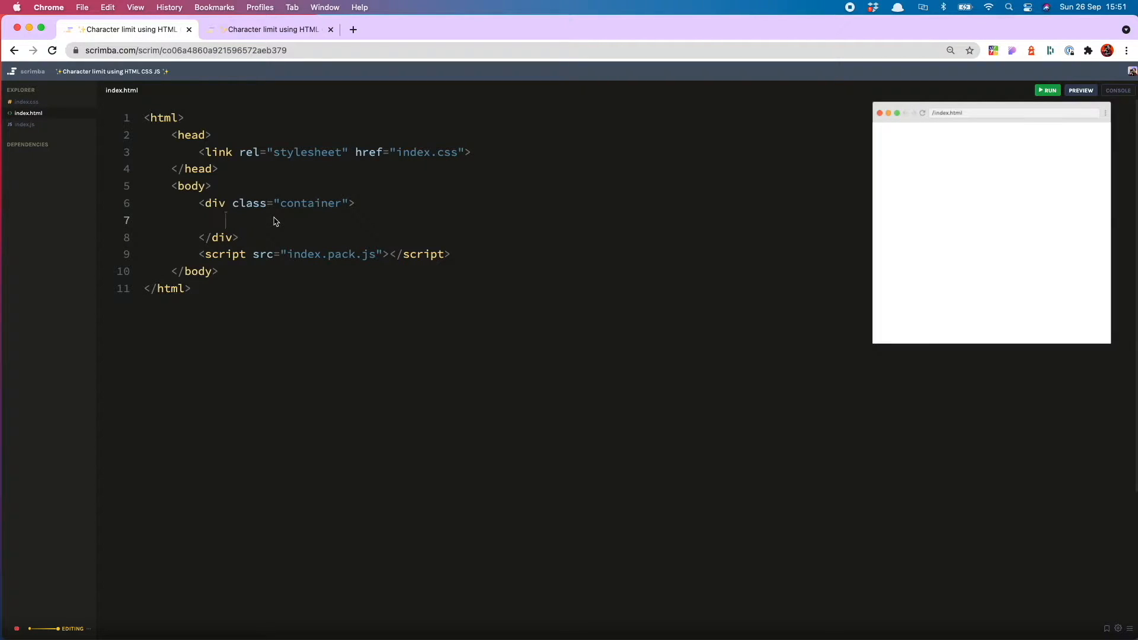
Step: Add a label 'Enter secret code:' for a text input with id input, plus an empty paragraph
text(<label></label>)
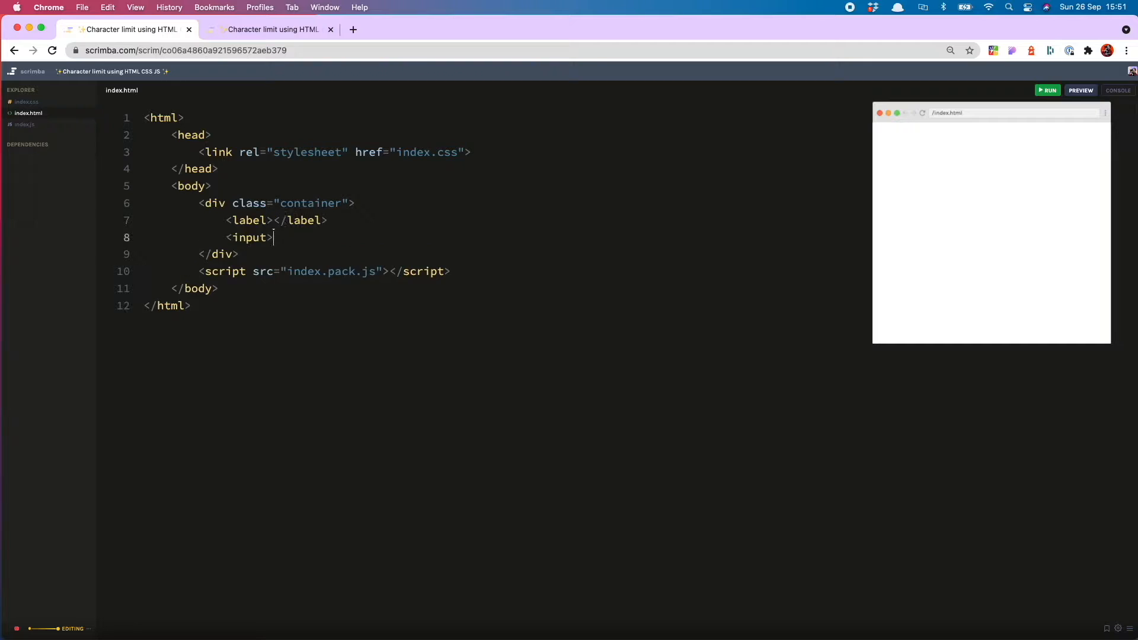
text(<p></p>)
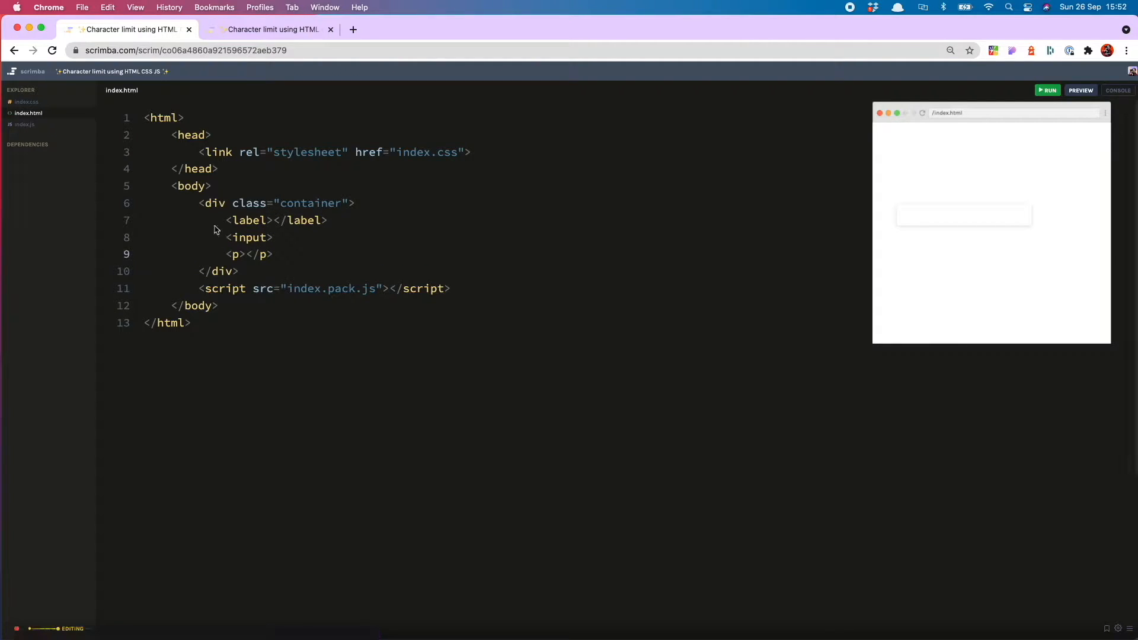
text(id="input" type="text)
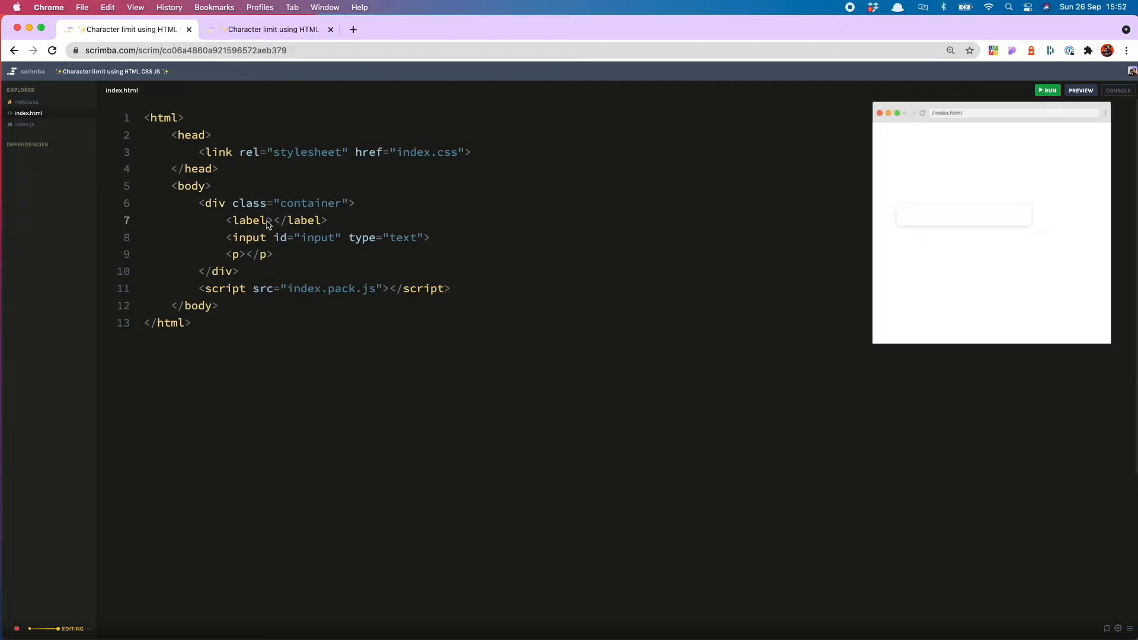
text(for)
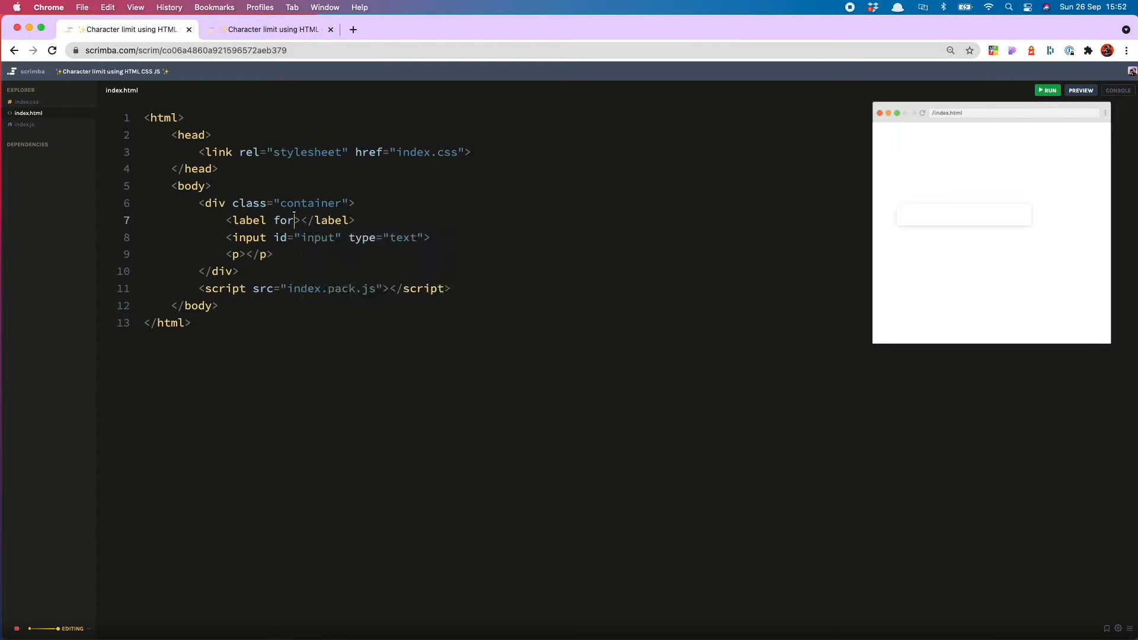
text(="u)
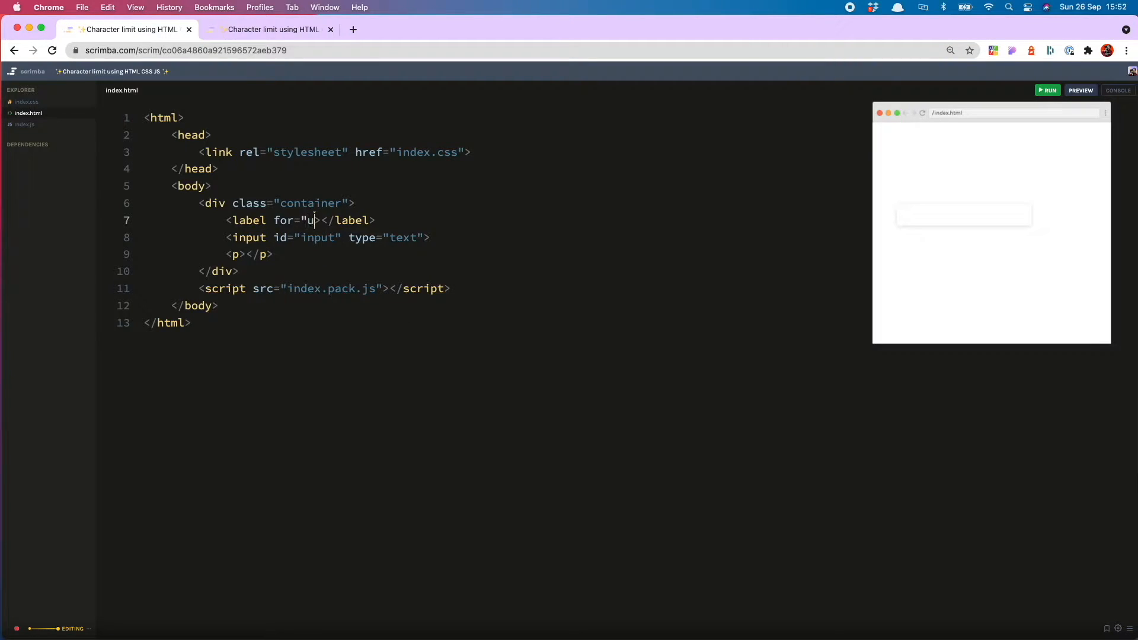
text(nput)
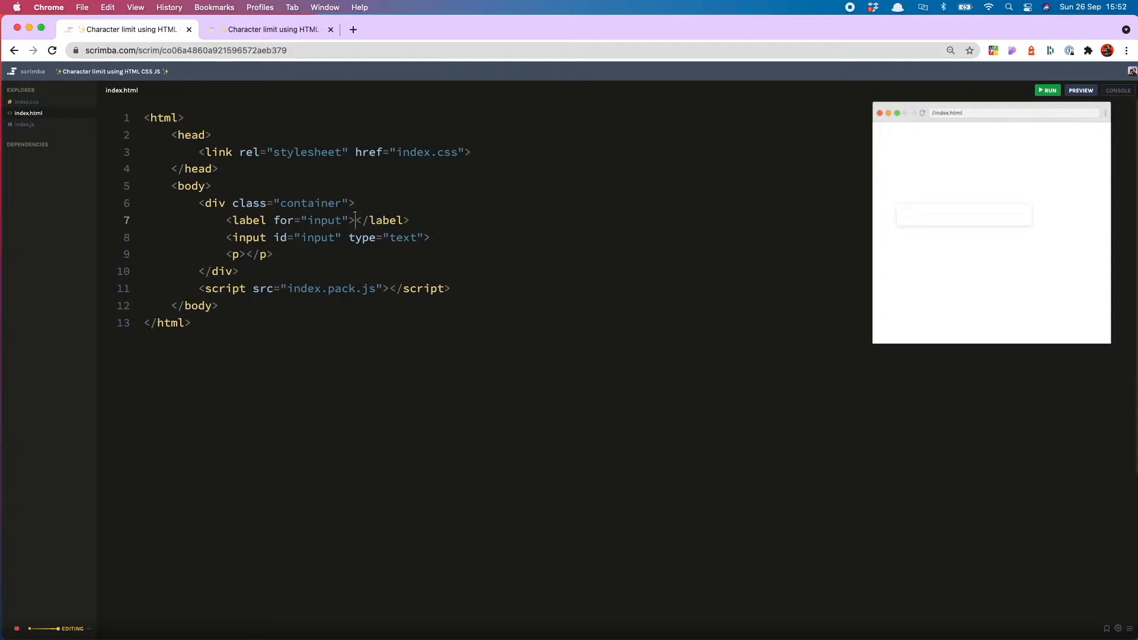
text(Enter)
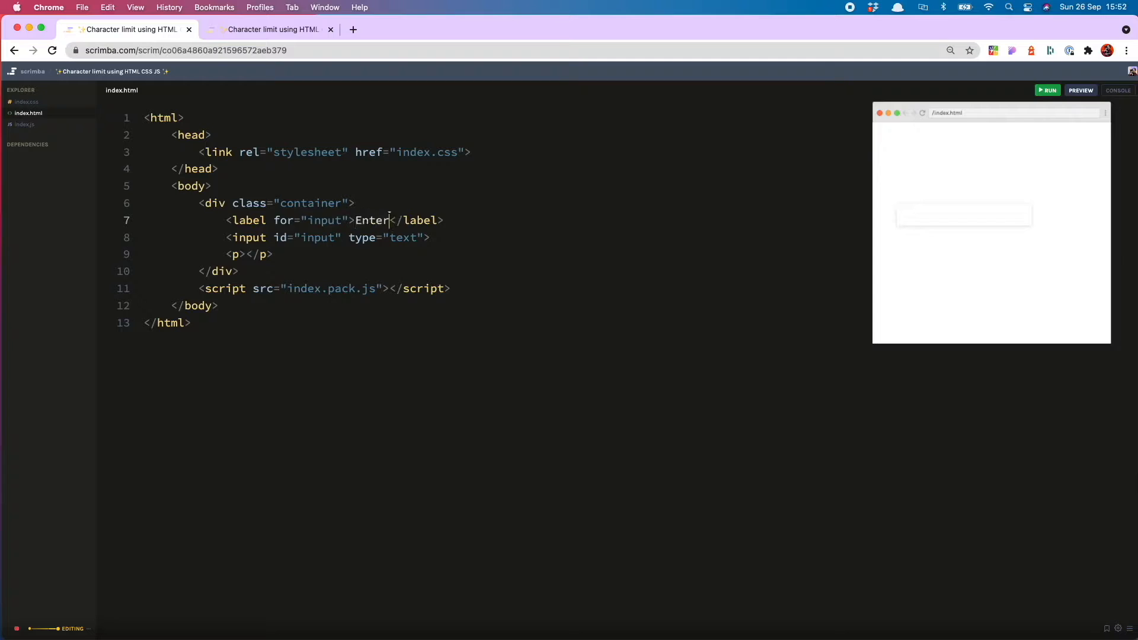
text(secret code:)
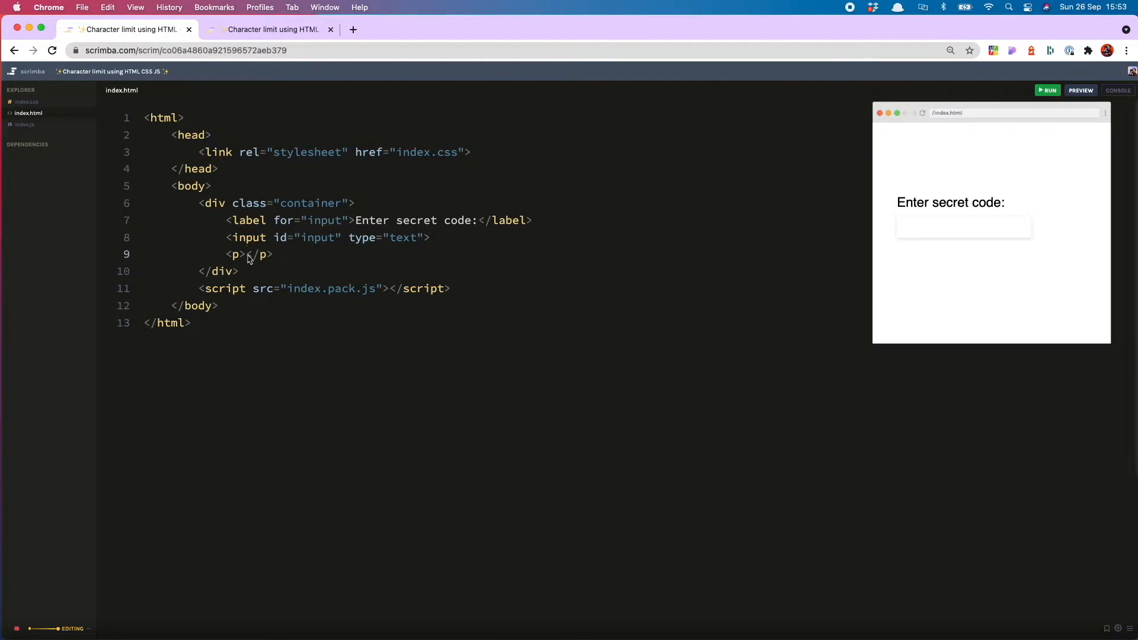
mouse_move(942, 252)
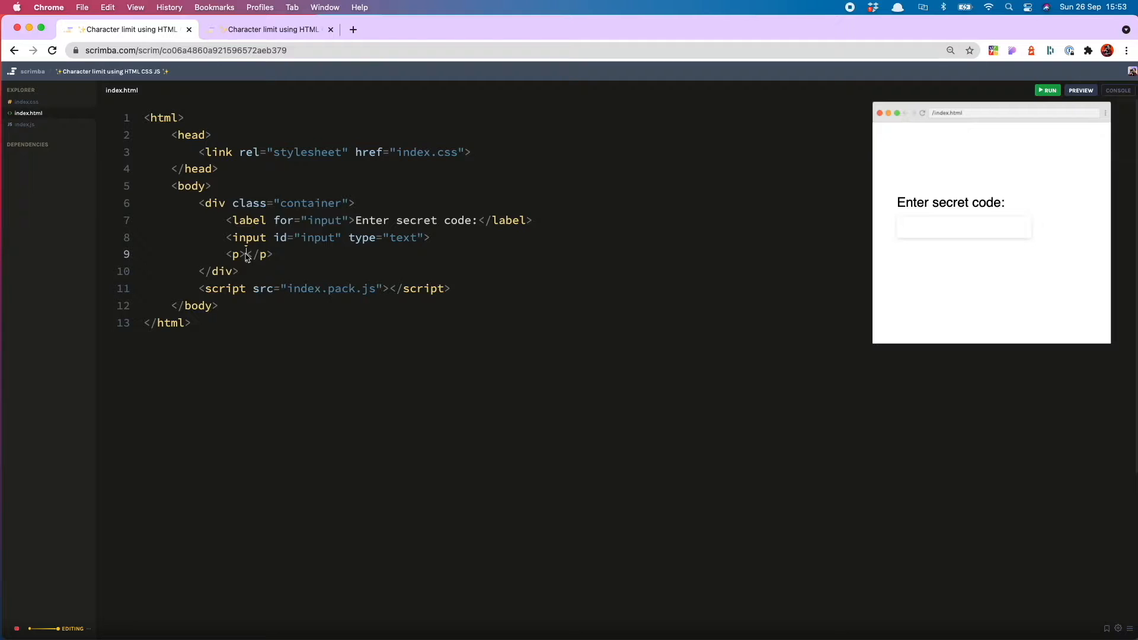
Step: Turn the paragraph into a hidden 'Max code length = 5 characters' warning with emoji and id error-warning
text(Max code length = 5 characters)
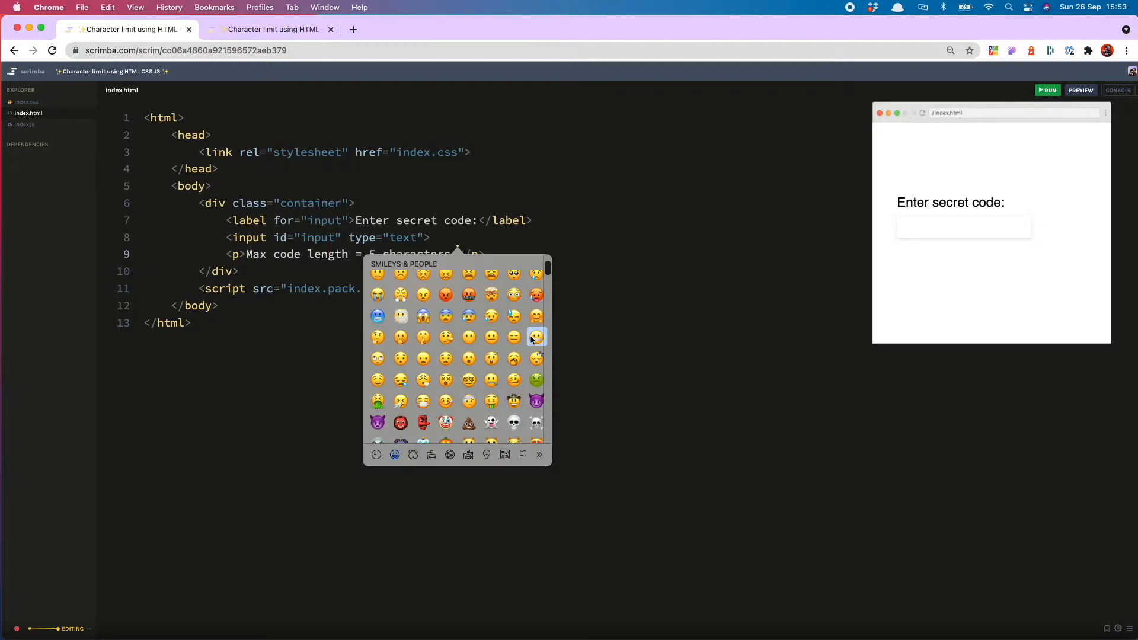
click(535, 337)
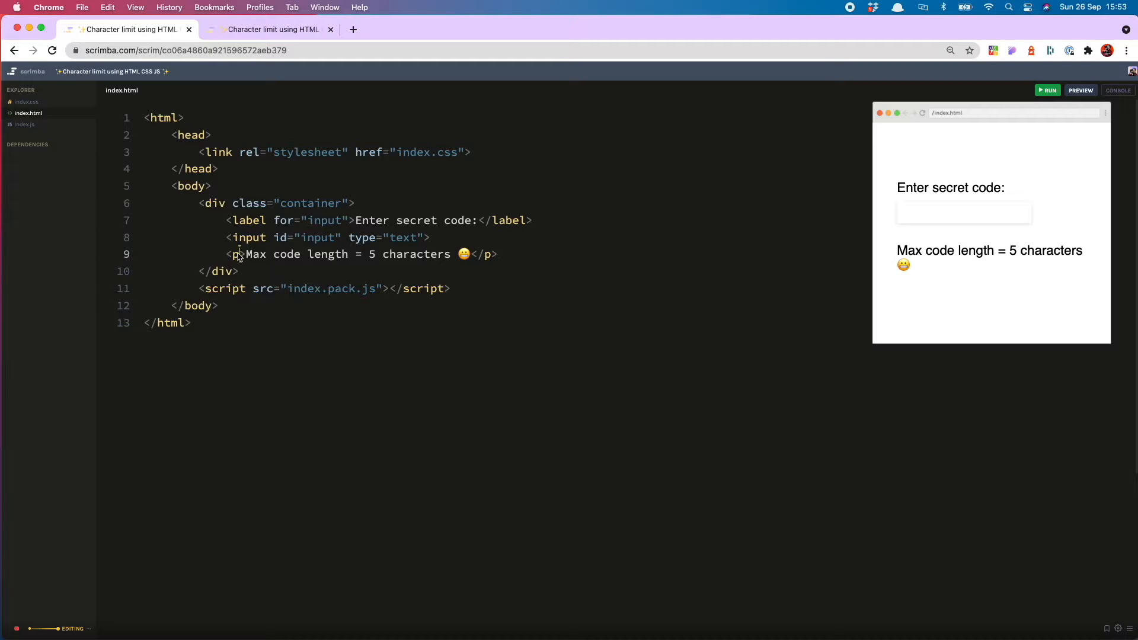
text(hidden)
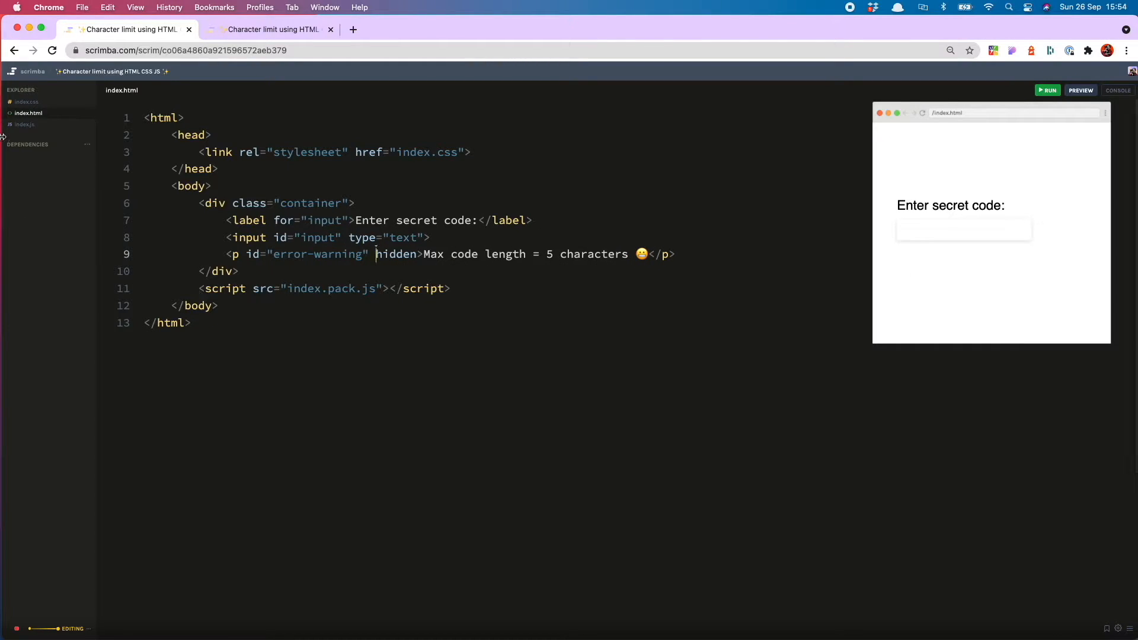
click(24, 124)
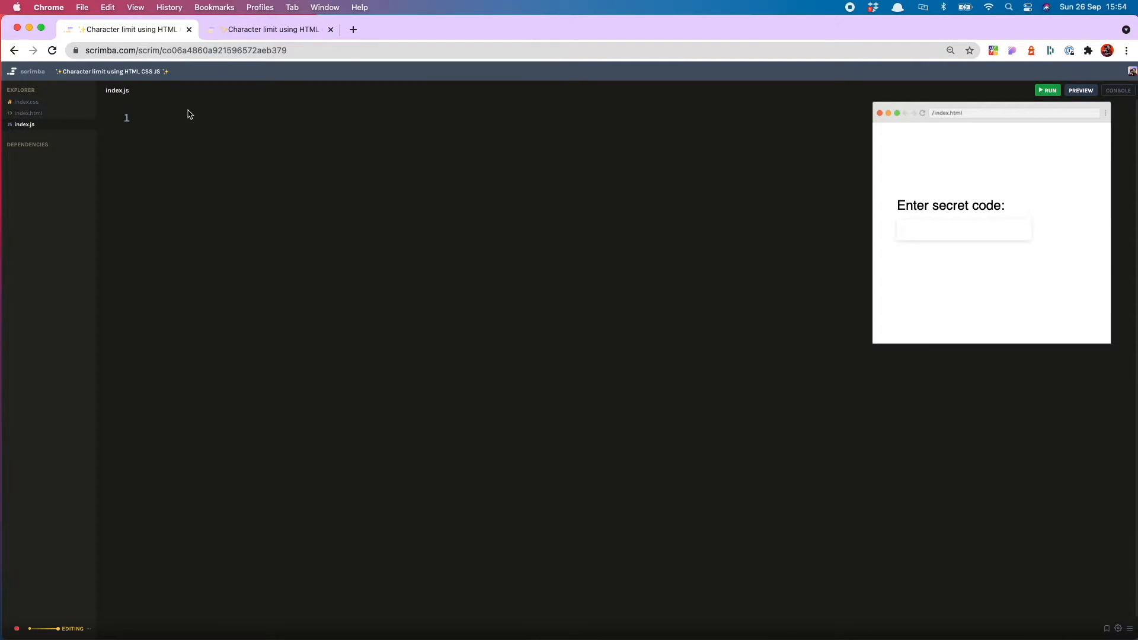
Step: Declare input and errorWarning constants in index.js with document.getElementById
text(const input.)
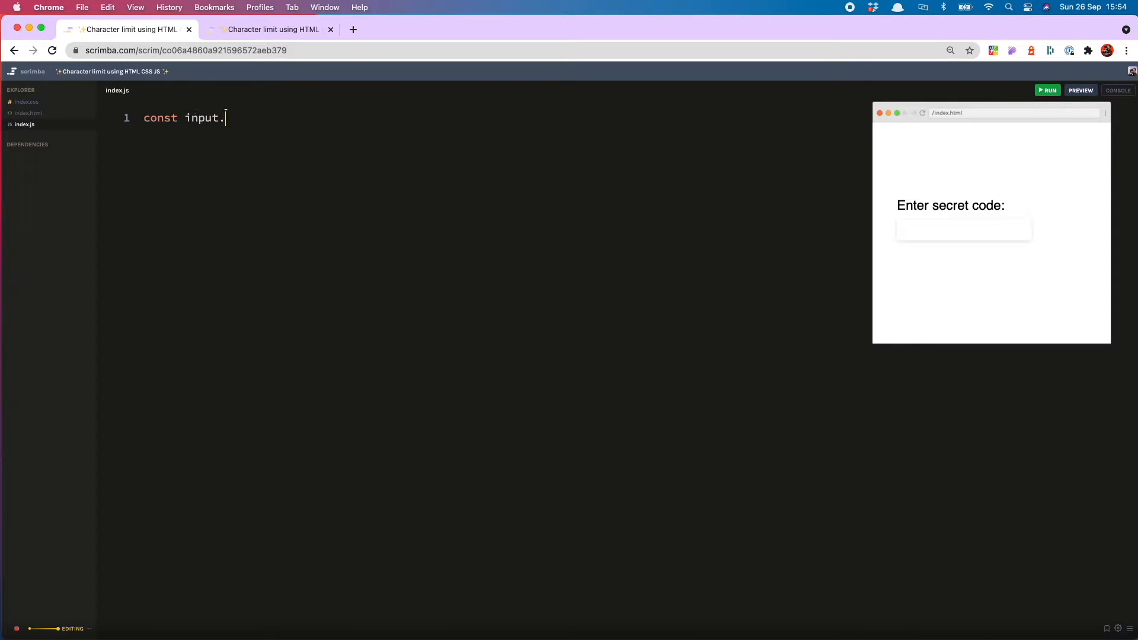
text(= document.)
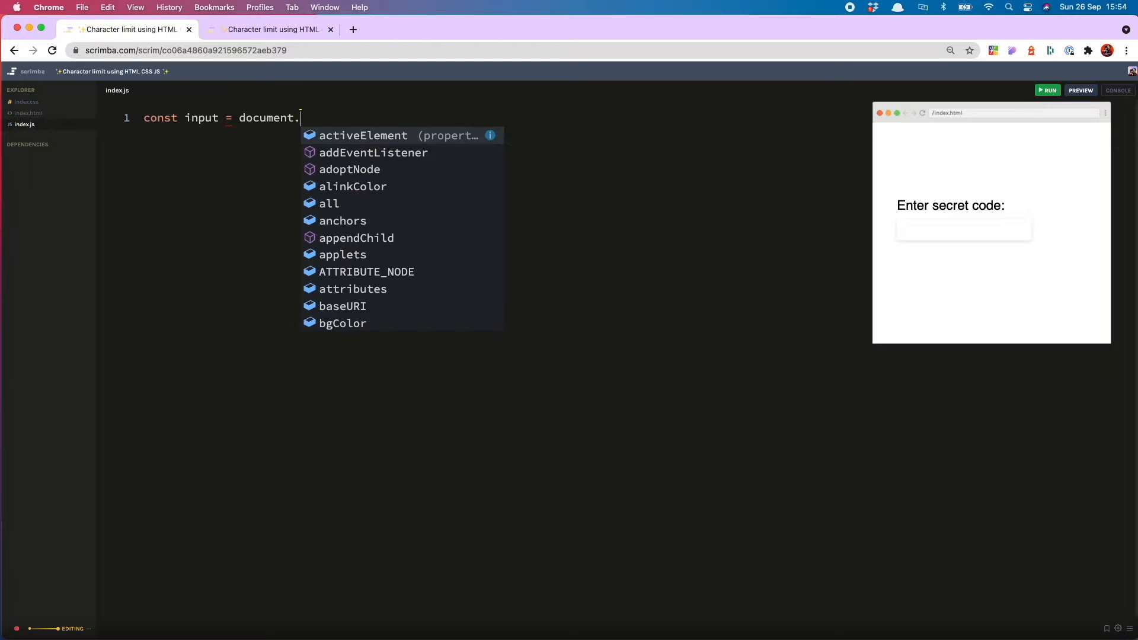
text(getElementById("input)
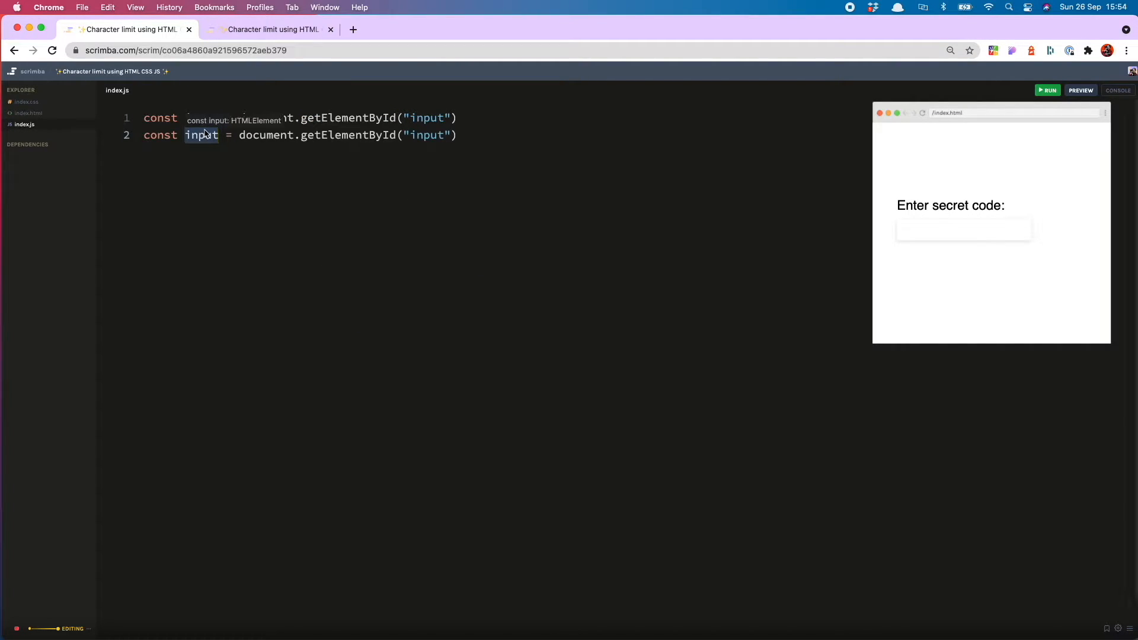
text(errorWarning)
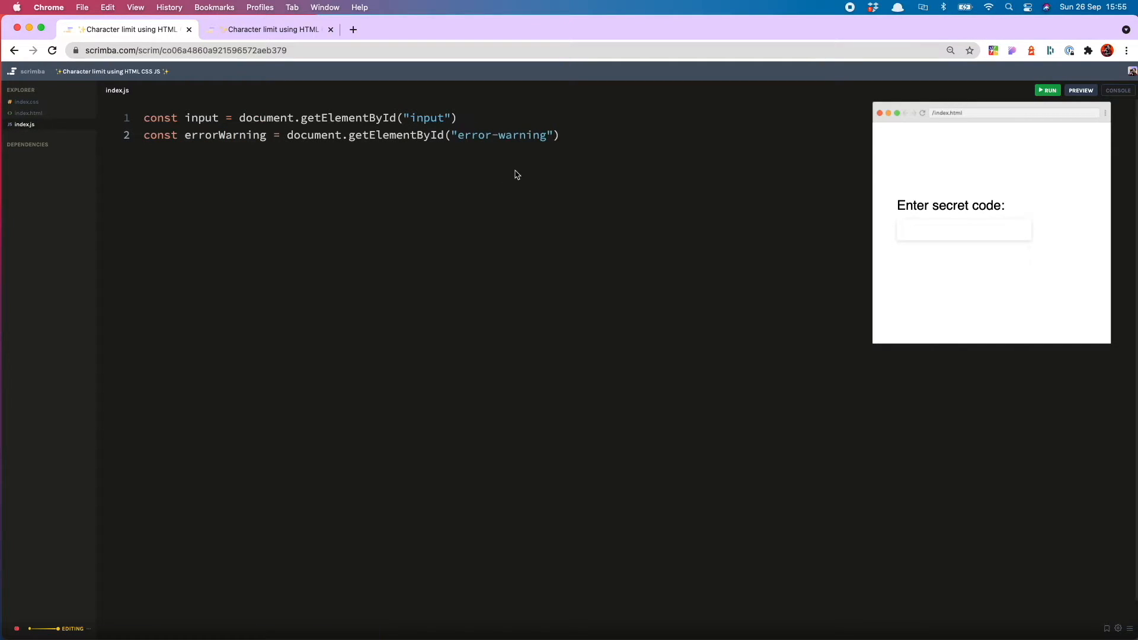
mouse_move(681, 155)
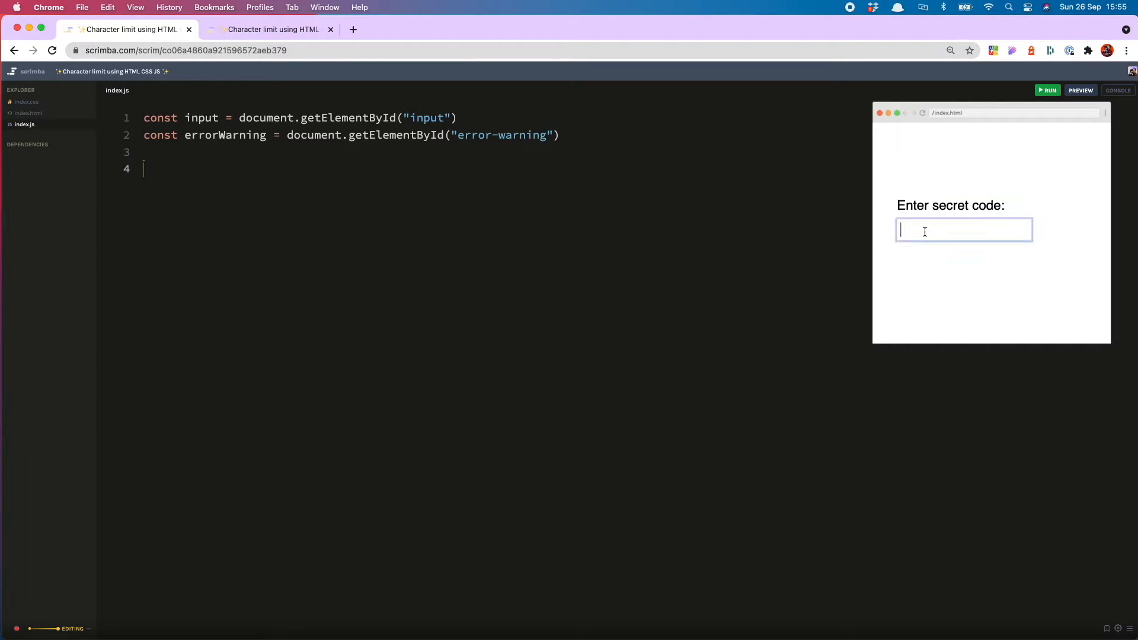
Step: Type six characters into the preview input to confirm it still accepts them
text(1fht)
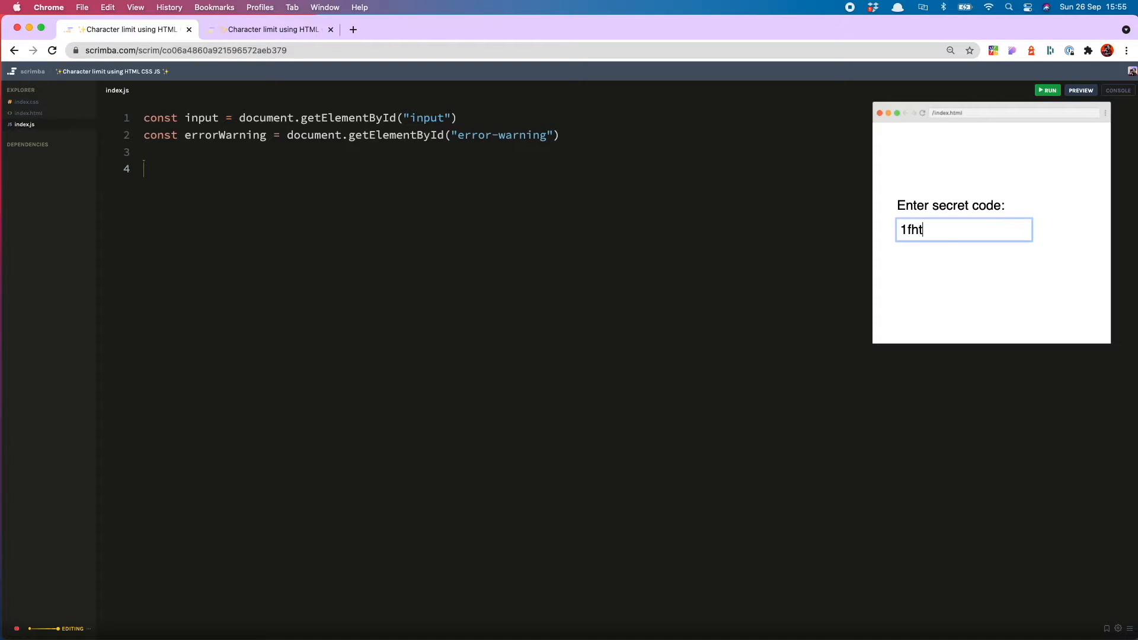
text(ws)
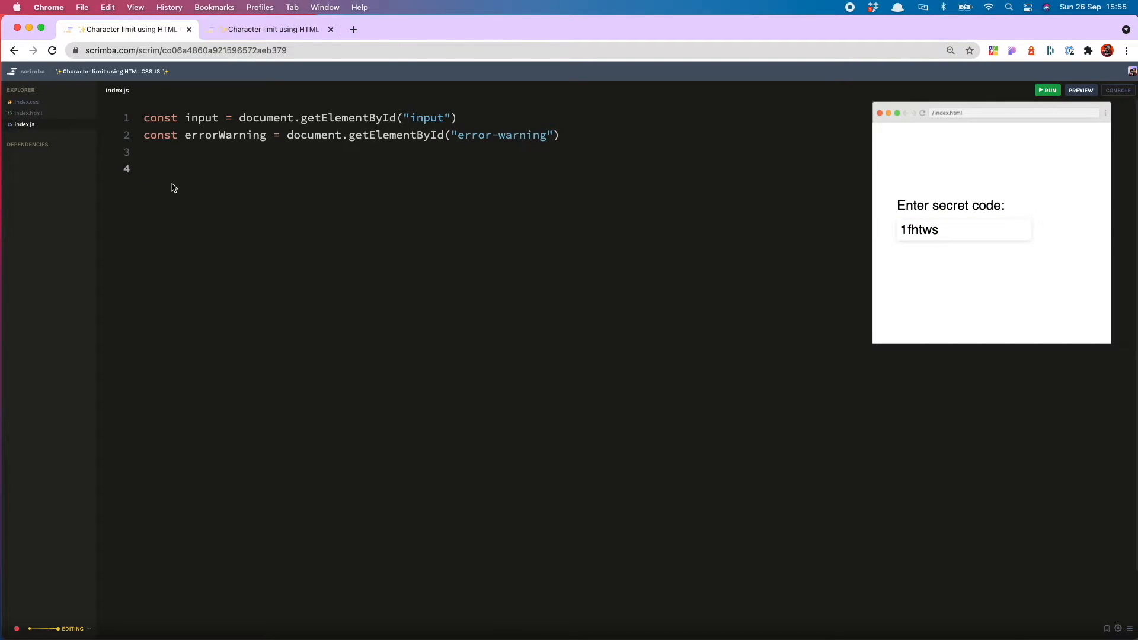
click(144, 168)
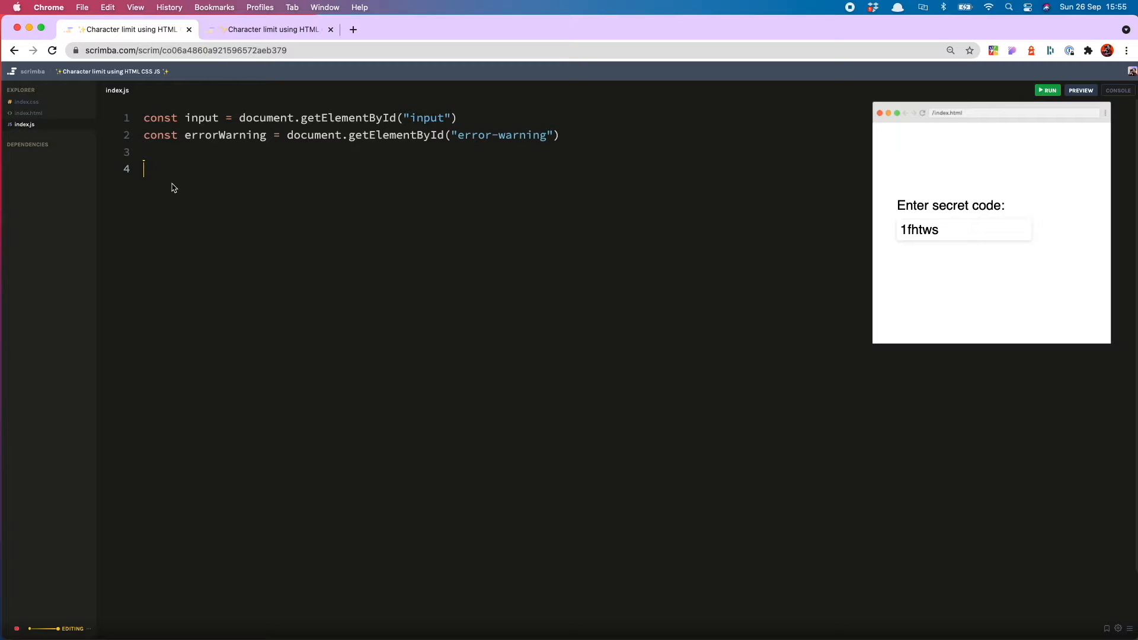
Step: Add input.addEventListener("input", checkCodeLength) on line 4 of index.js
text(input)
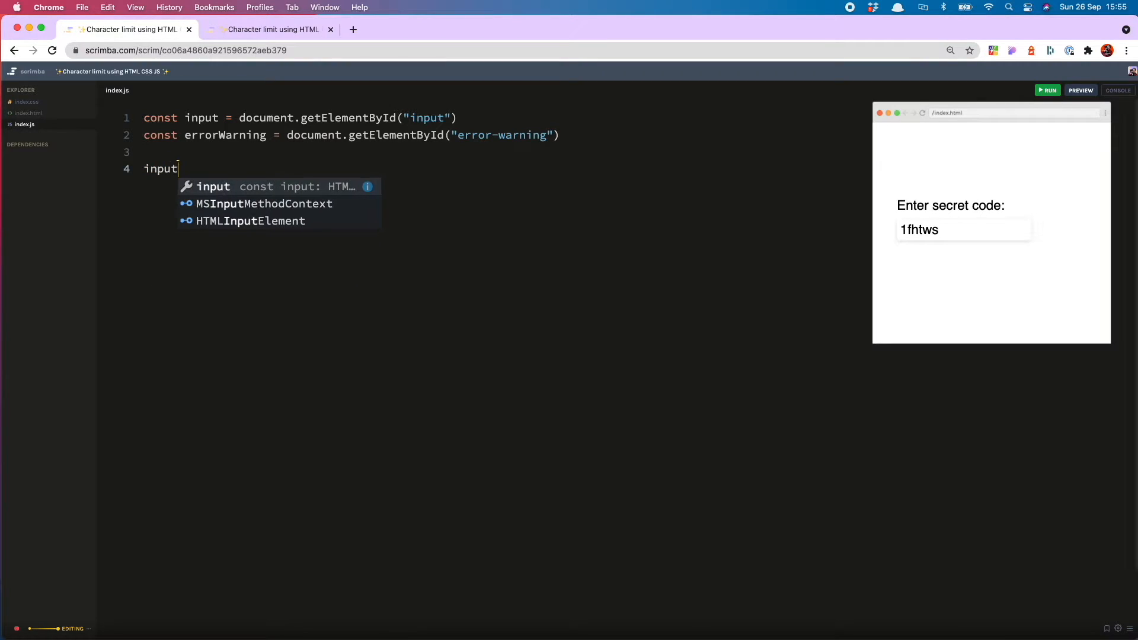
text(.addEventListener)
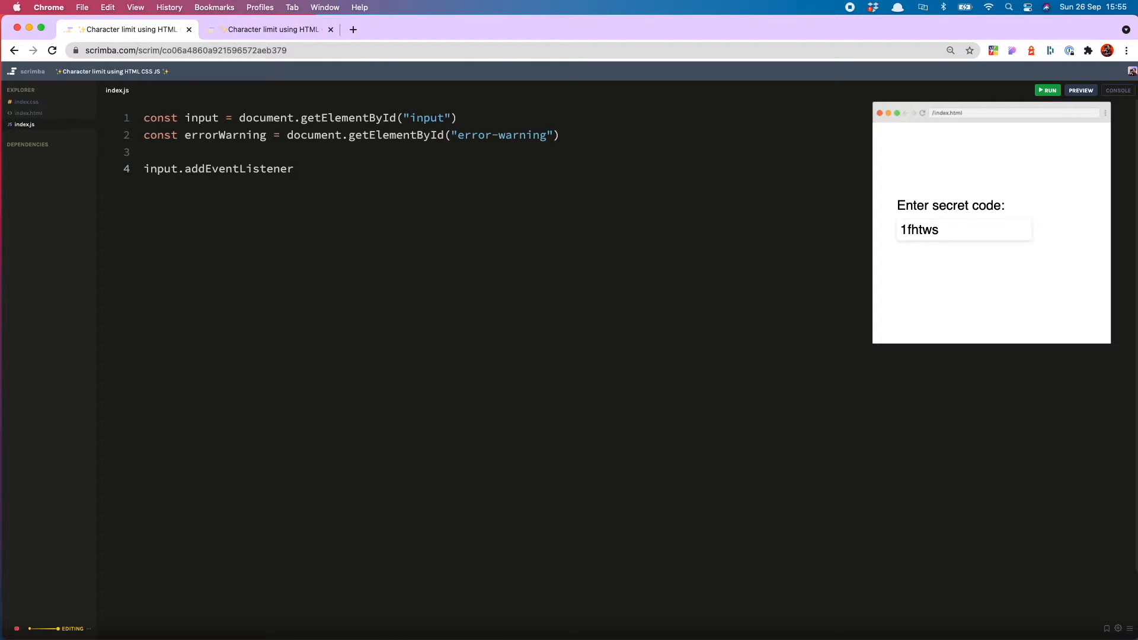
text(("input"))
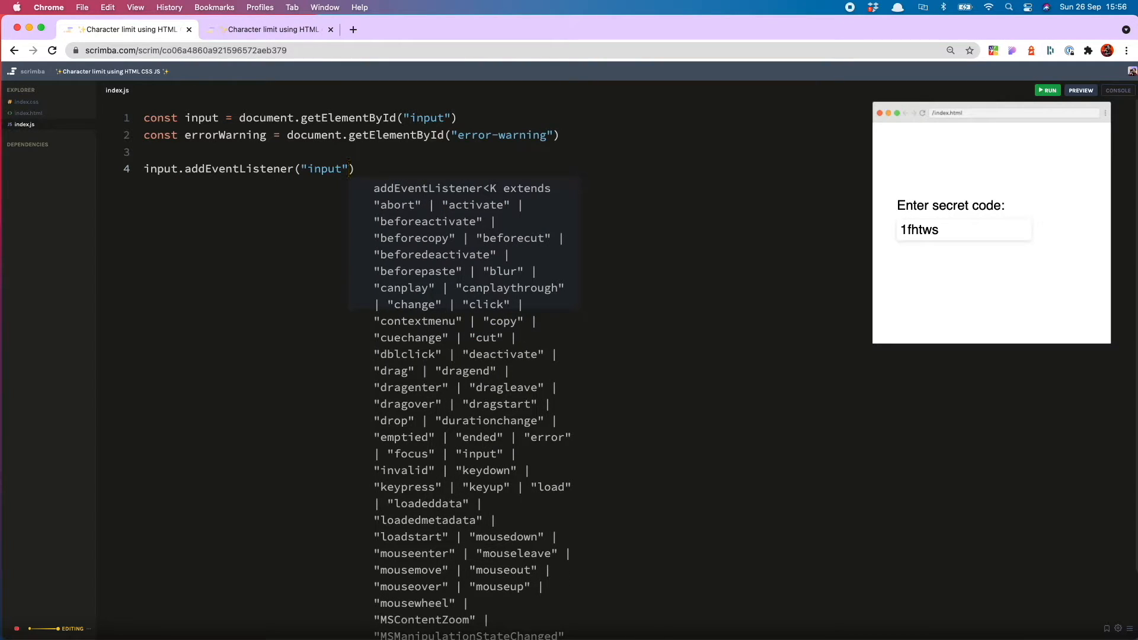
text(, checkC)
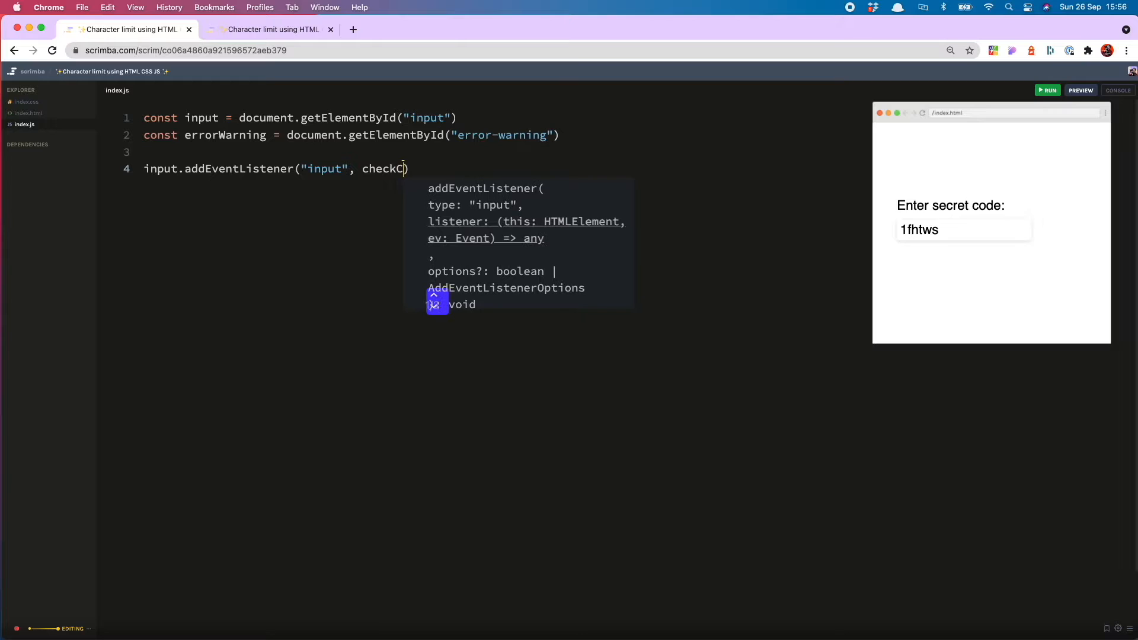
text(odeLength)
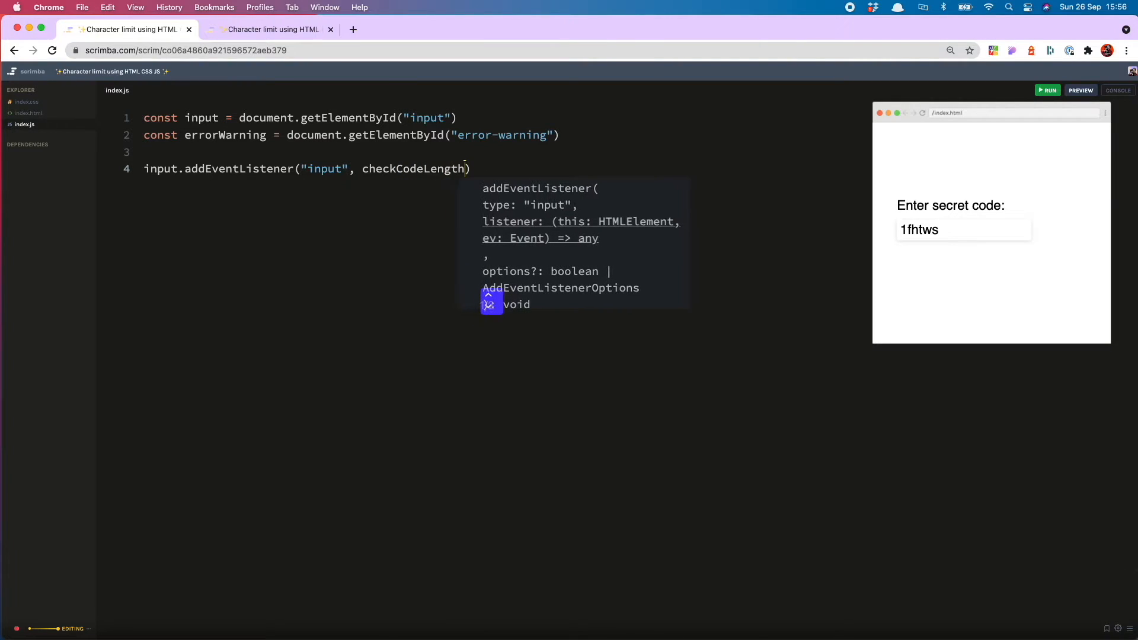
click(1047, 90)
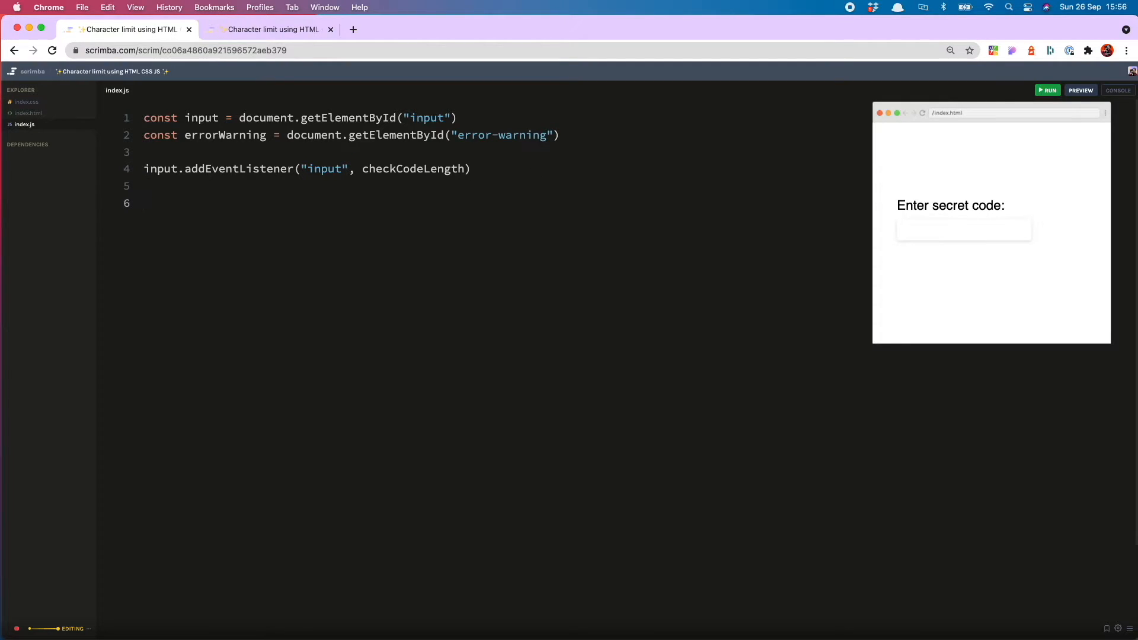
Step: Write checkCodeLength logging enteredCodeLength = input.value.length, and test it by typing in the preview
text(function checkCodeLength() {)
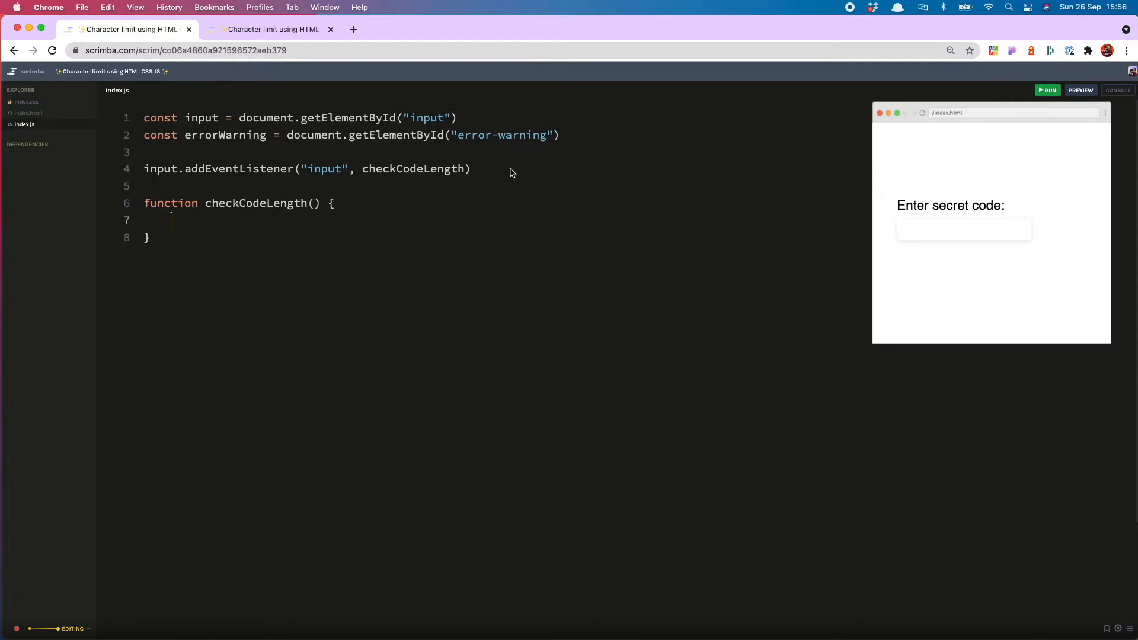
text(const)
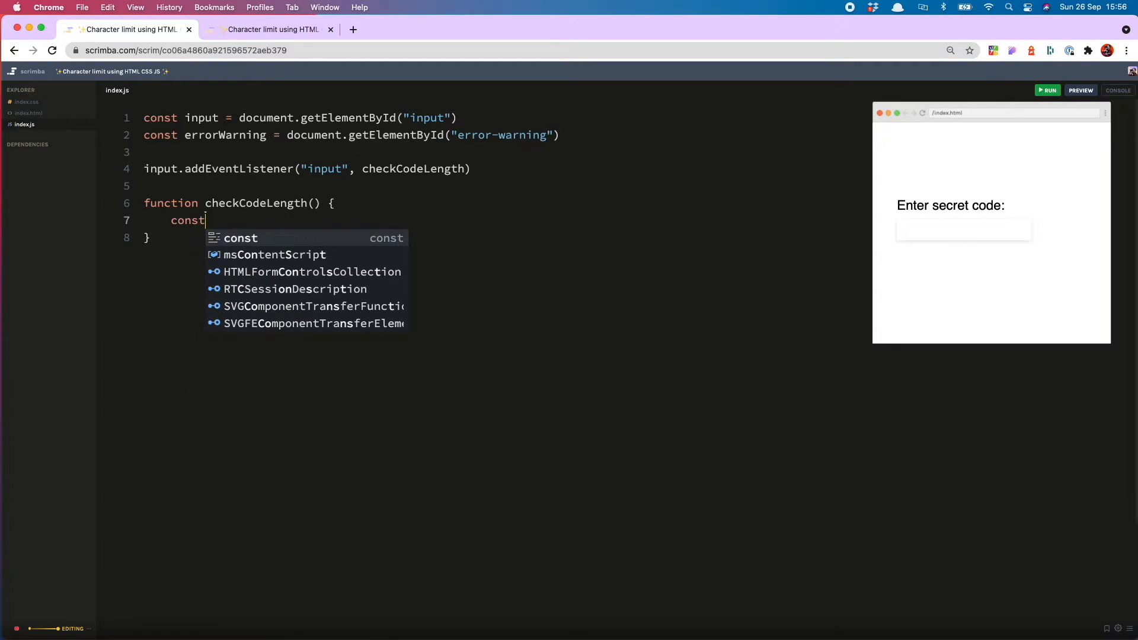
text(enteredCodeLength =)
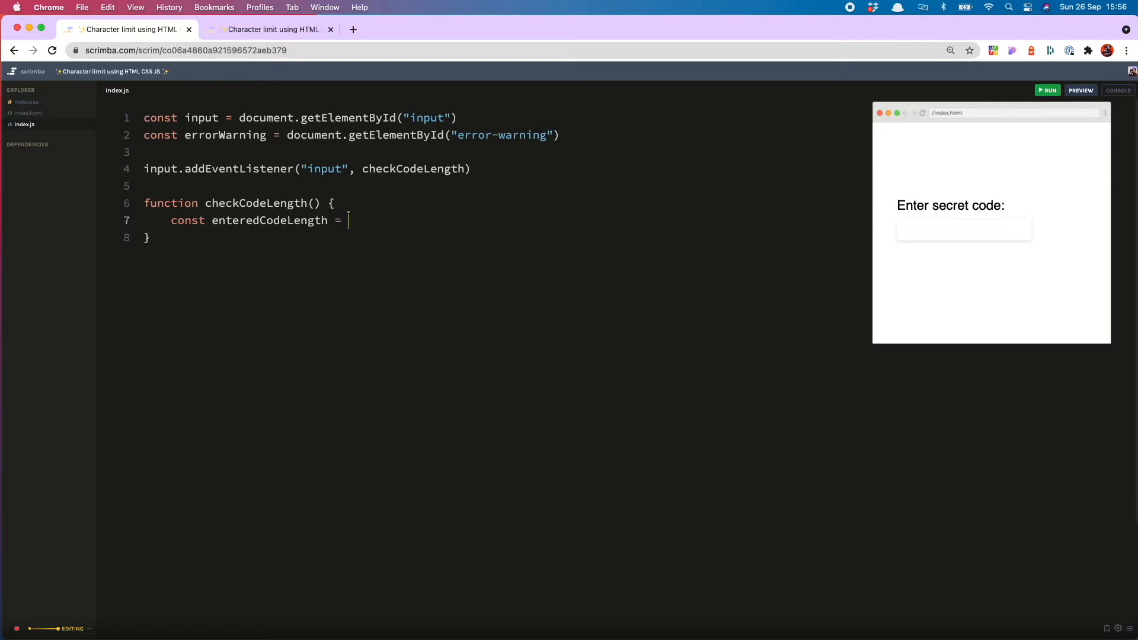
text(input.)
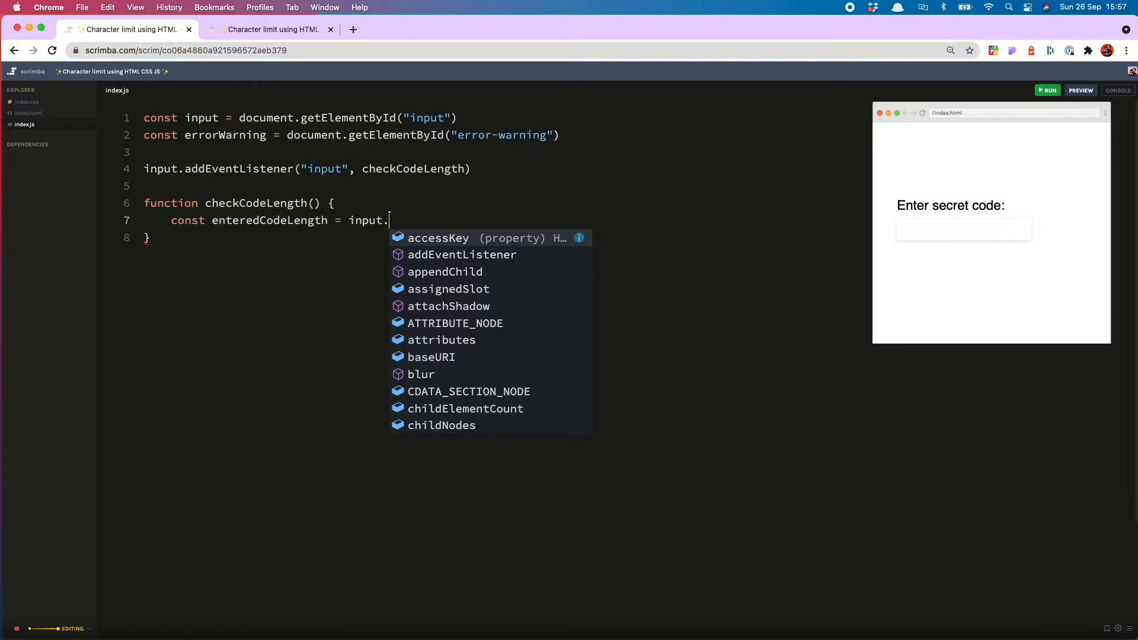
mouse_move(533, 246)
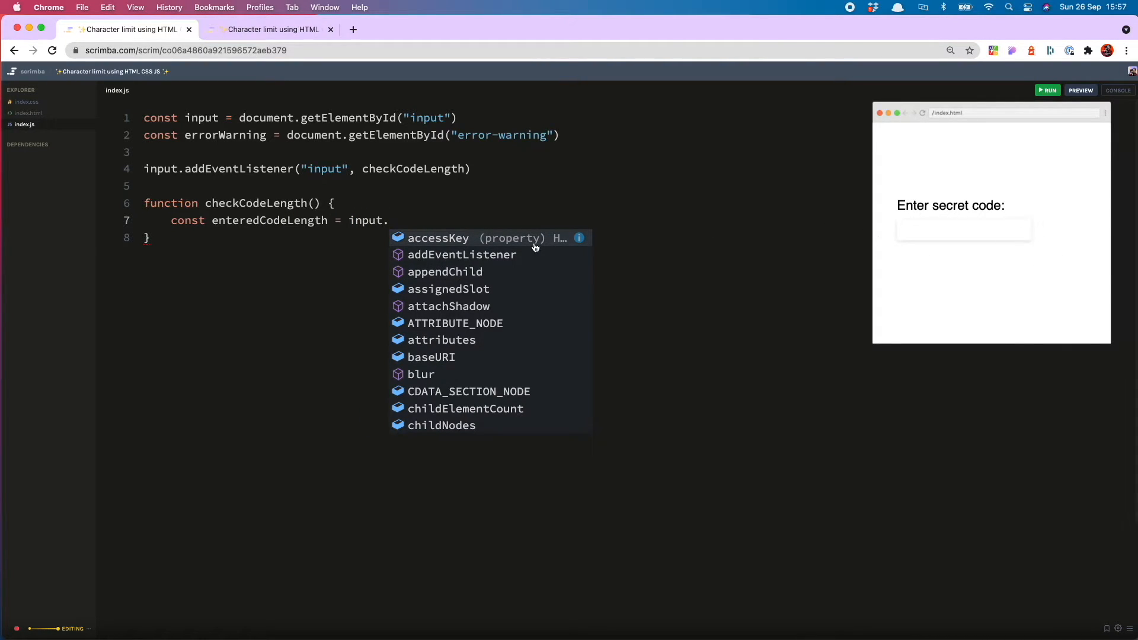
text(val)
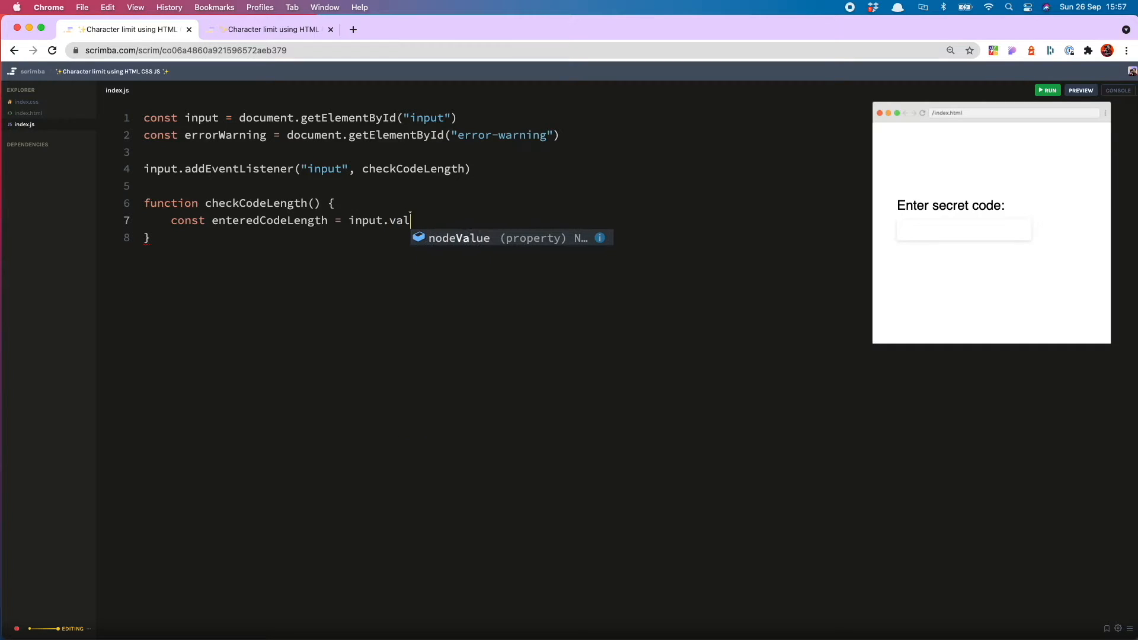
text(ue.length)
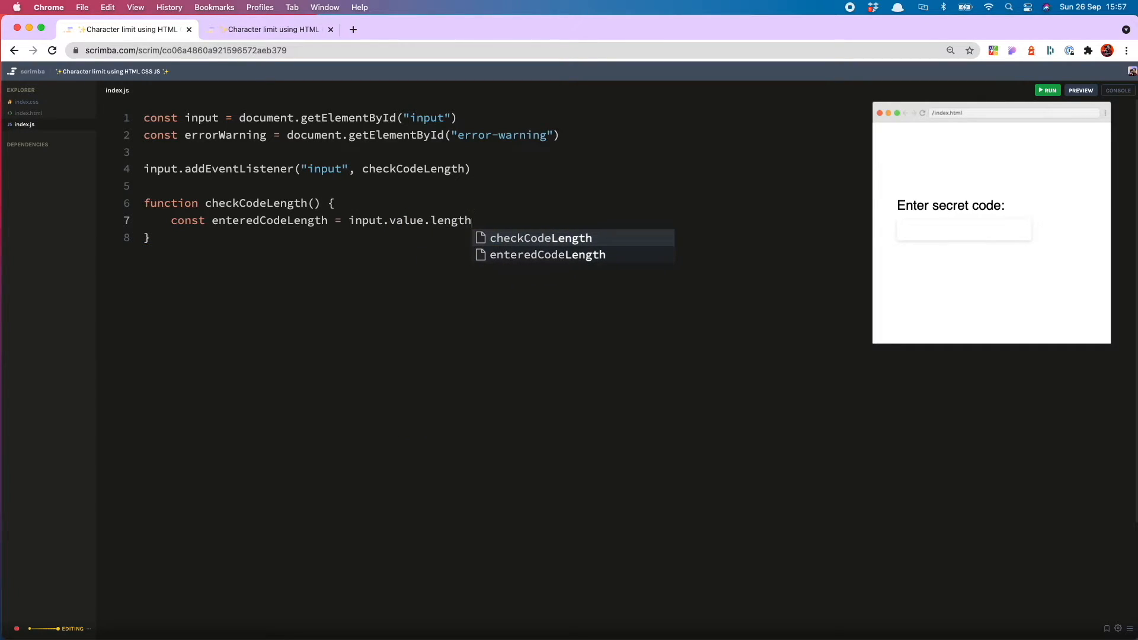
text(console.log(enteredCodeLength))
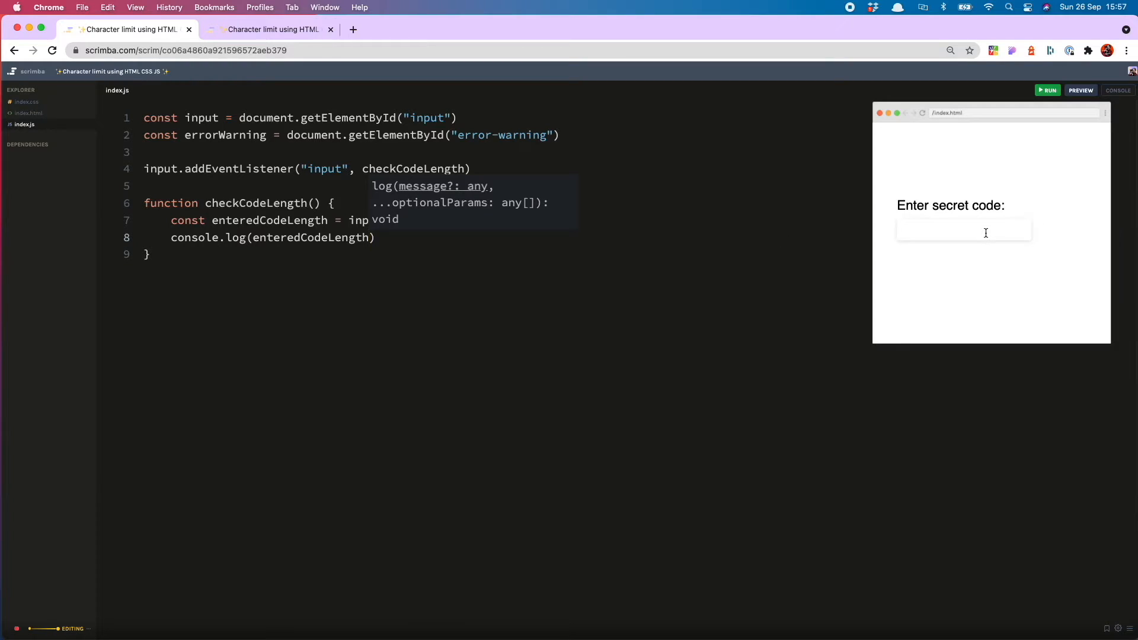
text(e)
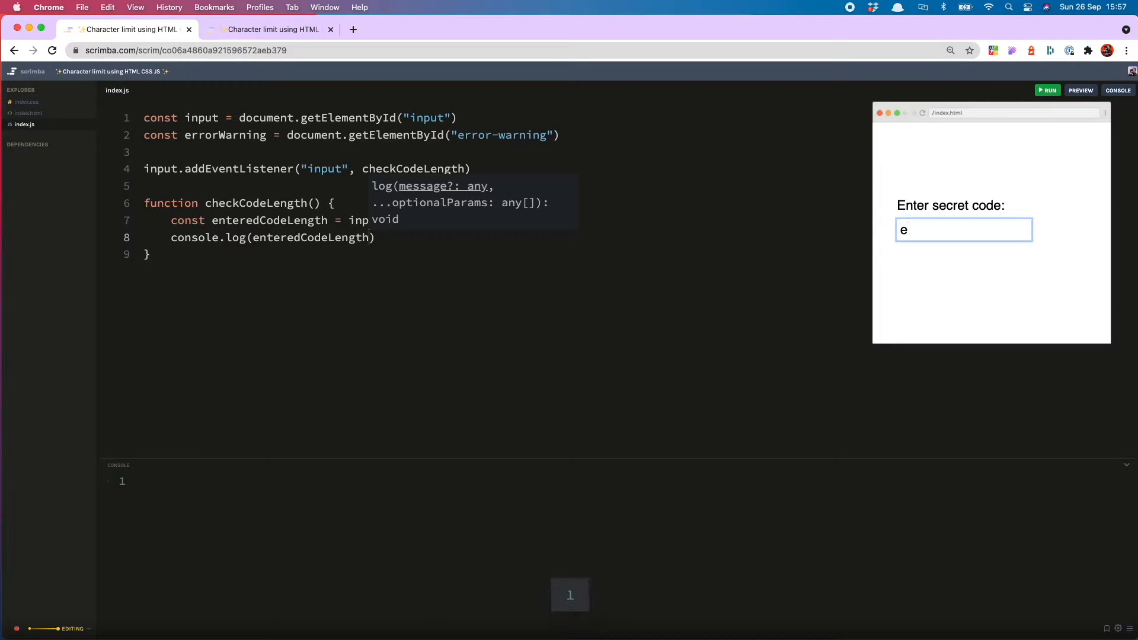
text(rtfd)
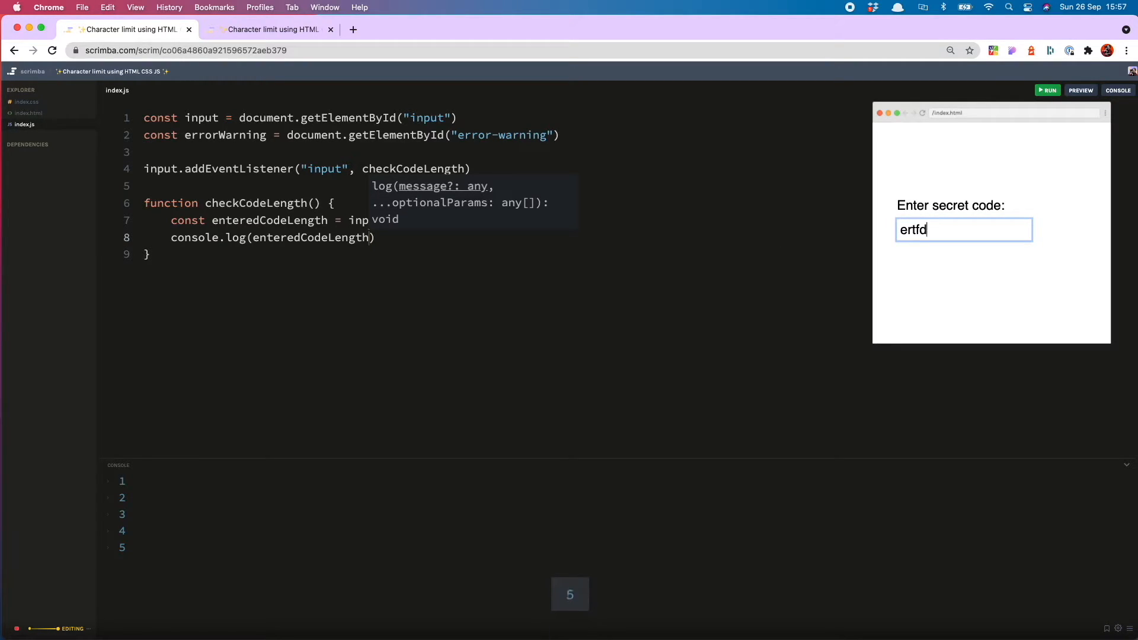
text(x)
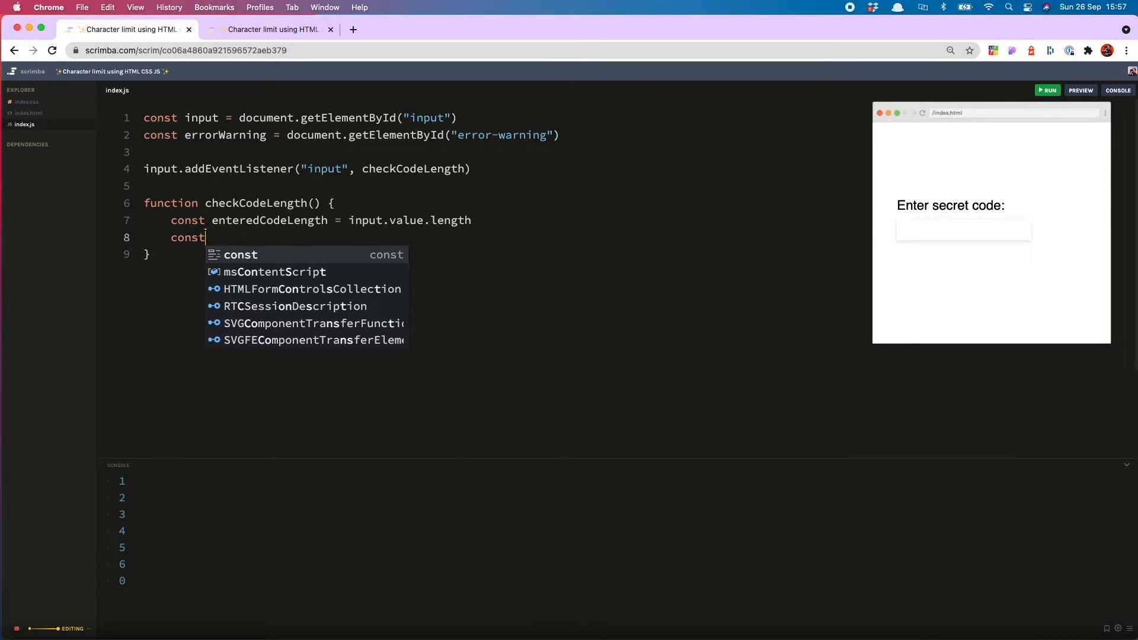
Step: Add maxLength = 5 and an if block that unhides errorWarning and adds the error class
text(maxLength)
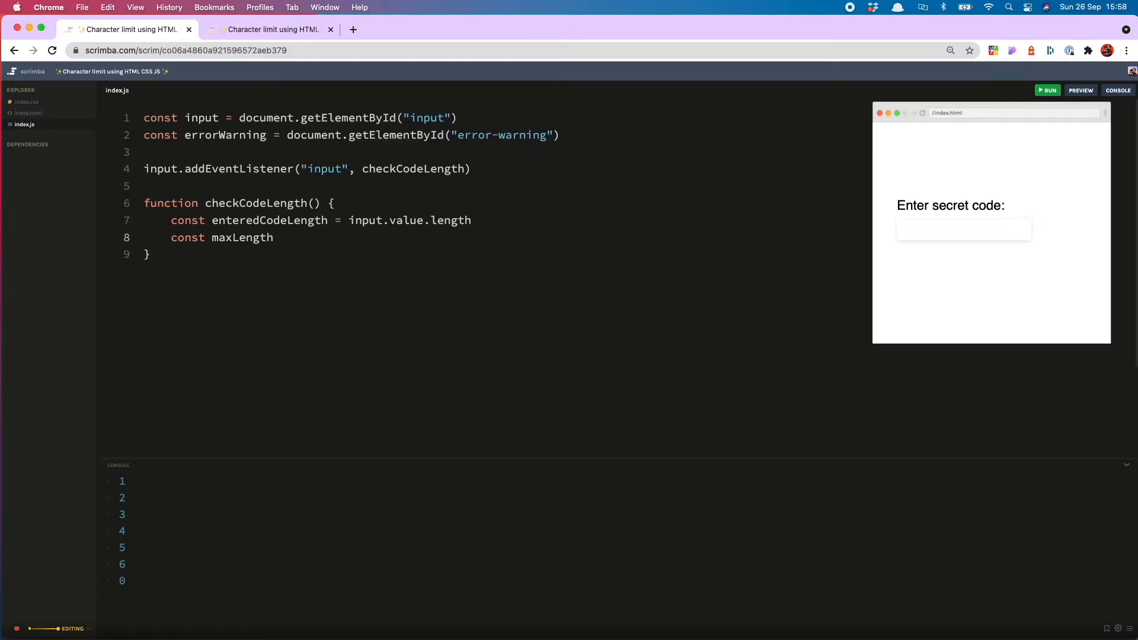
text(= 5)
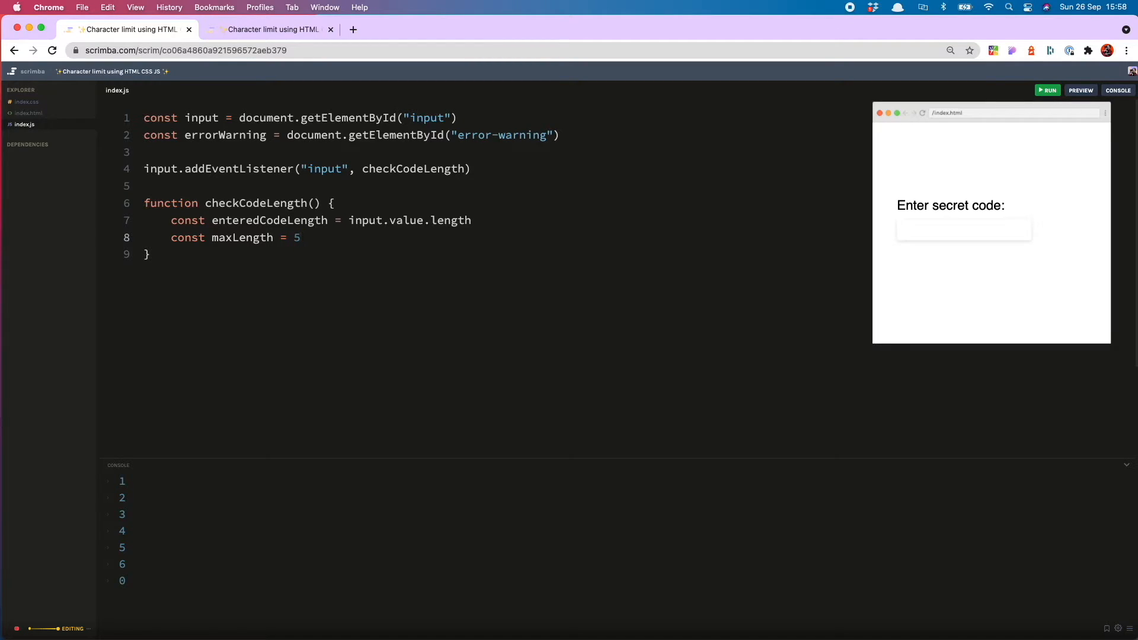
key(enter)
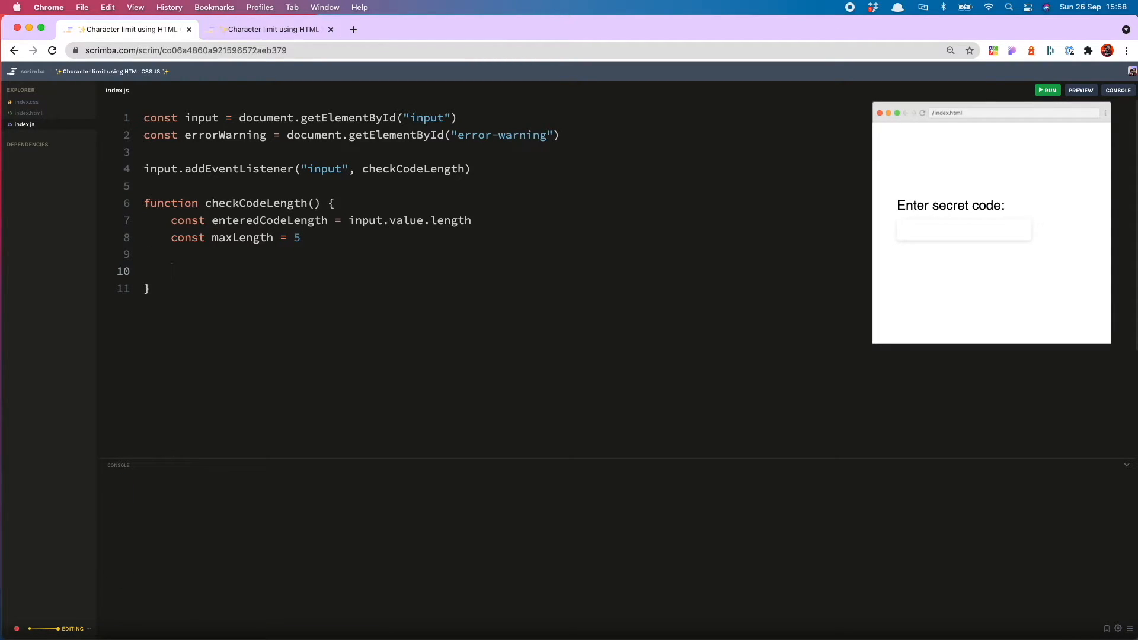
mouse_move(950, 263)
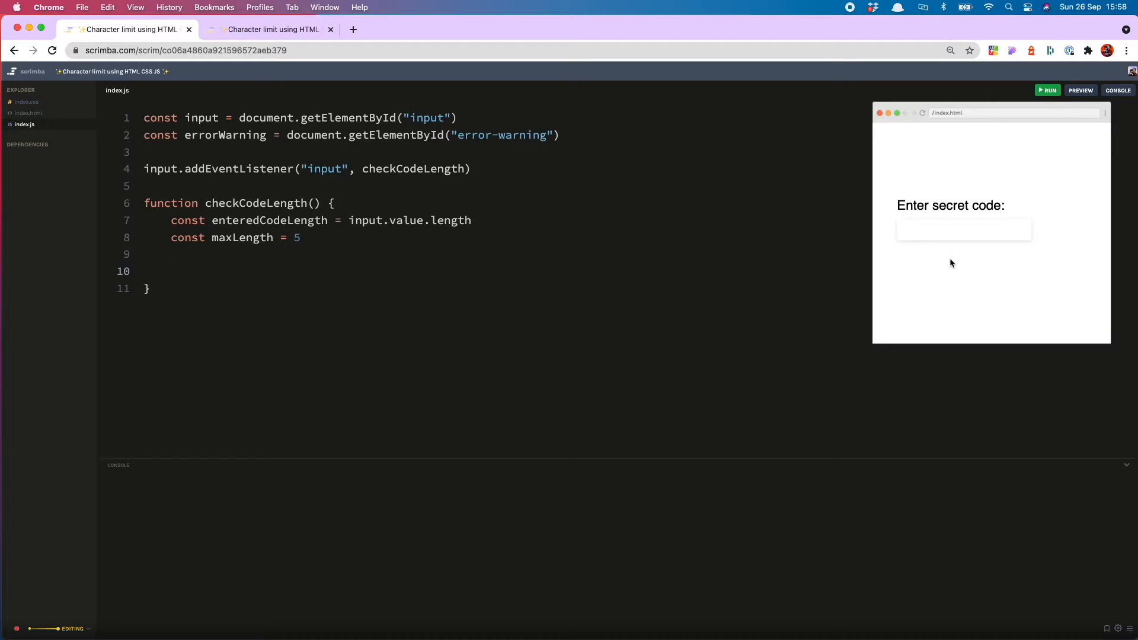
click(171, 270)
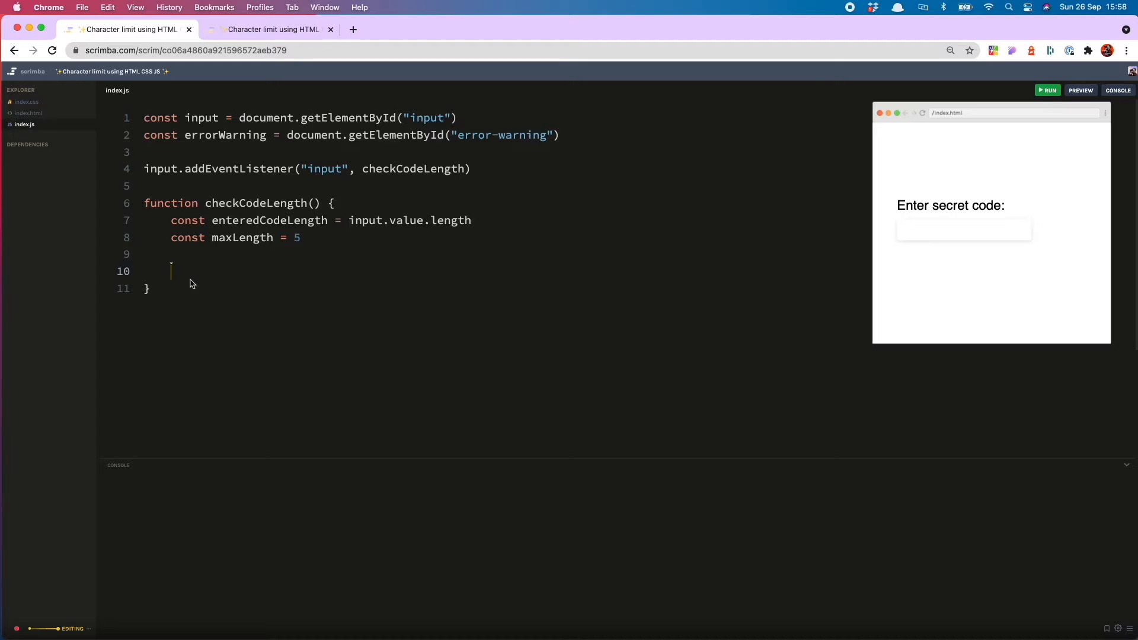
text(if (enteredCodeLength))
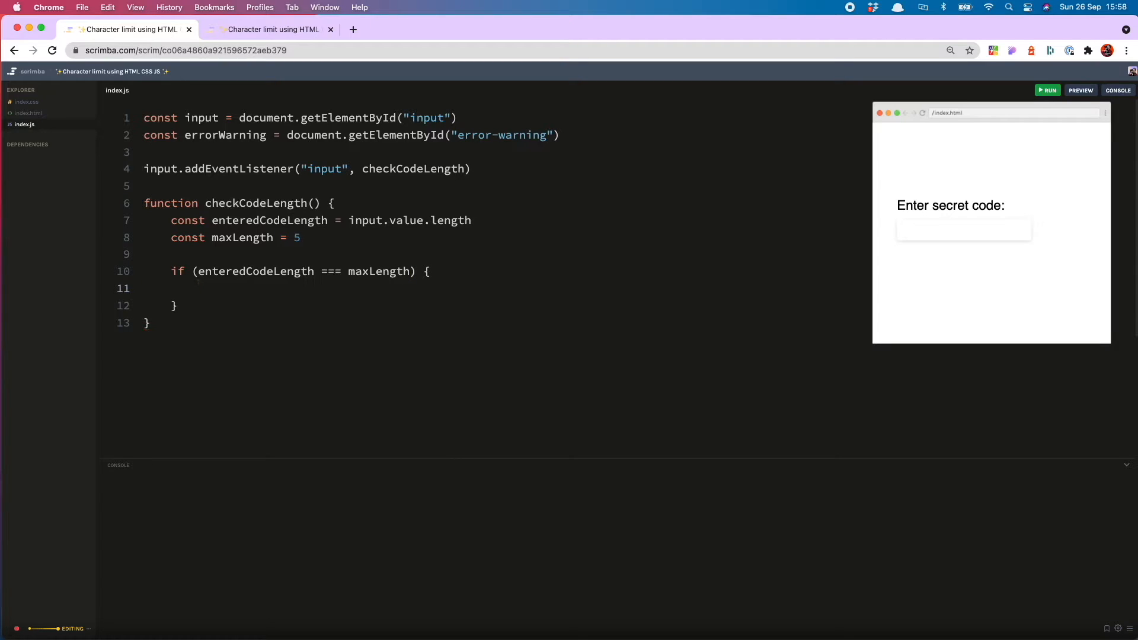
text(errorWarning.)
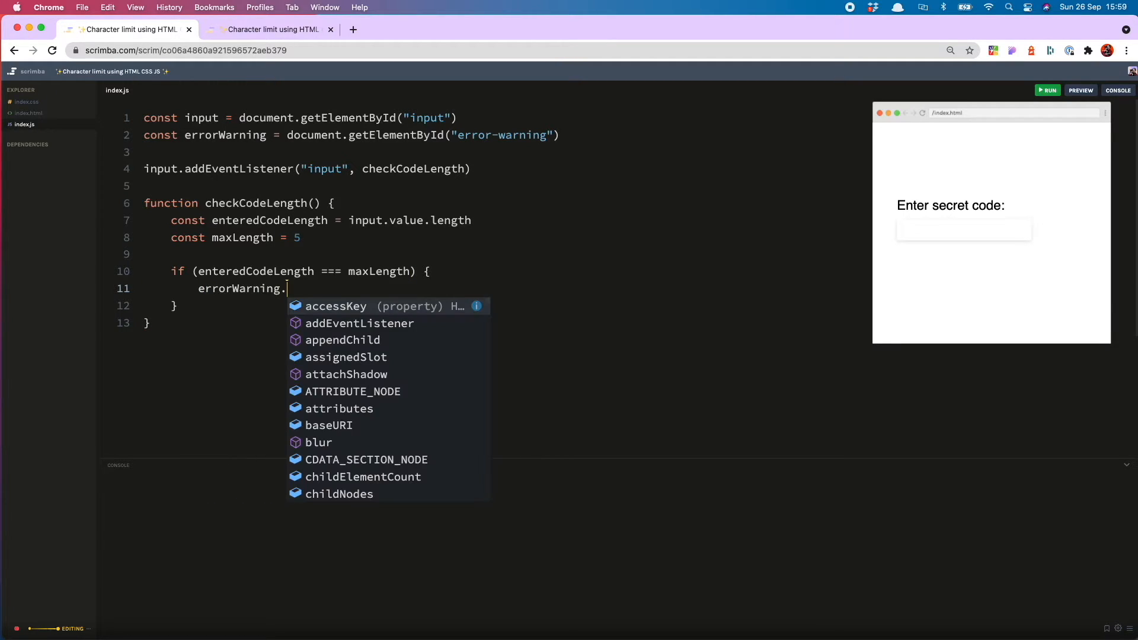
text(hidden = false)
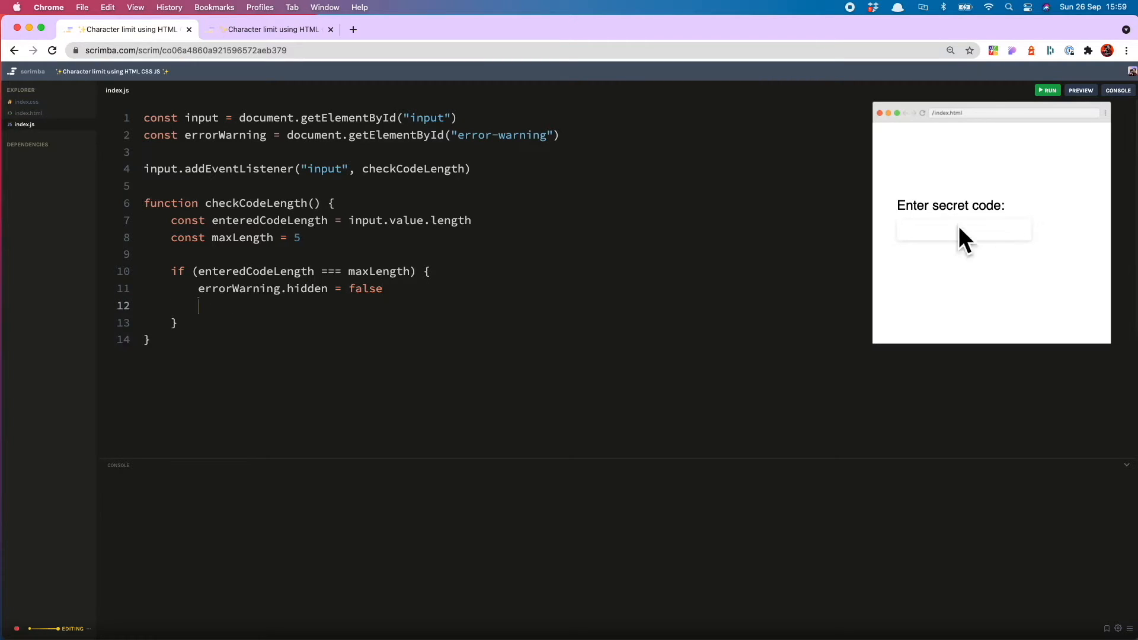
text(input.classList.add("e)
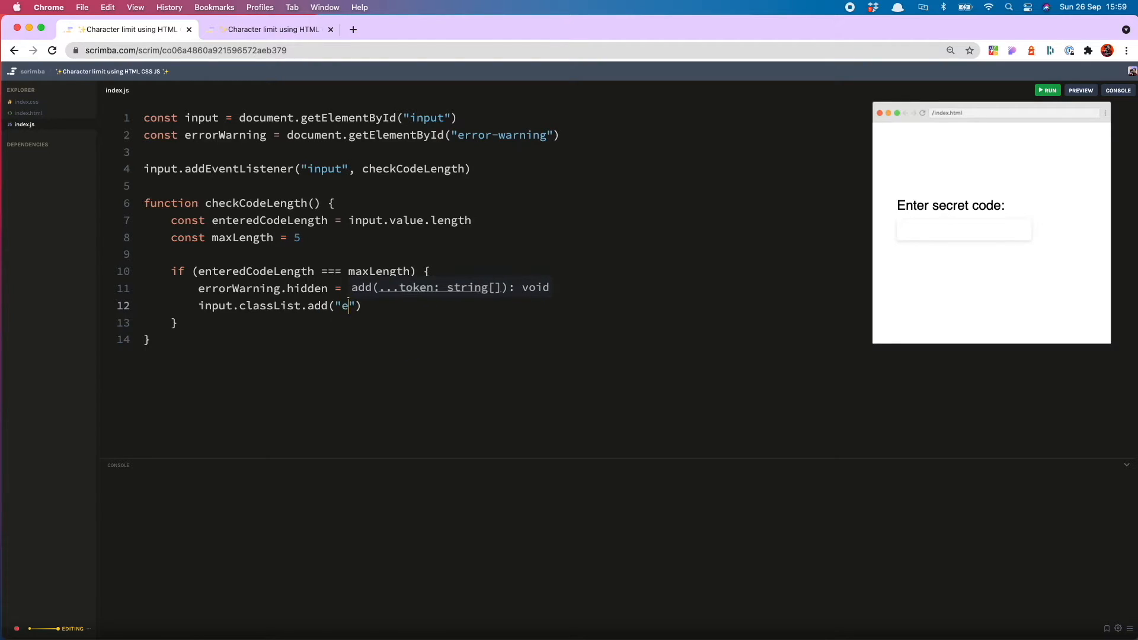
click(26, 101)
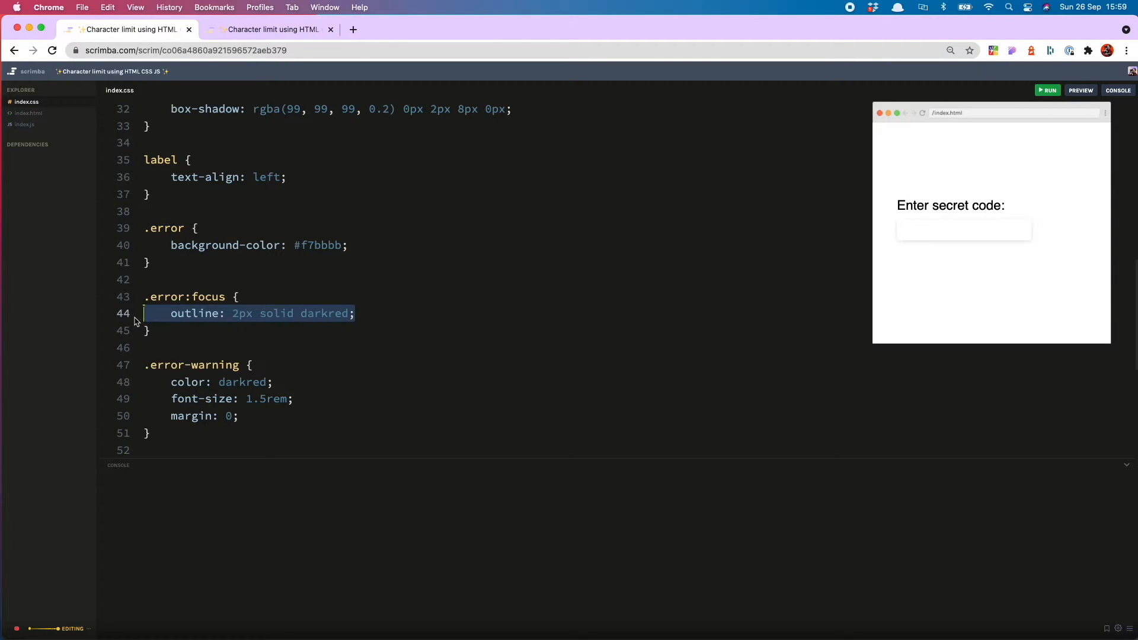
Step: Type 12345 and extra characters in the preview to confirm the pink field and warning
click(25, 124)
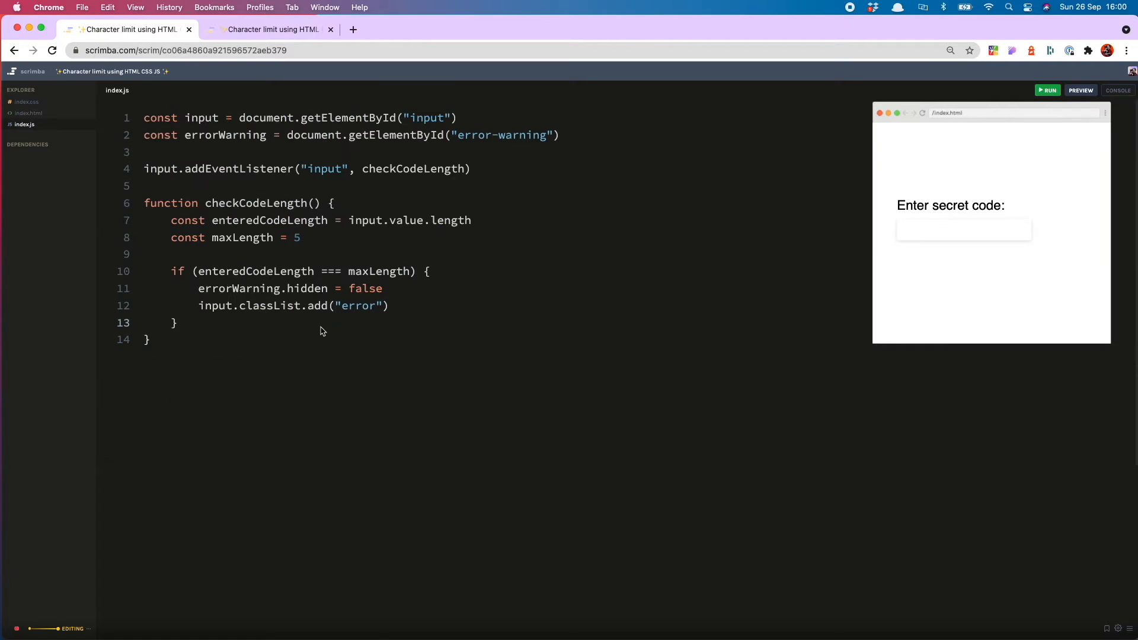
click(26, 101)
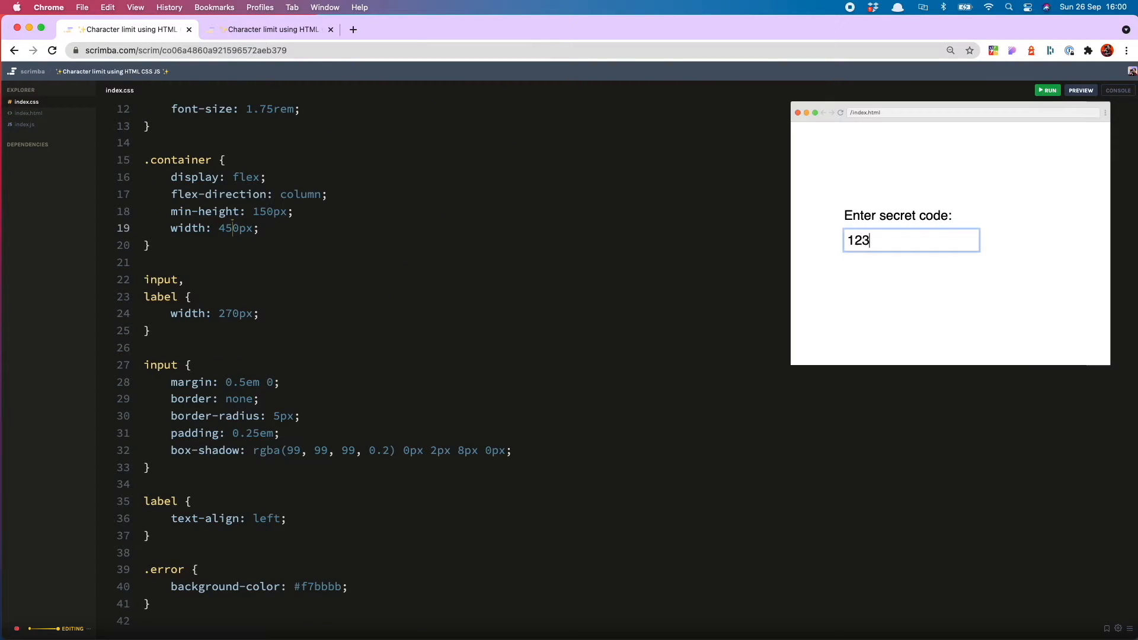
text(45)
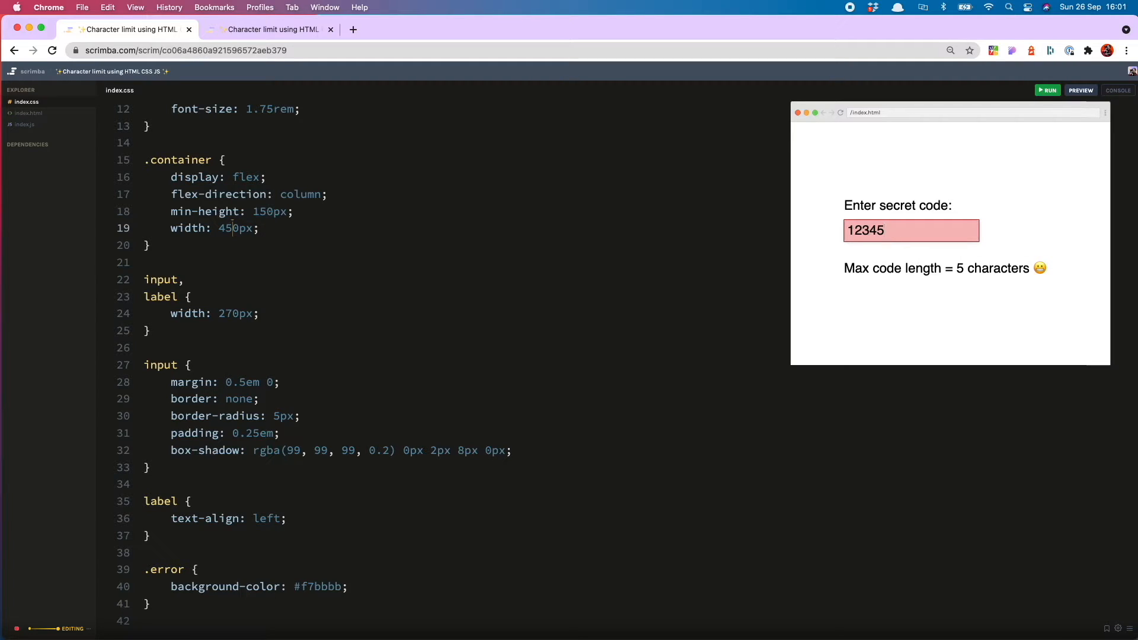
mouse_move(875, 220)
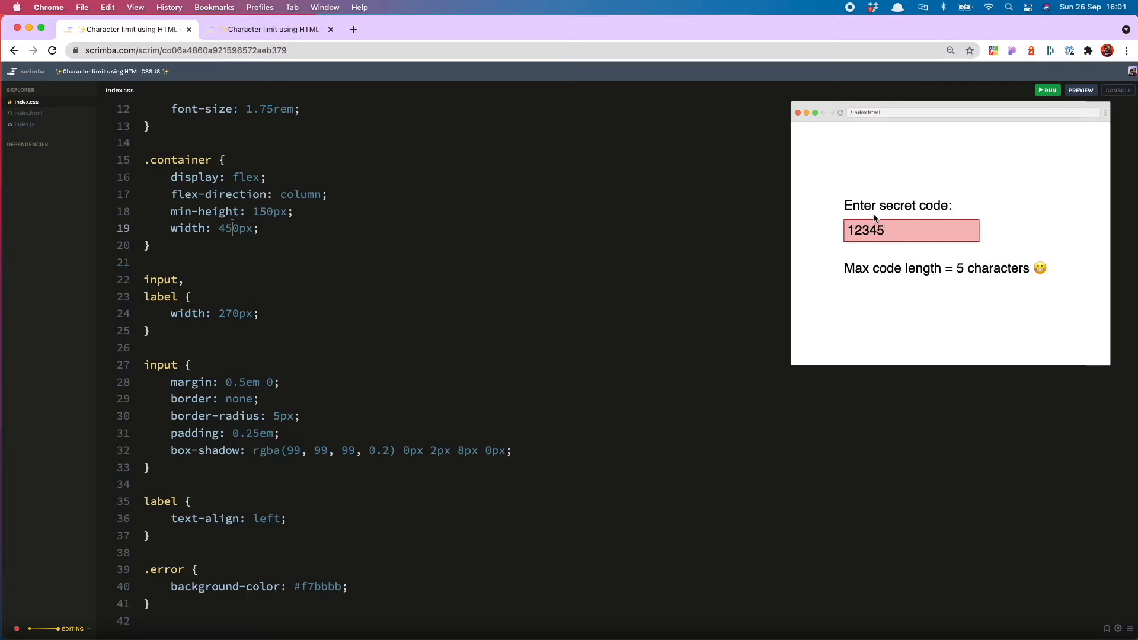
text(44)
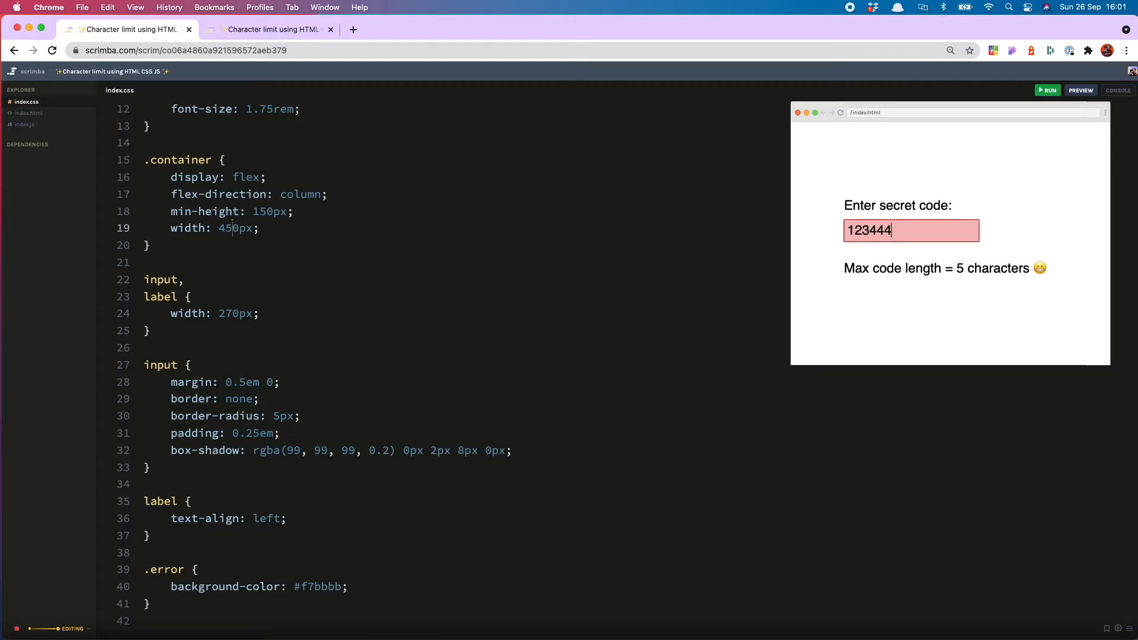
key(backspace)
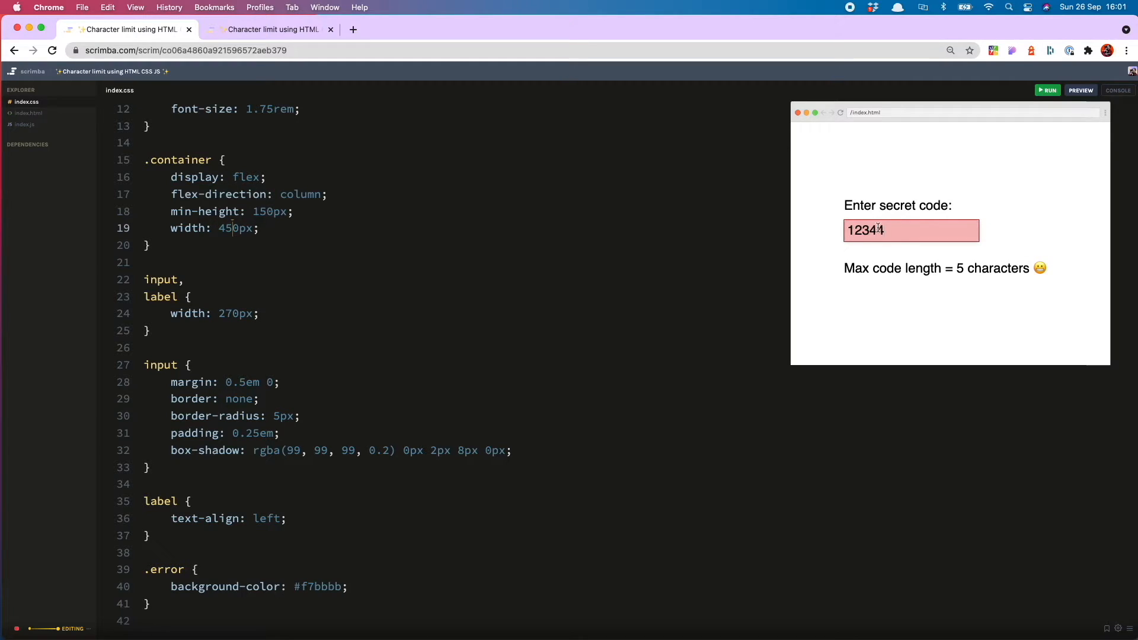
click(25, 124)
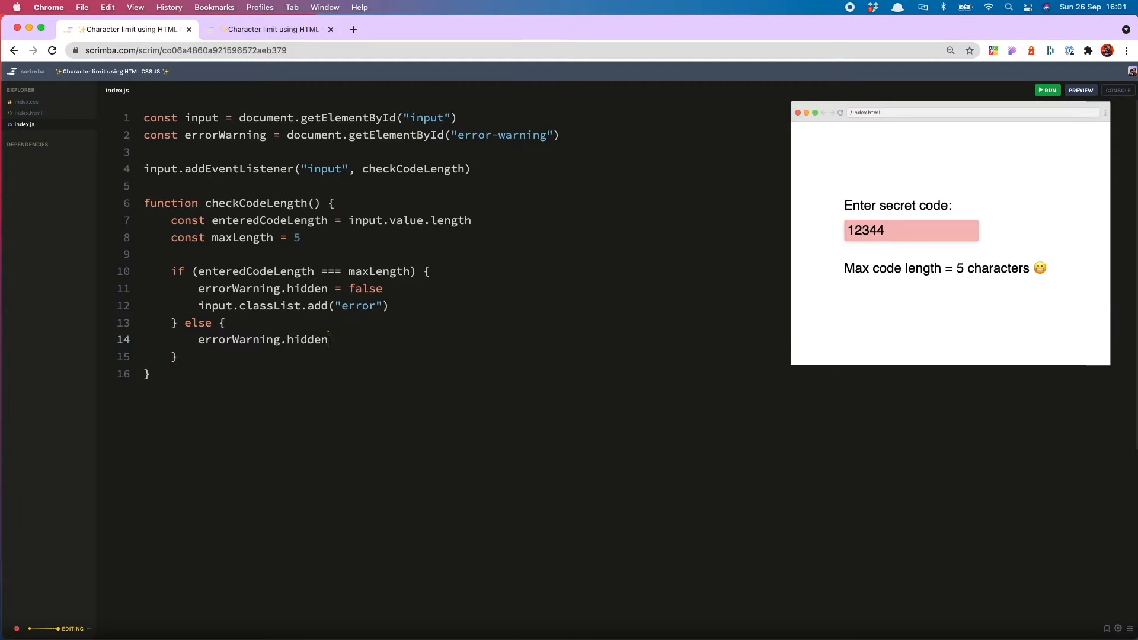
Step: Add an else branch setting errorWarning.hidden = true and input.classList.remove("error")
text(= true)
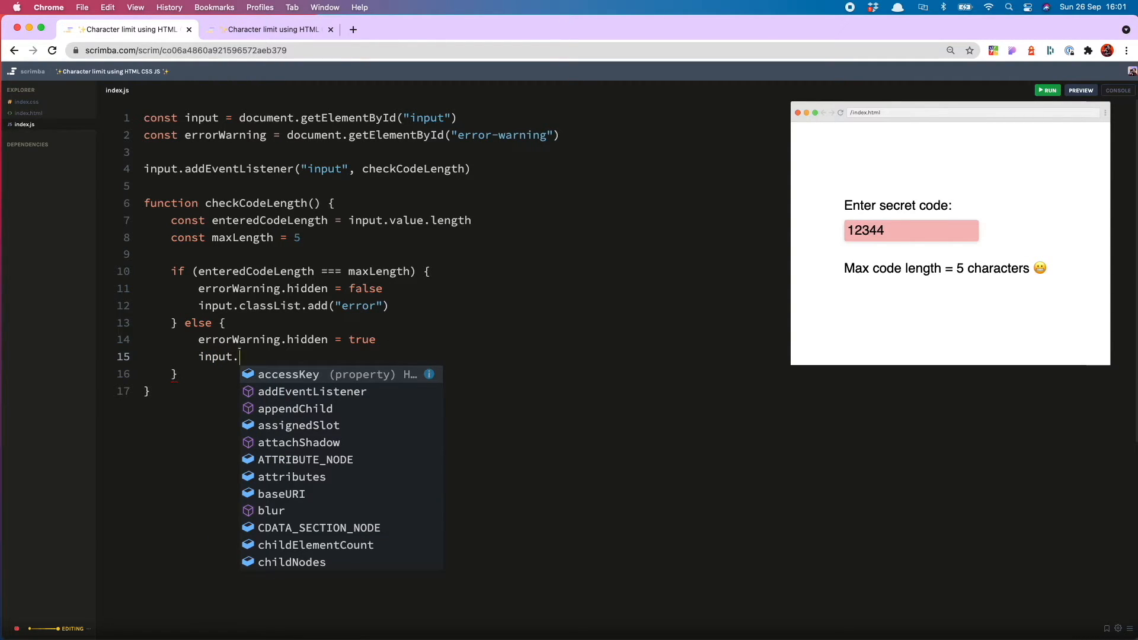
text(classList)
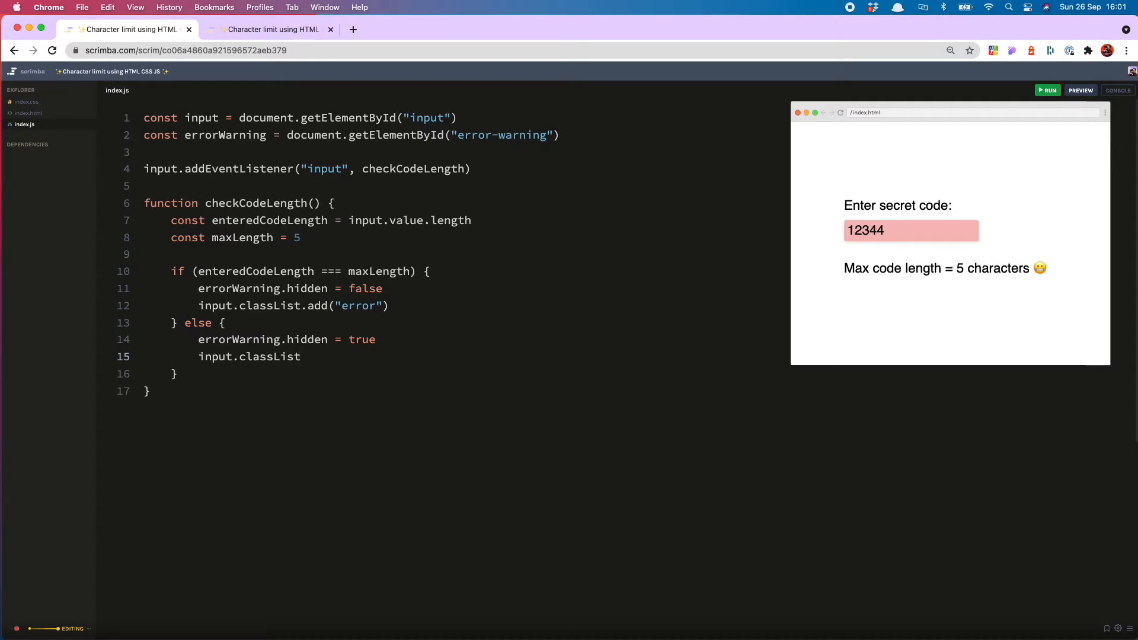
text(.remove("error"))
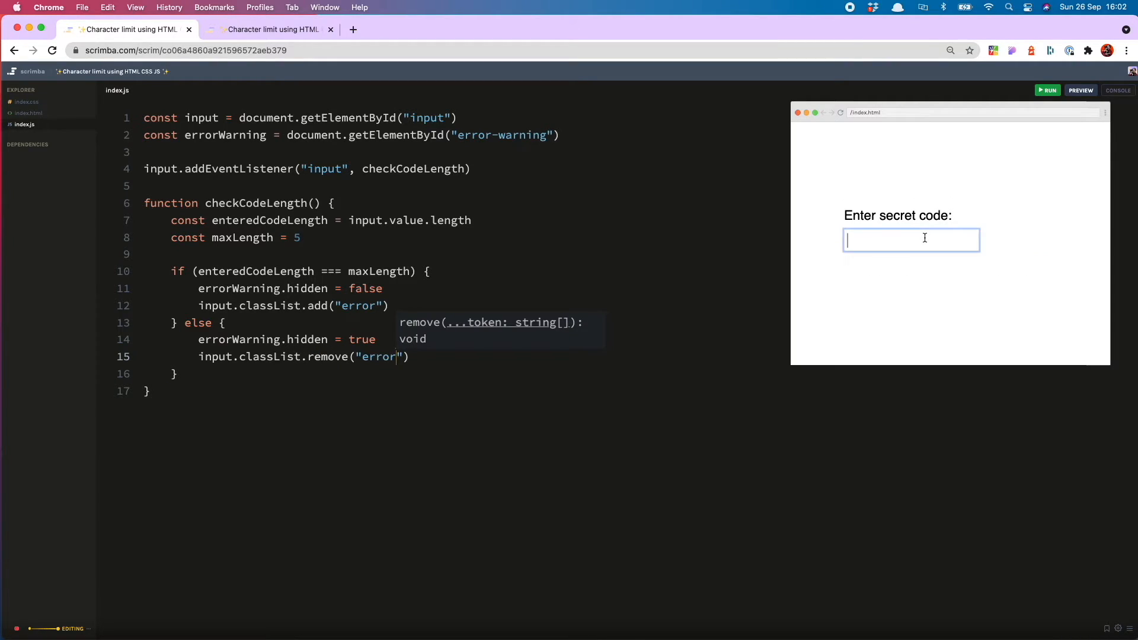
Step: Type 1234 in the preview to confirm the field stays unstyled
text(123)
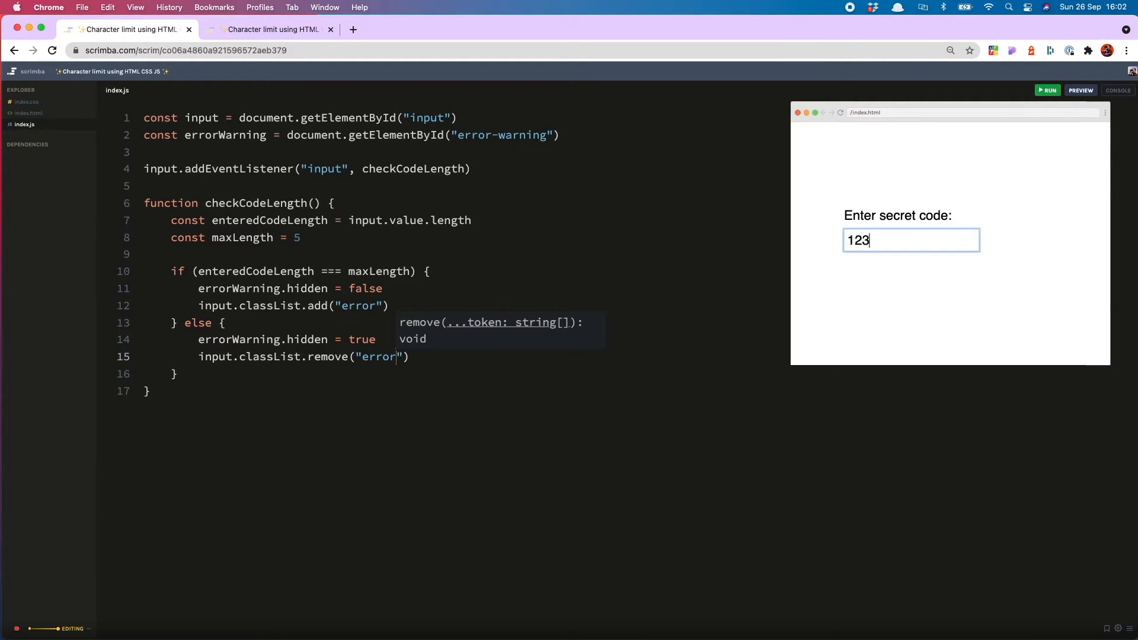
text(4)
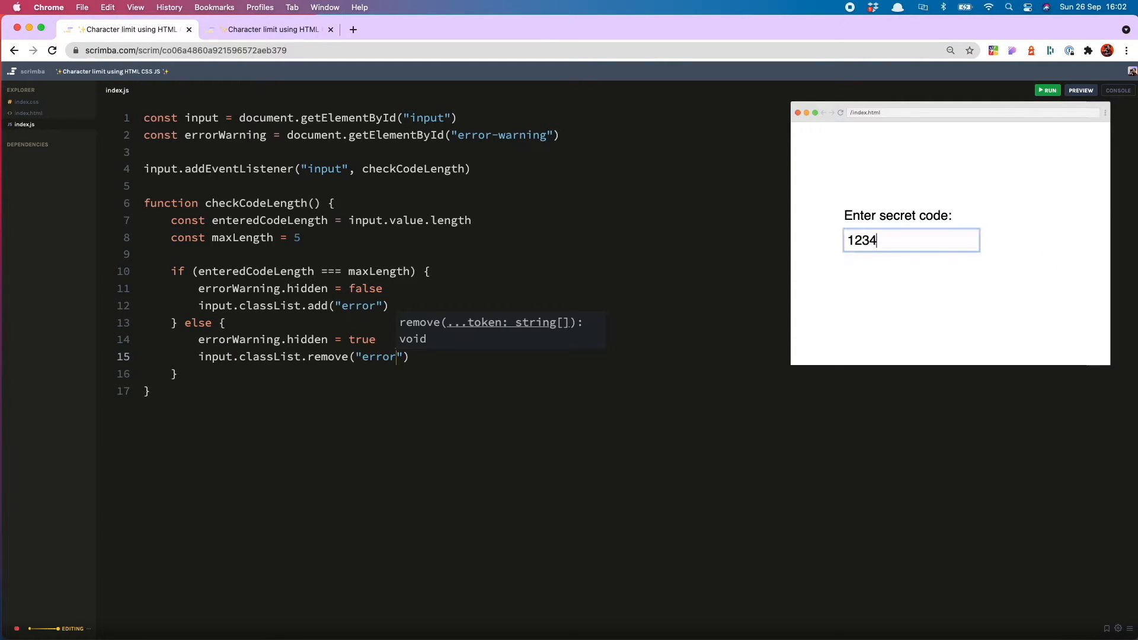
click(26, 101)
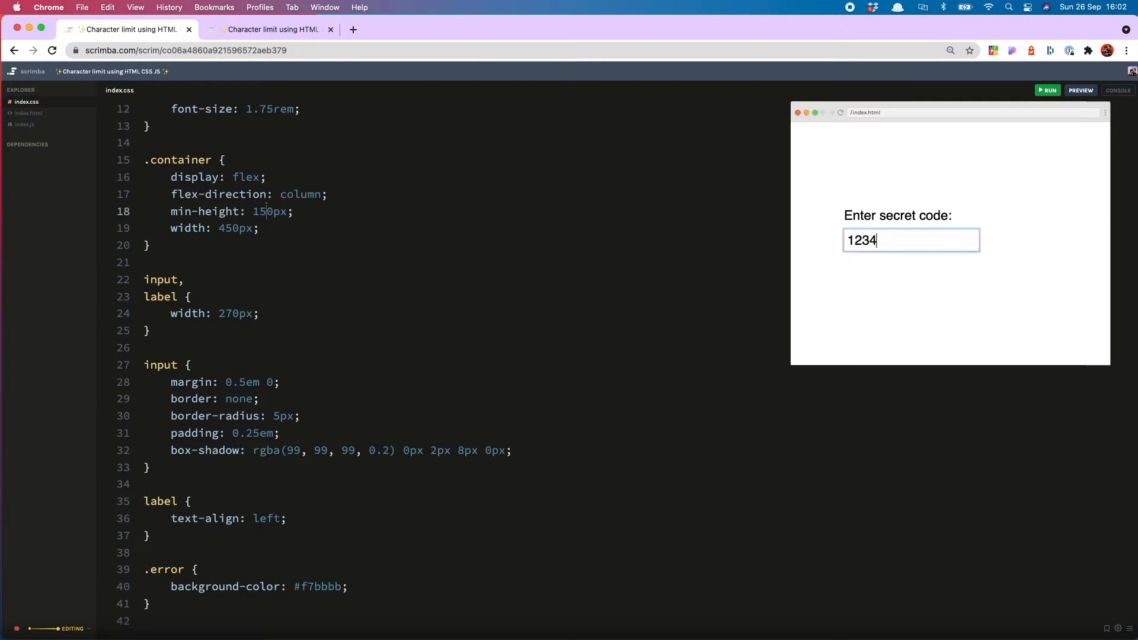
Step: Change the .container min-height from 150px to 250px and retest 12345 in the preview
text(5)
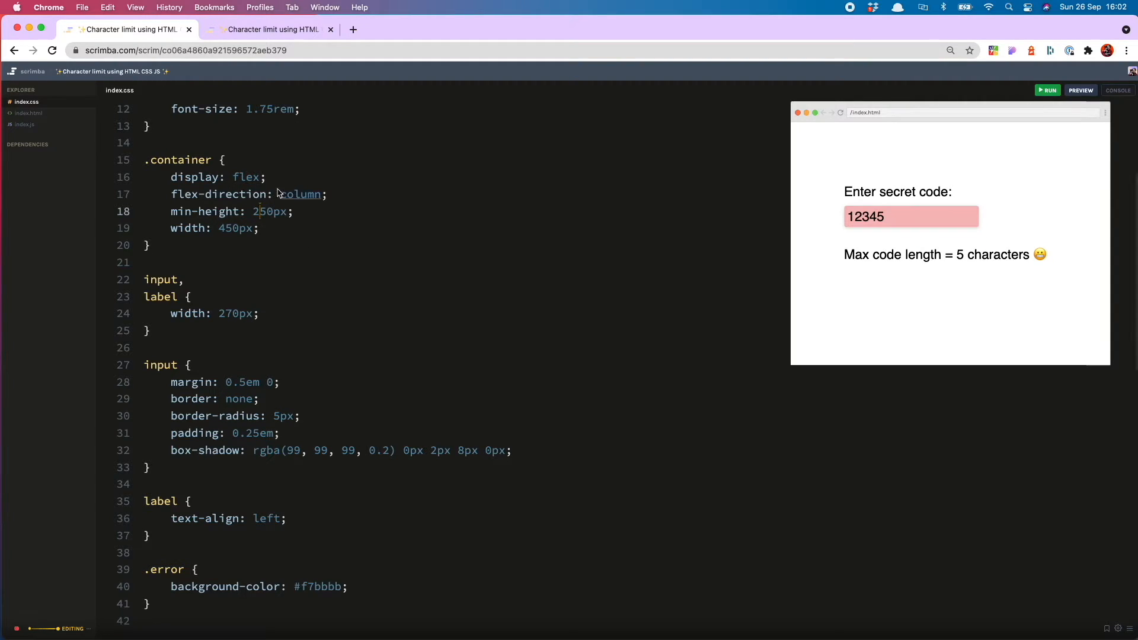
click(910, 216)
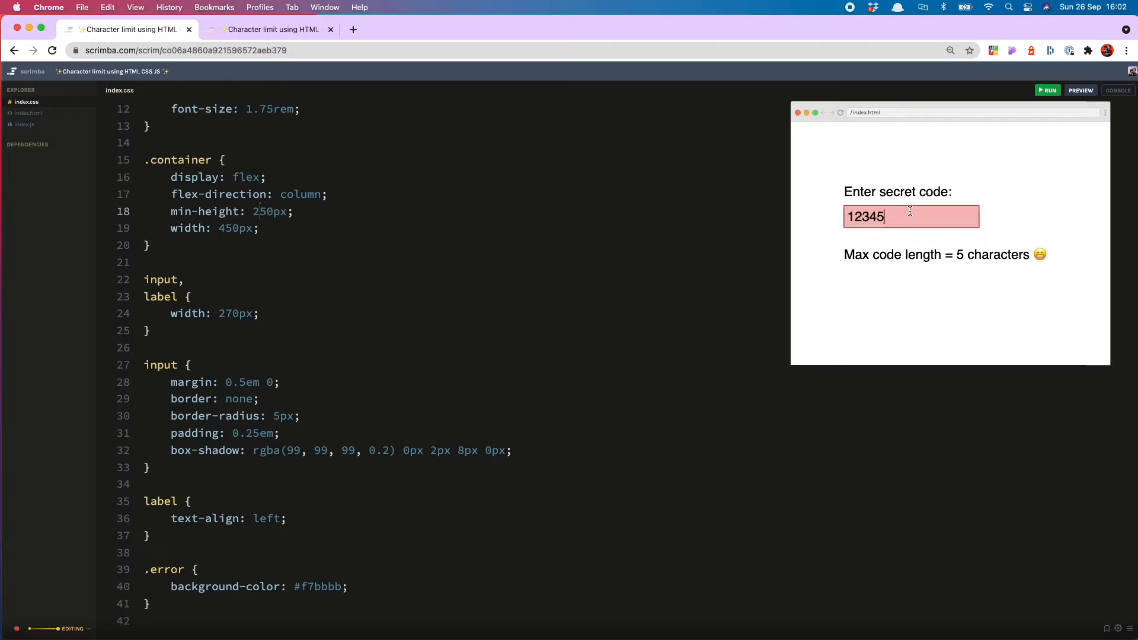
key(backspace)
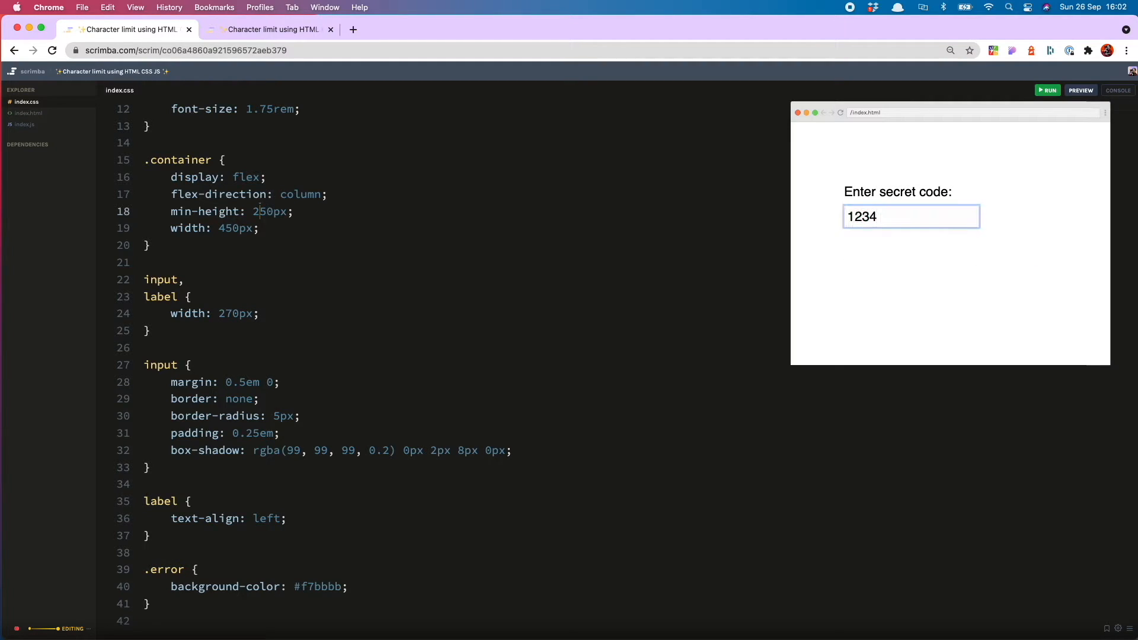
click(27, 113)
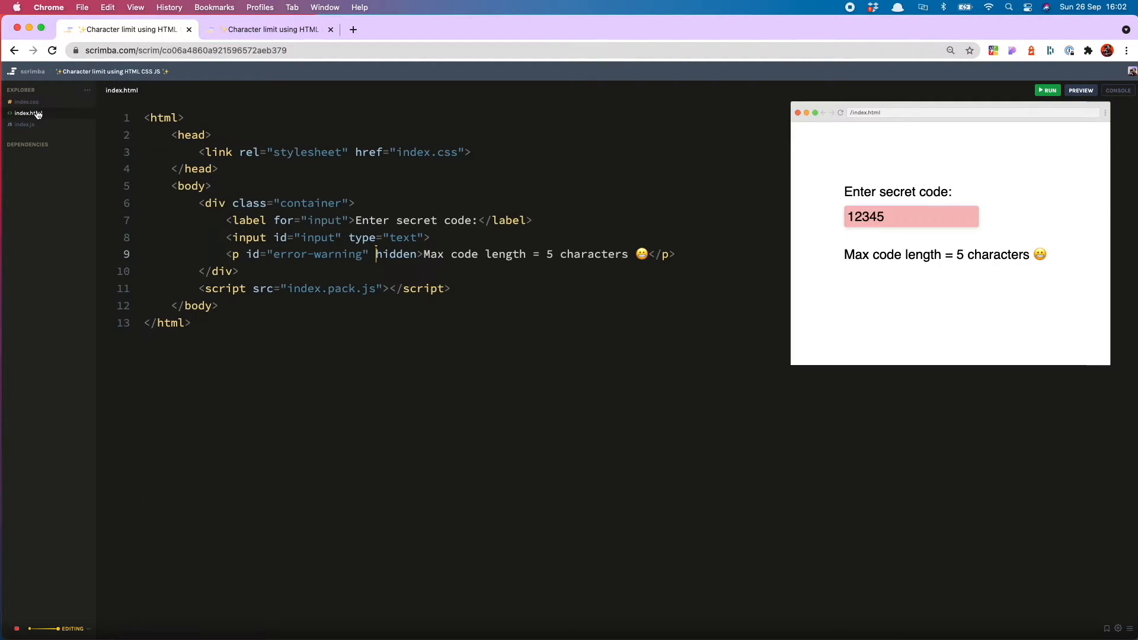
Step: Type a long code like 'ttttthgbbb' into the preview field
click(25, 124)
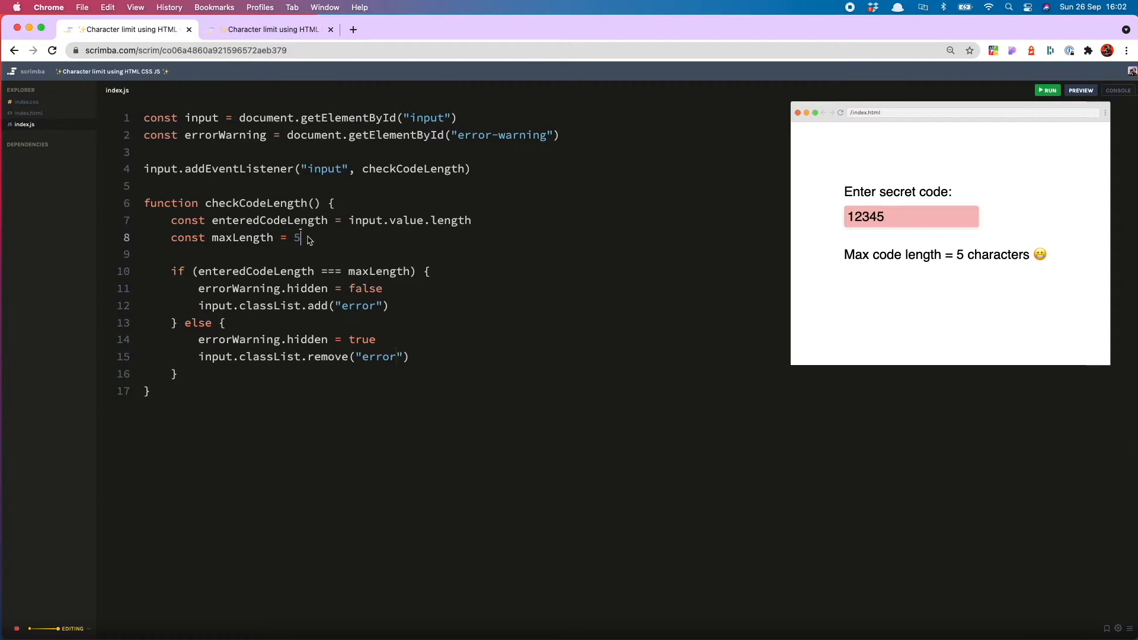
mouse_move(216, 237)
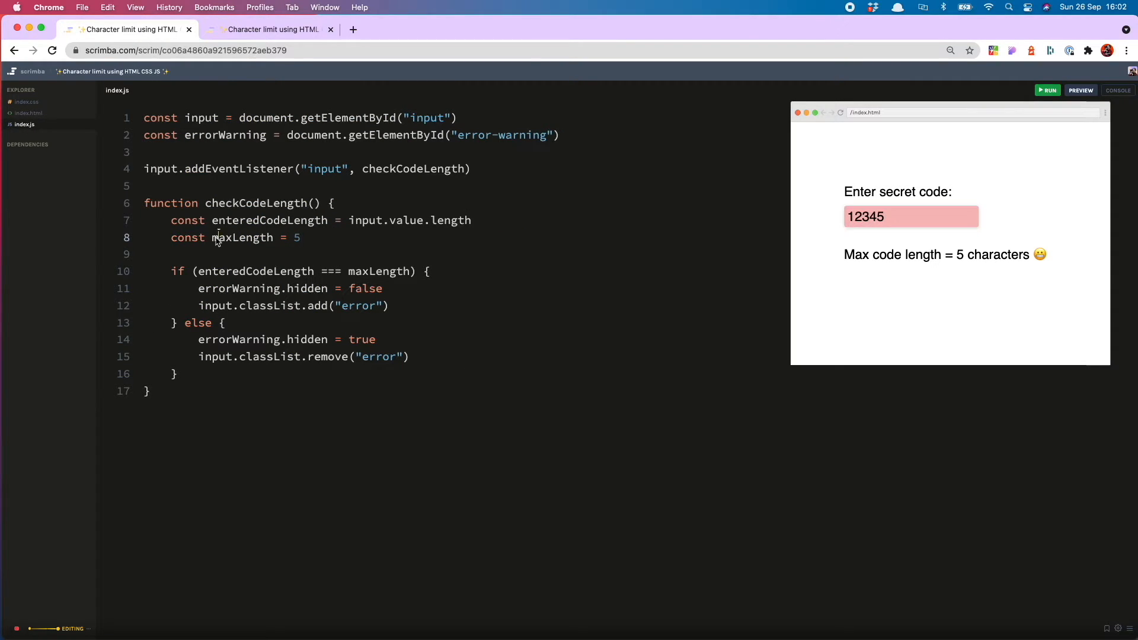
text(t)
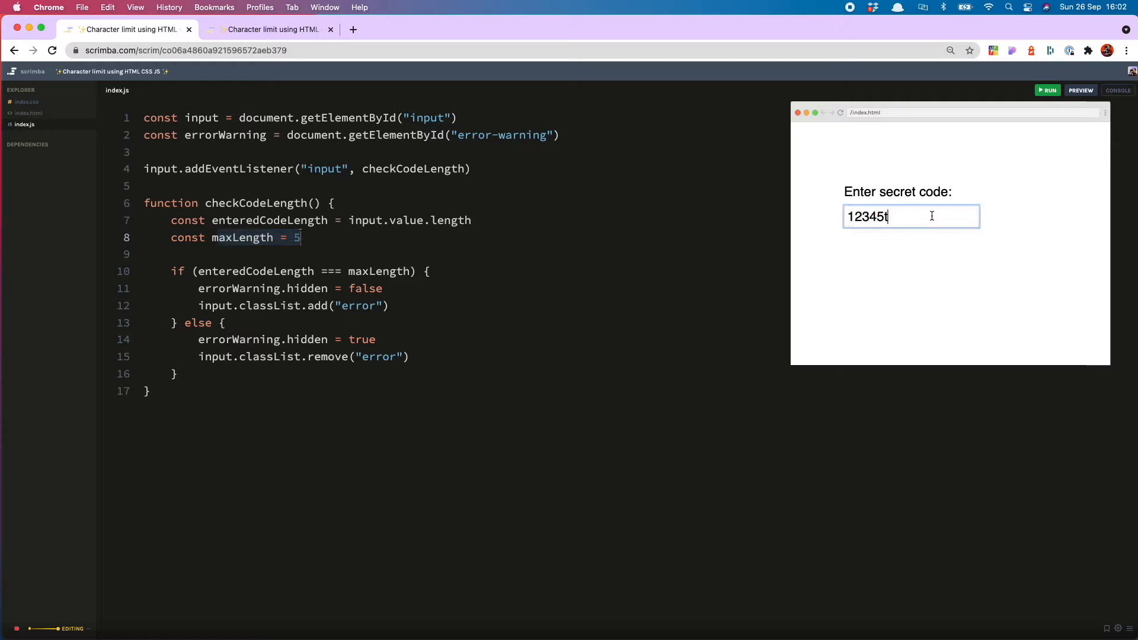
text(ttttthgbbb)
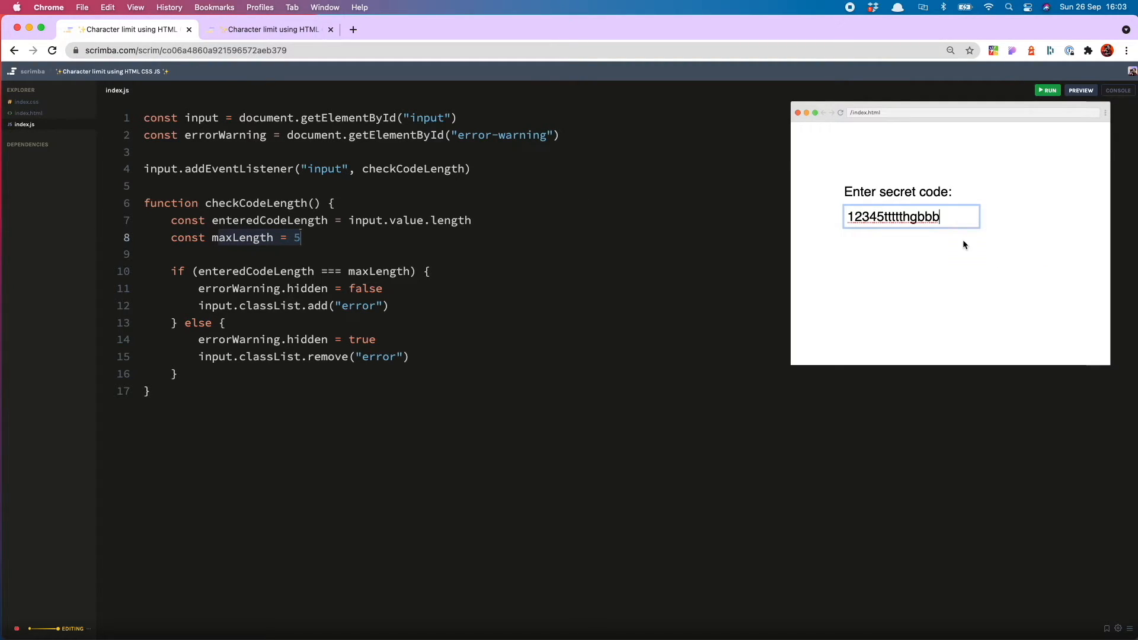
Step: Add maxlength="5" to the code input and test it by typing 12334 in the preview
click(29, 113)
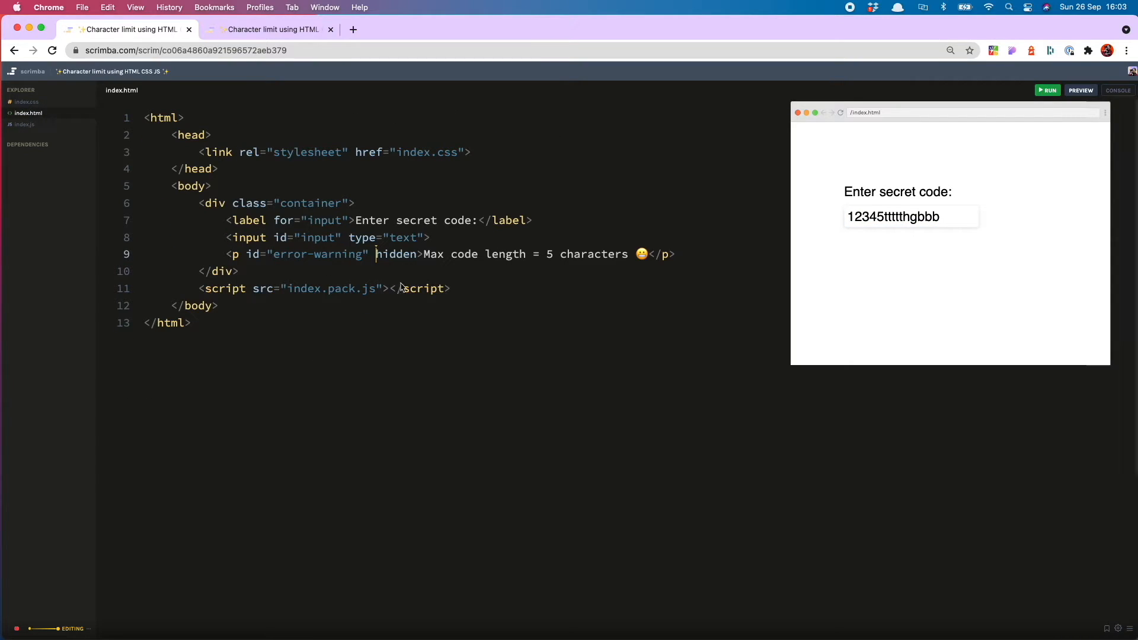
text(maxlength="5)
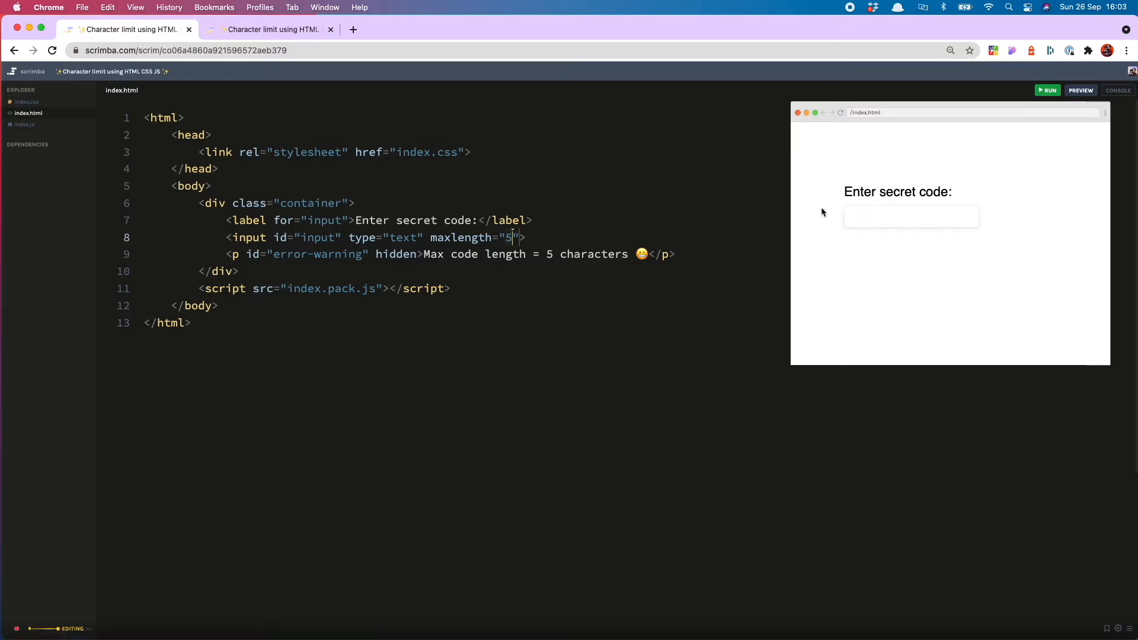
click(910, 217)
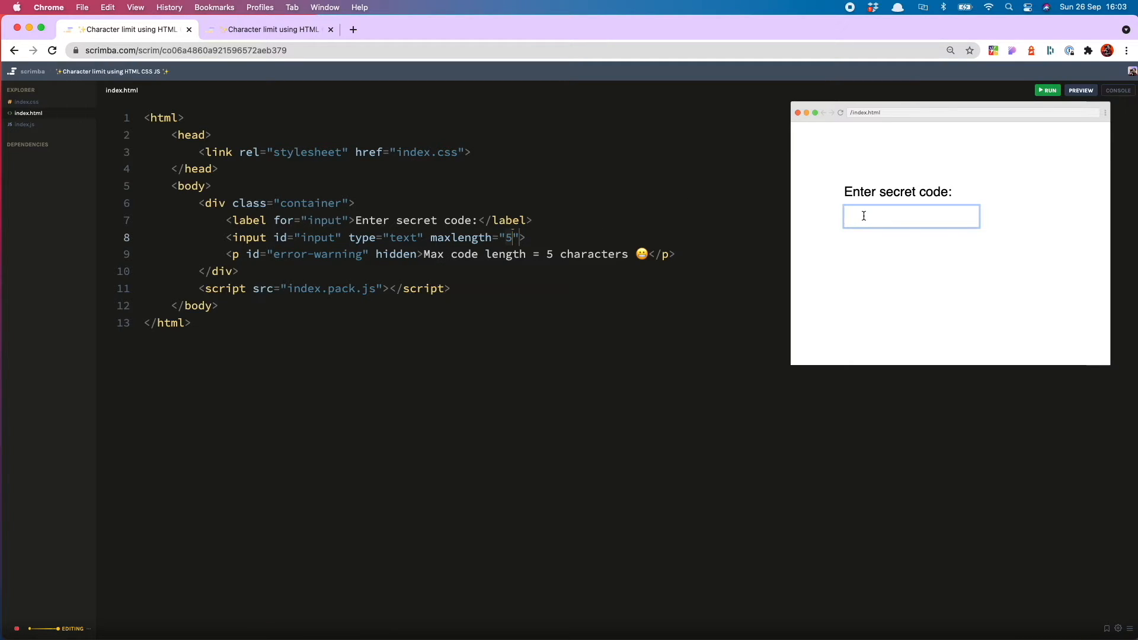
text(1)
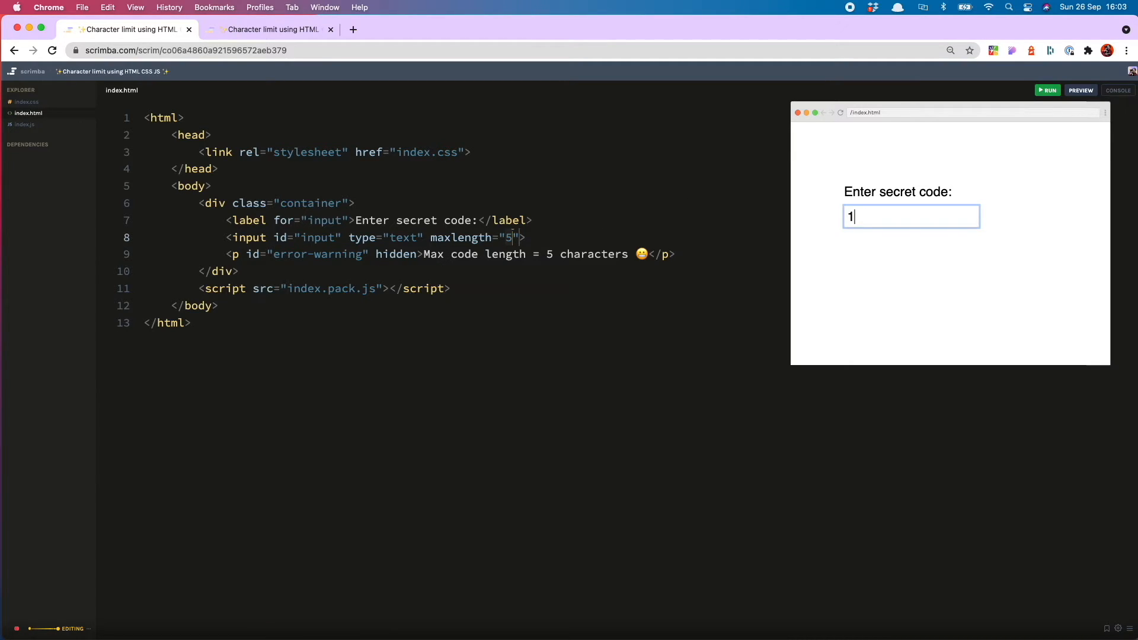
text(2334)
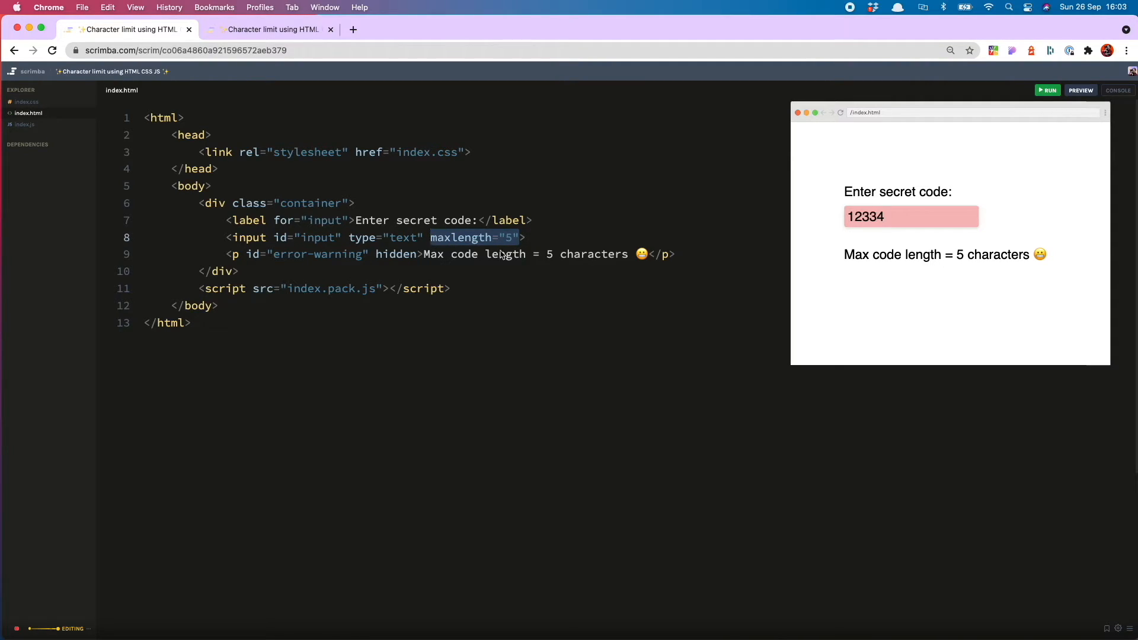
Step: Set the input's maxlength to 3 in index.html and test by typing 123
click(25, 124)
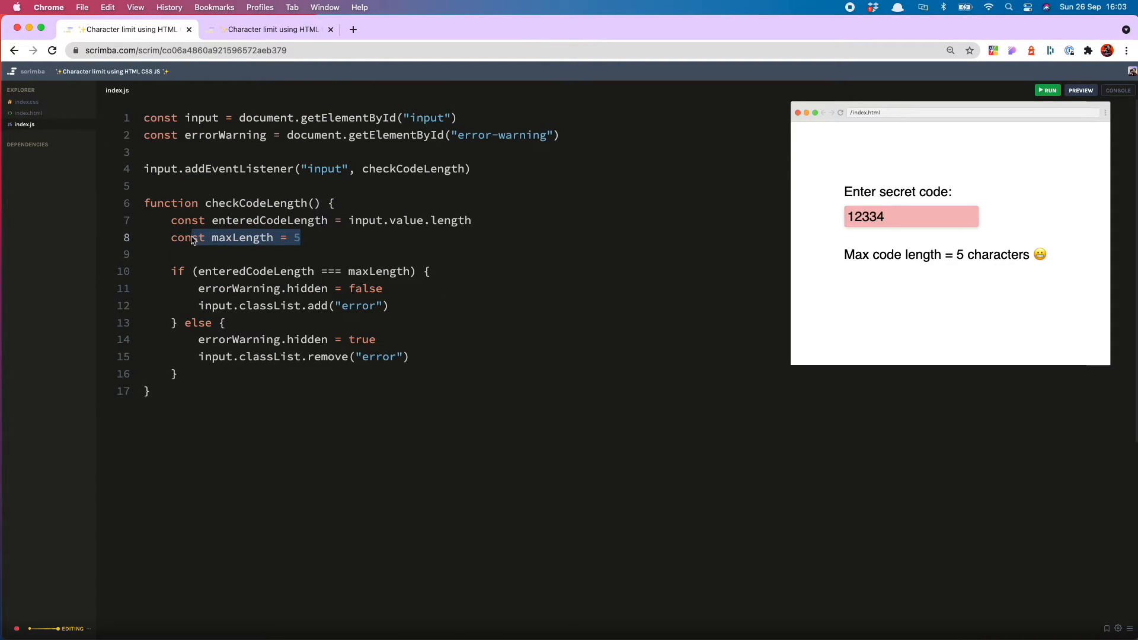
click(28, 113)
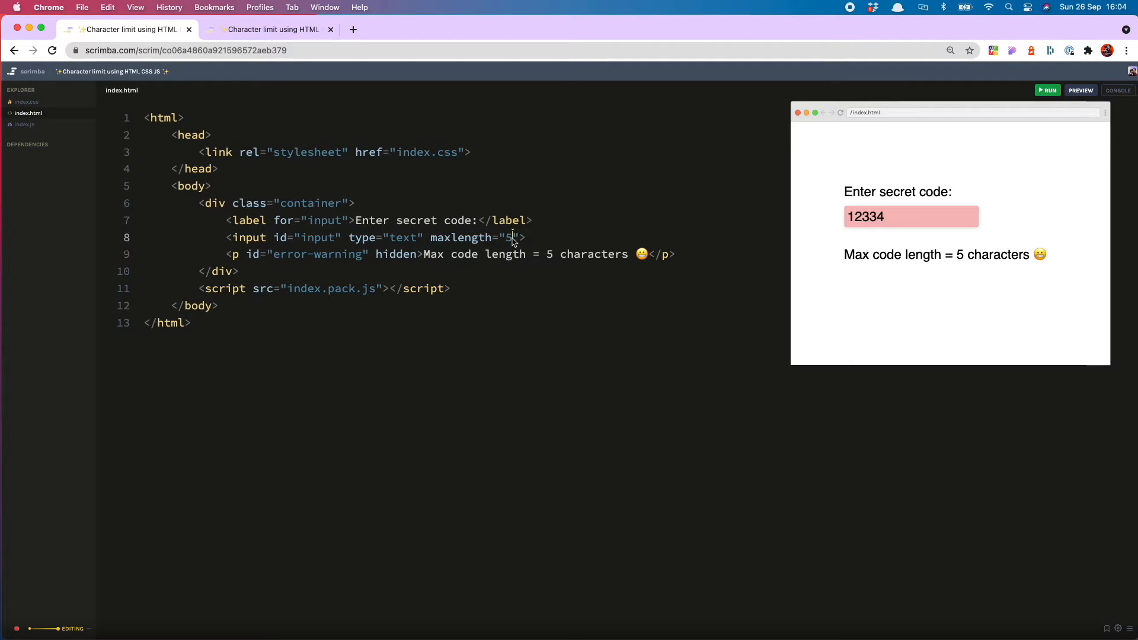
text(3)
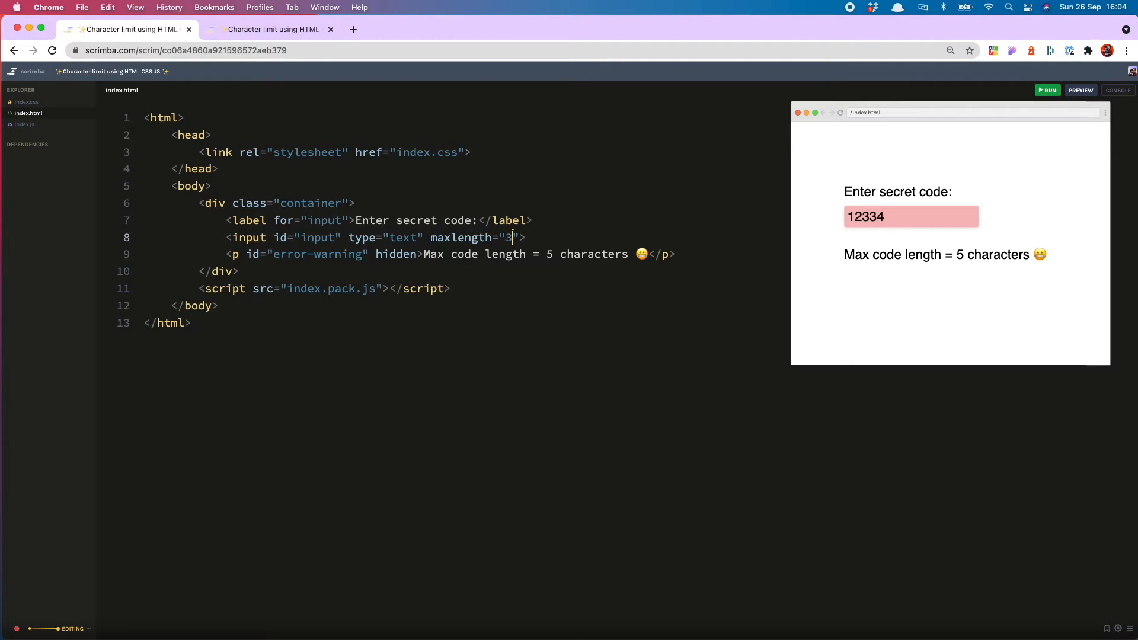
click(1047, 90)
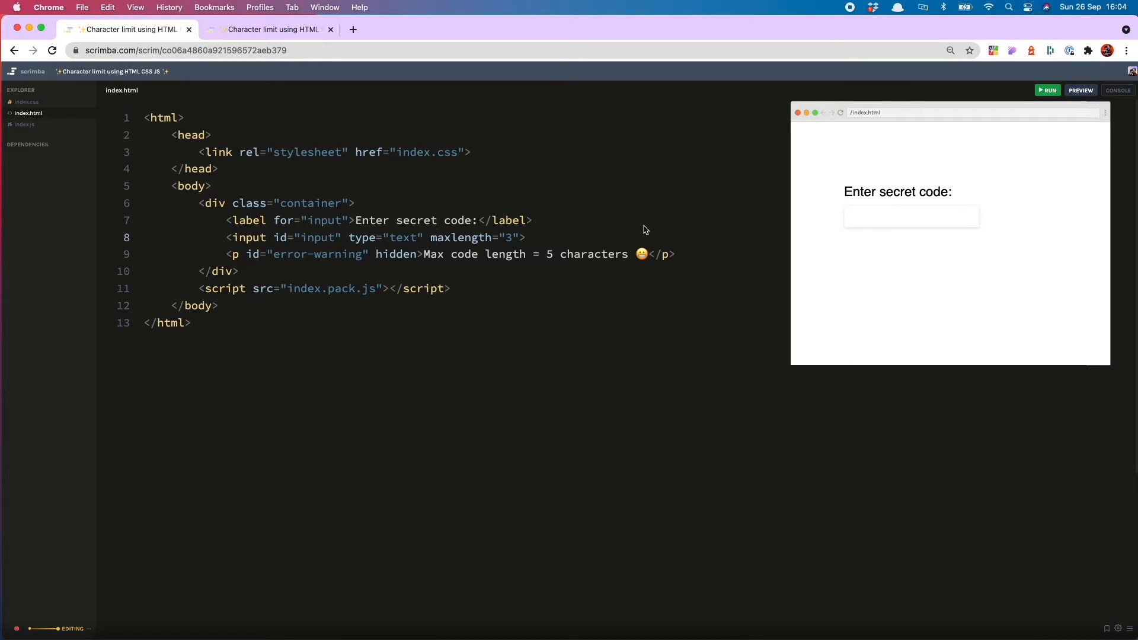
text(123)
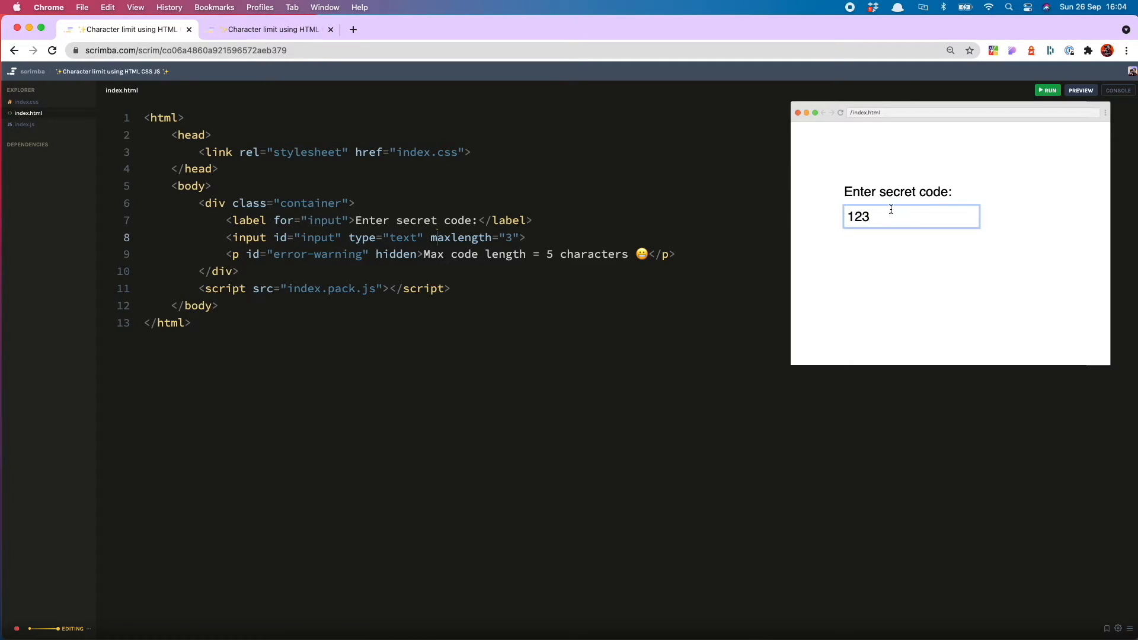
Step: Replace the hard-coded limit of 5 with input.maxLength and retest with 124
click(24, 124)
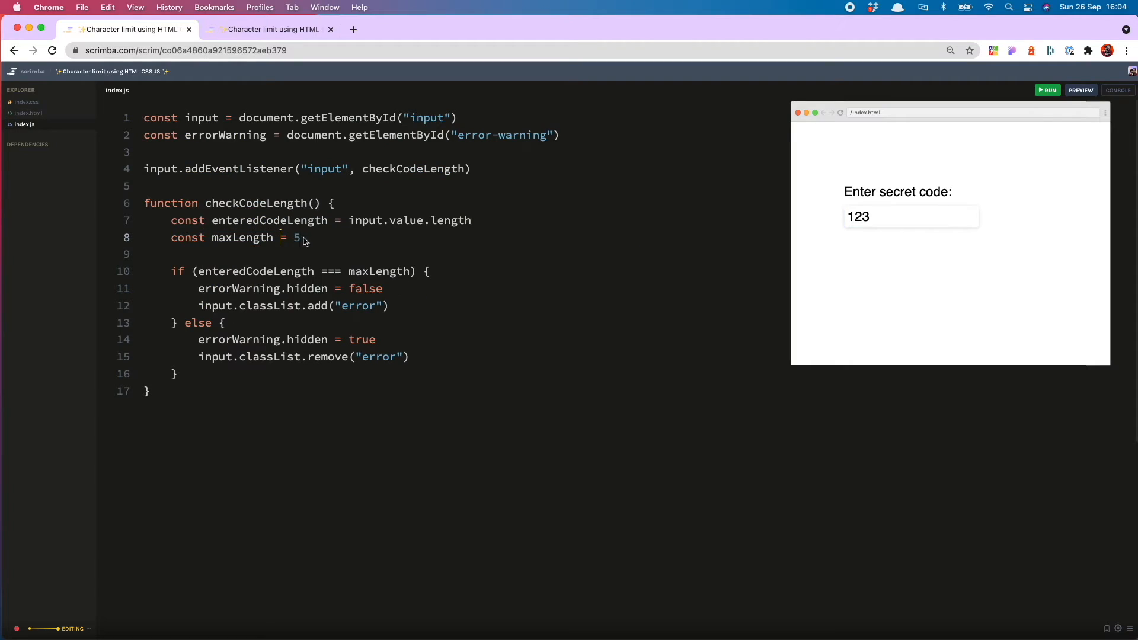
click(911, 216)
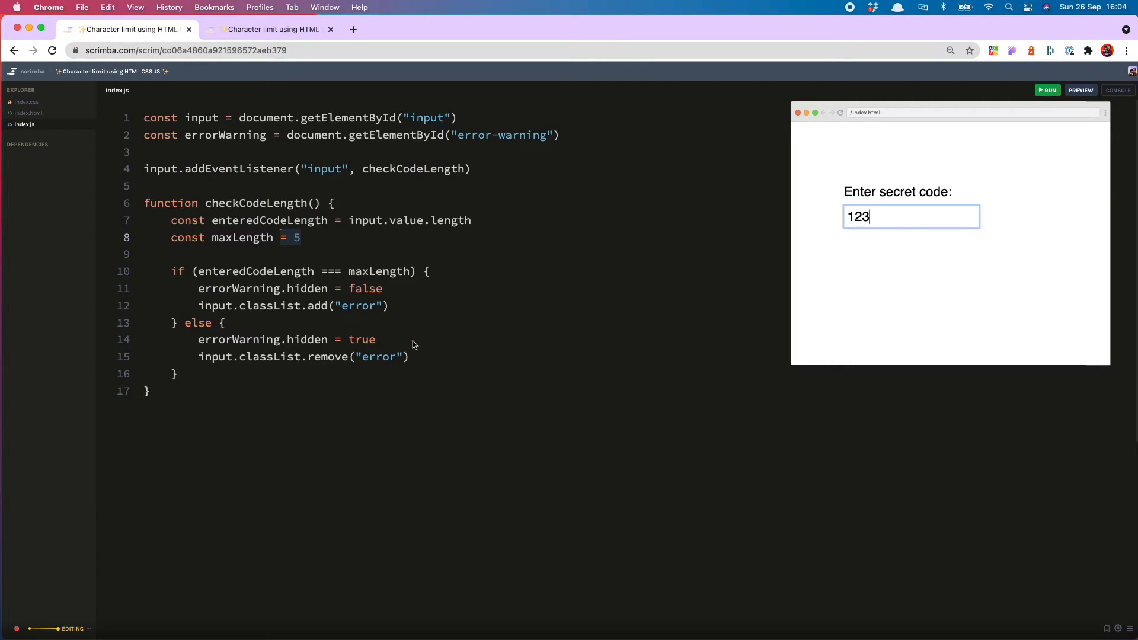
click(299, 238)
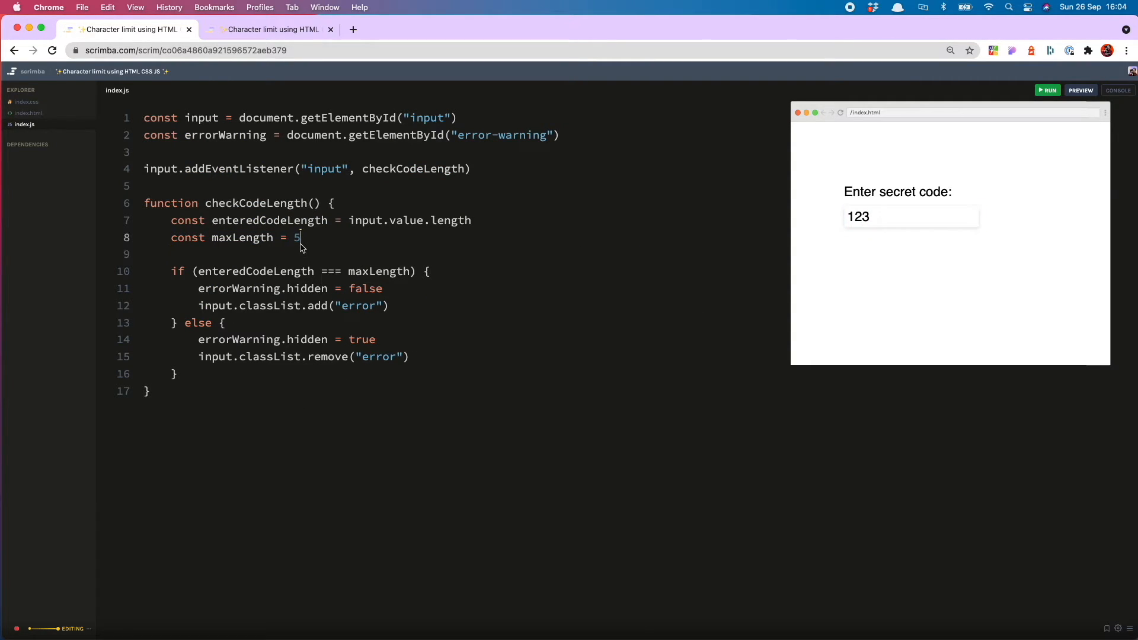
key(Backspace)
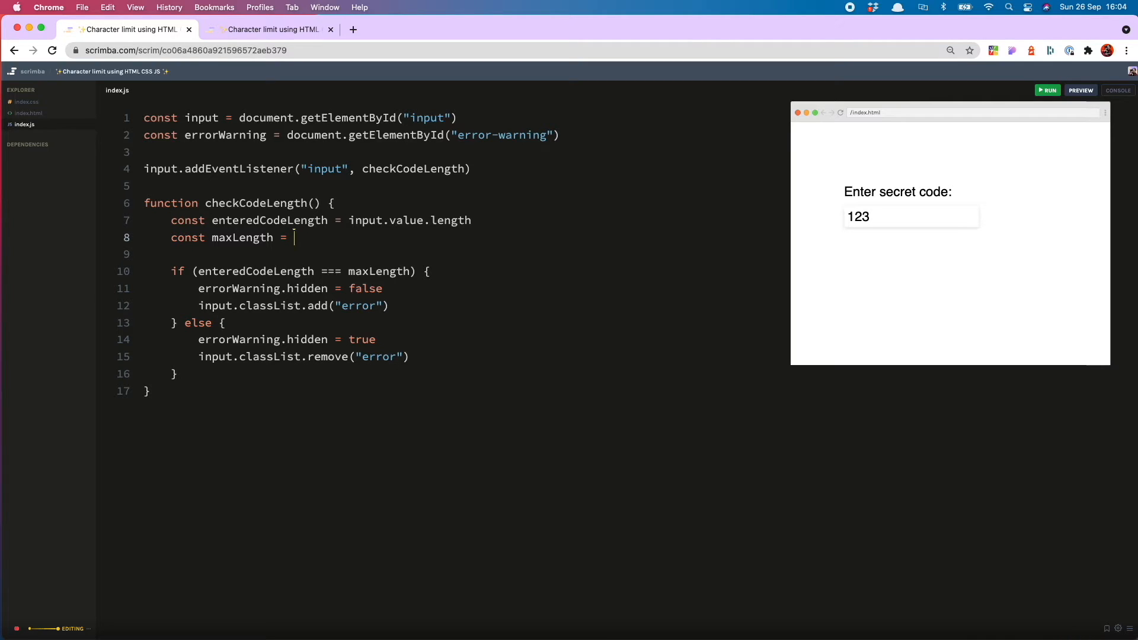
text(input.maxLength)
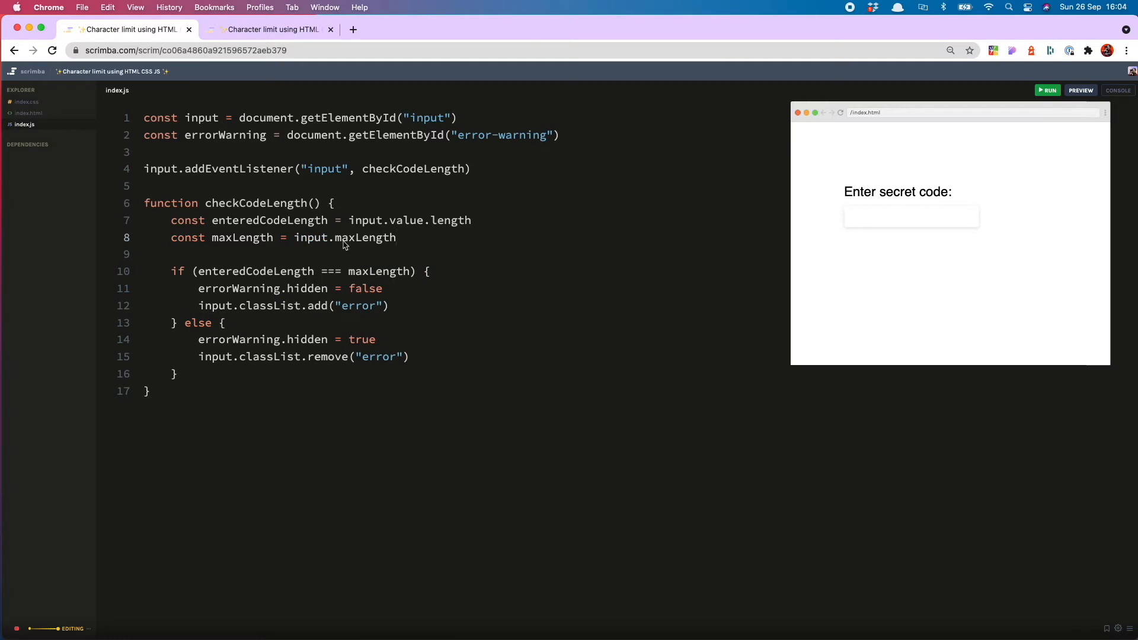
text(124)
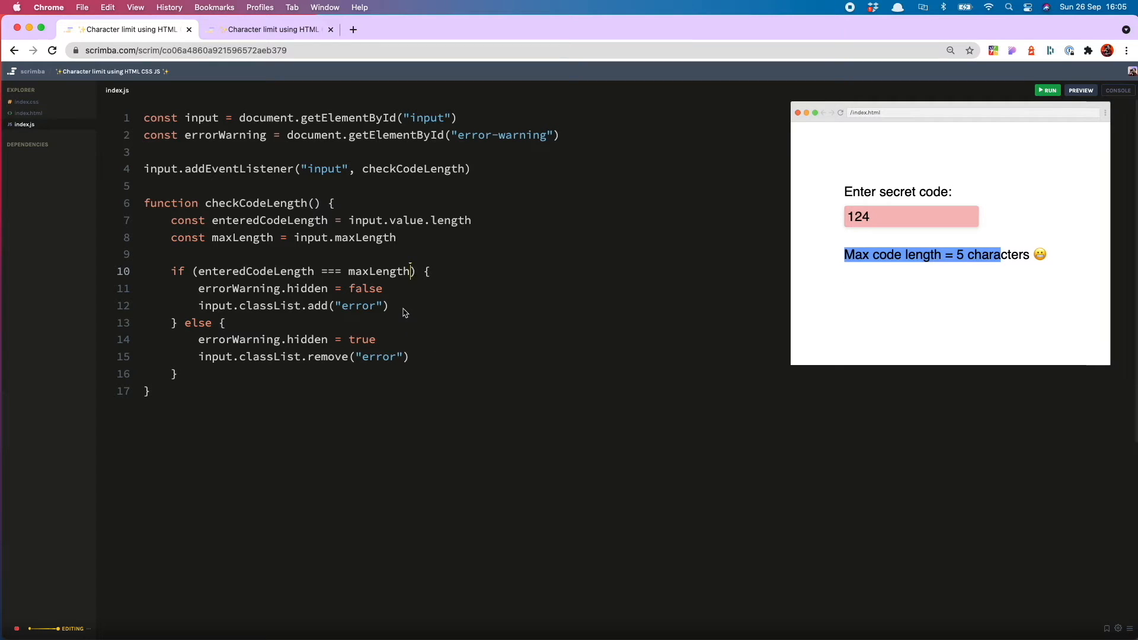
Step: Build the error message as a template literal that inserts ${maxLength}
text(errorWarning.textContent)
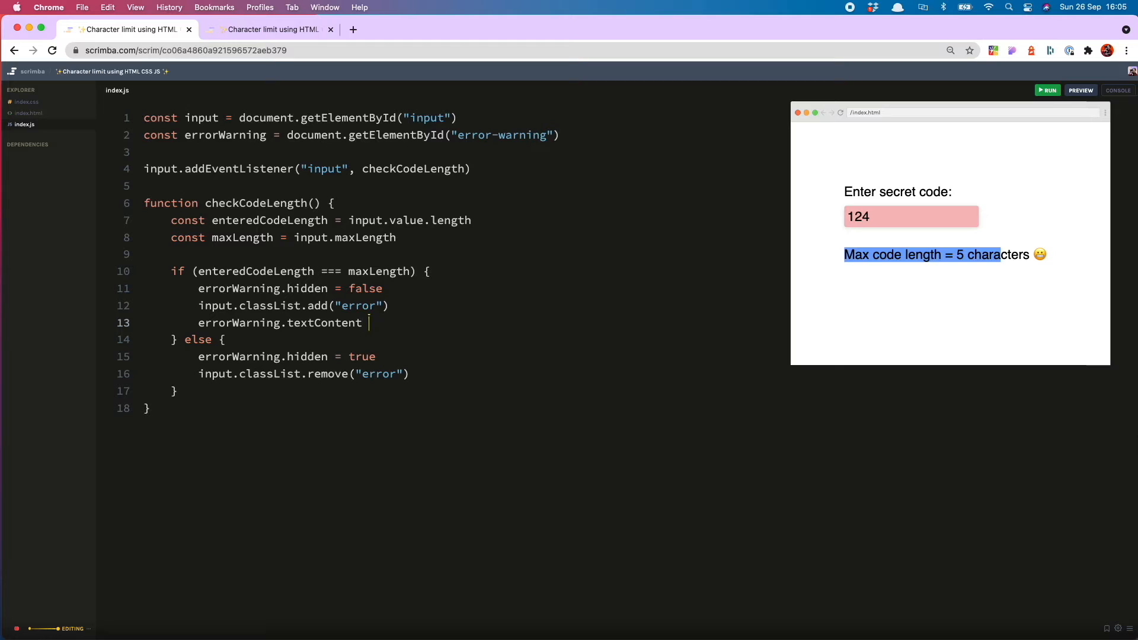
text(= ``)
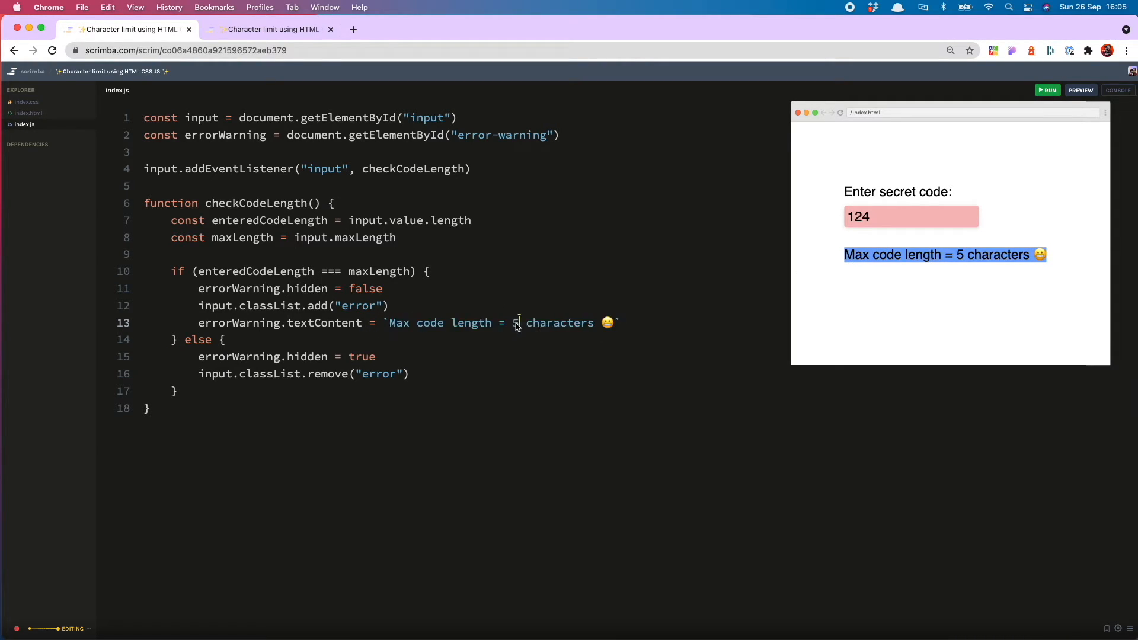
text(${})
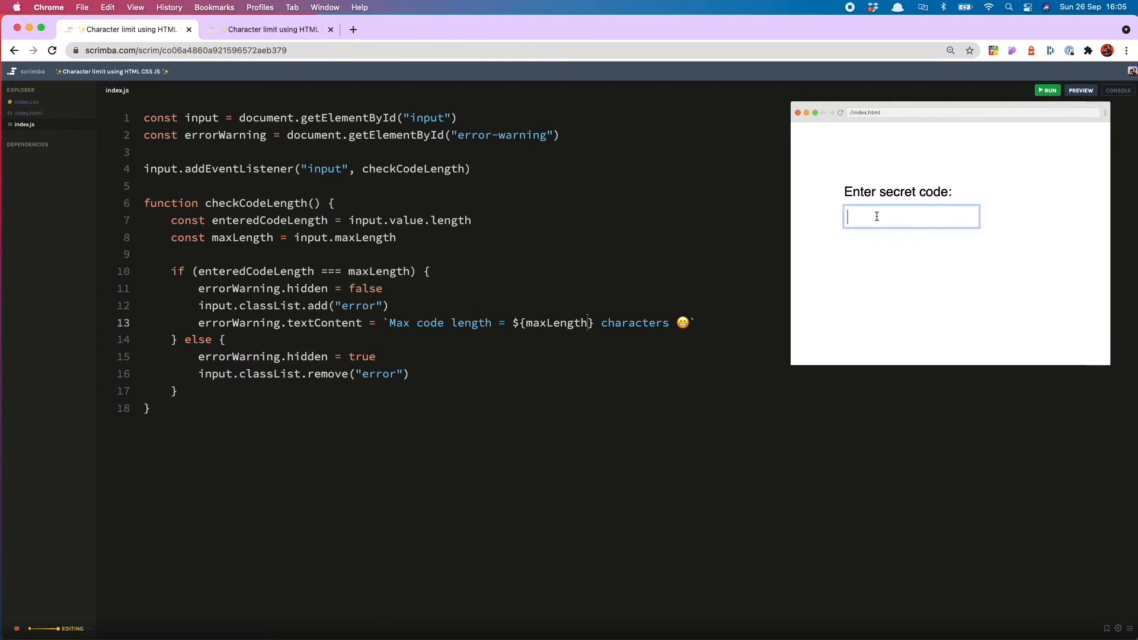
Step: Confirm 123 shows '3 characters', then set maxlength to 5 in index.html
text(123)
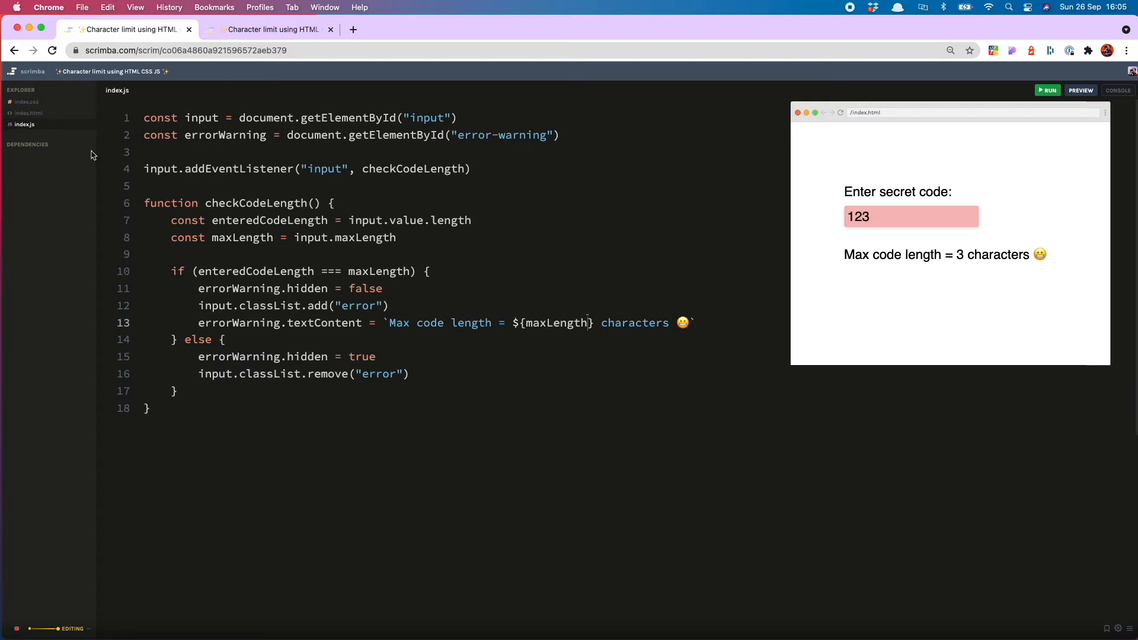
click(28, 113)
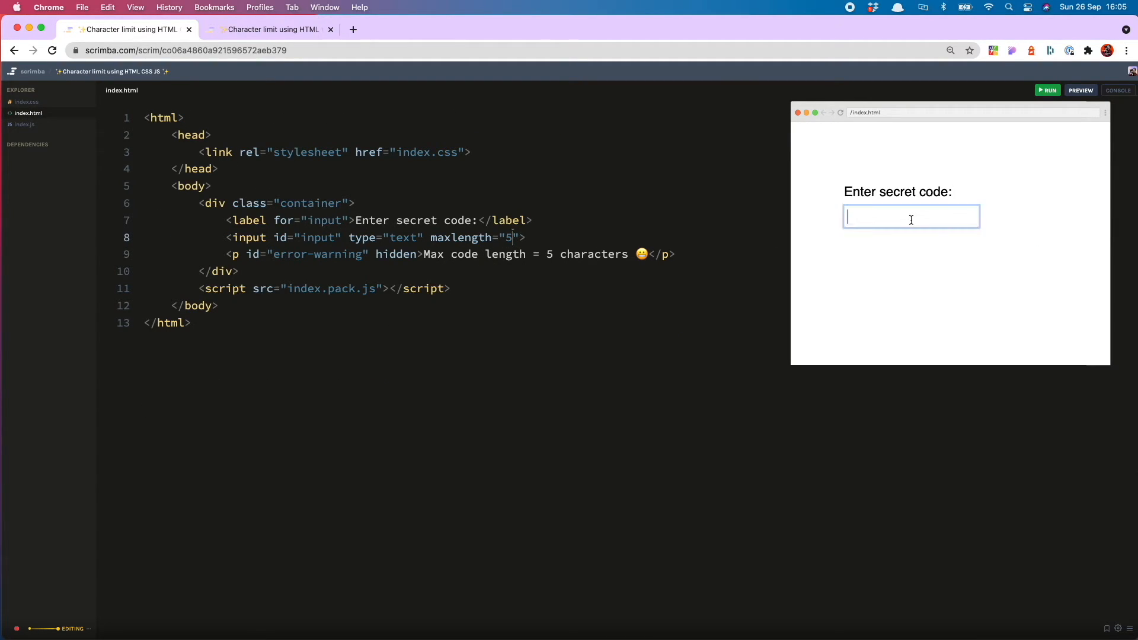
text(12345)
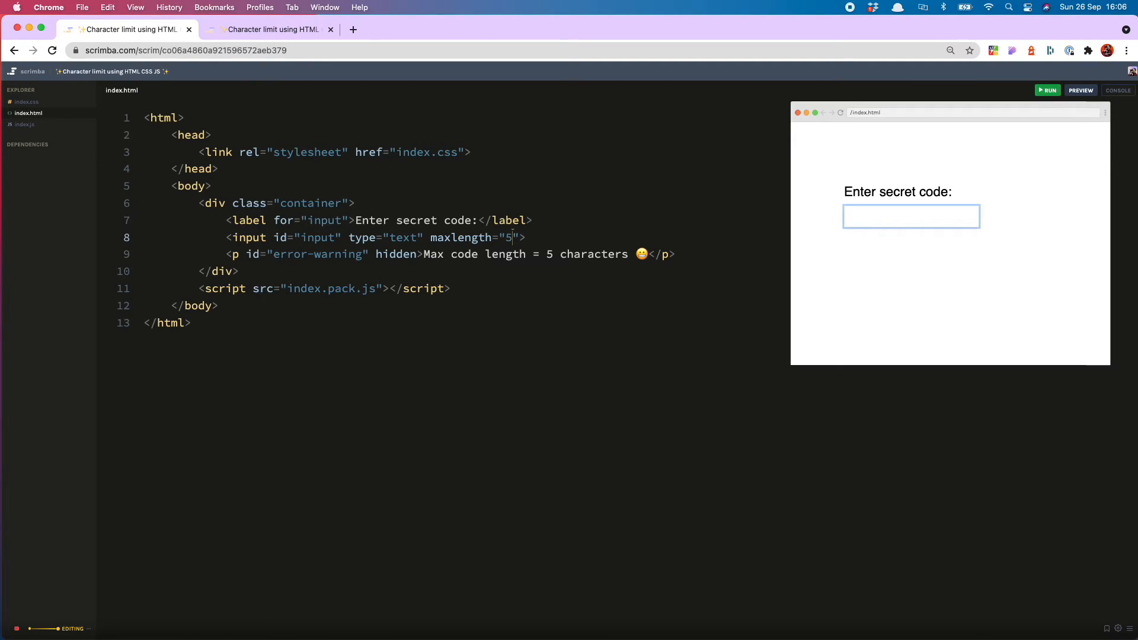
Step: Test 12345, raise maxlength to 6, and confirm 123456 warns '6 characters'
text(12)
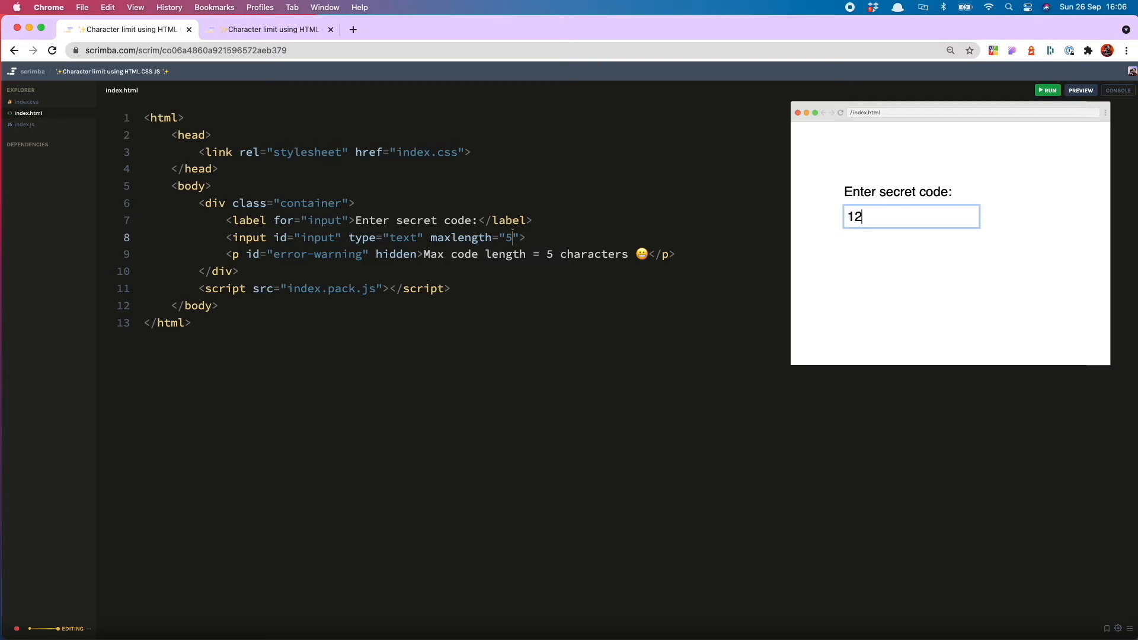
text(345)
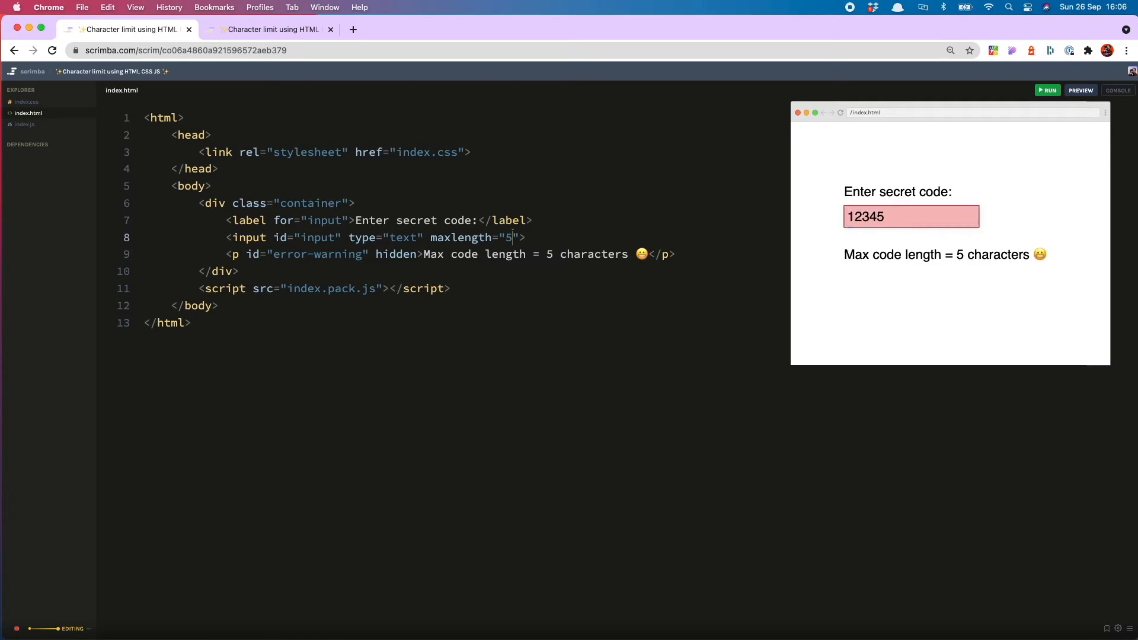
mouse_move(770, 259)
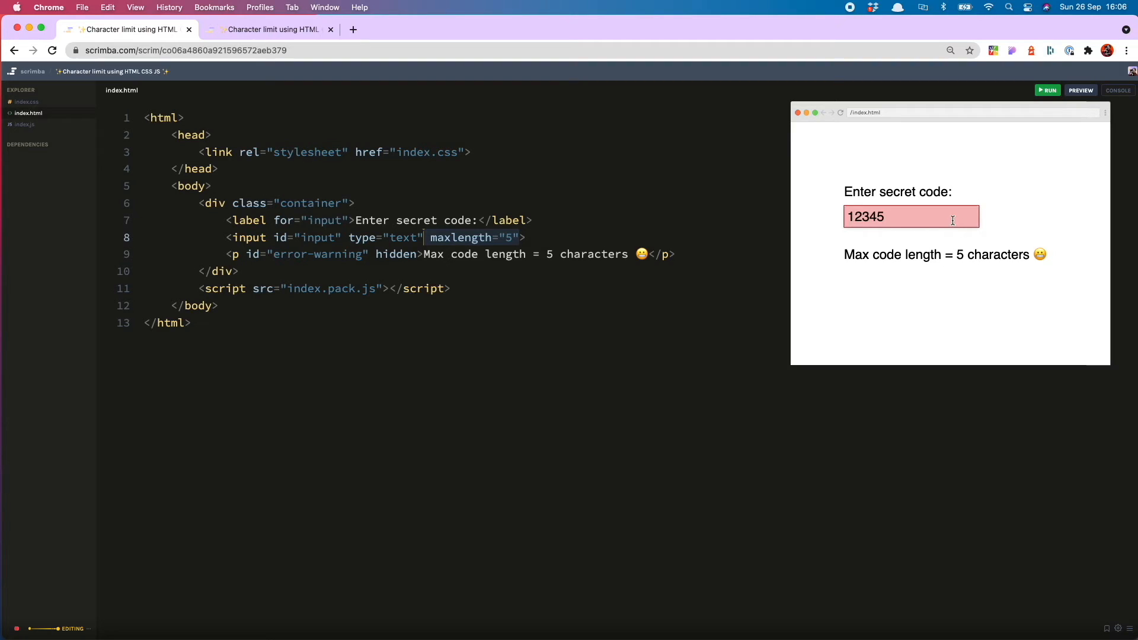
mouse_move(900, 221)
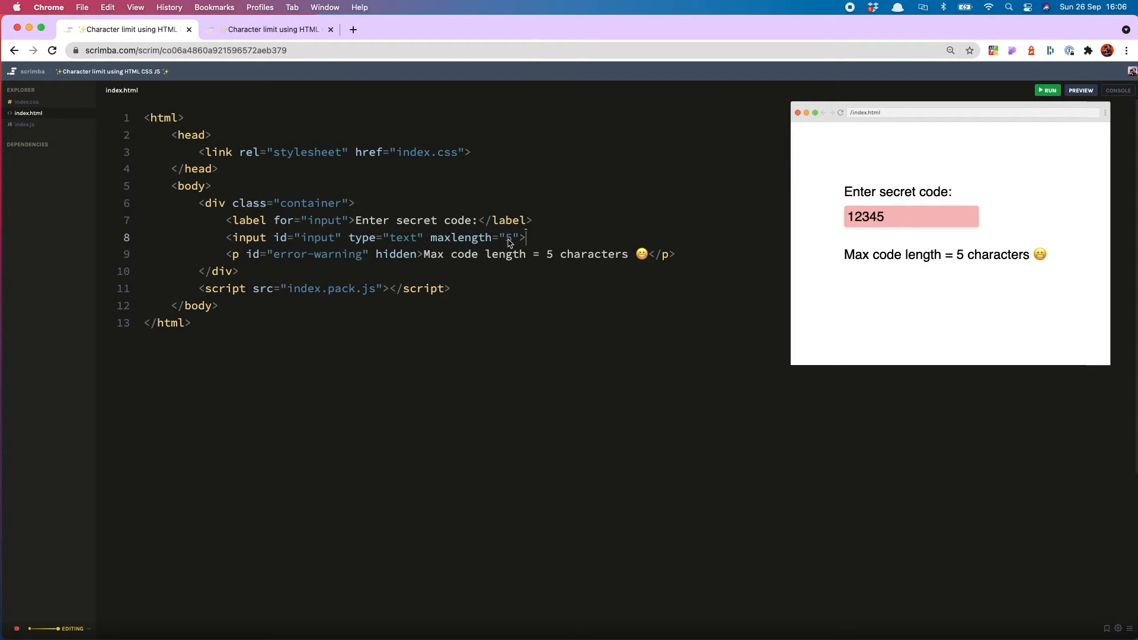
text(6)
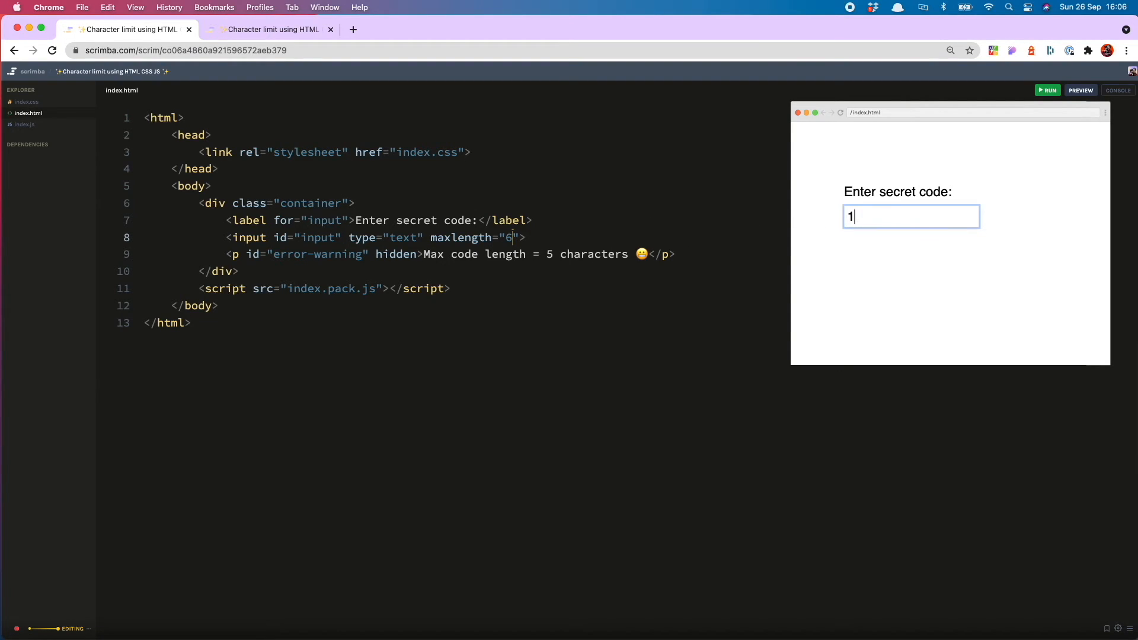
text(23456)
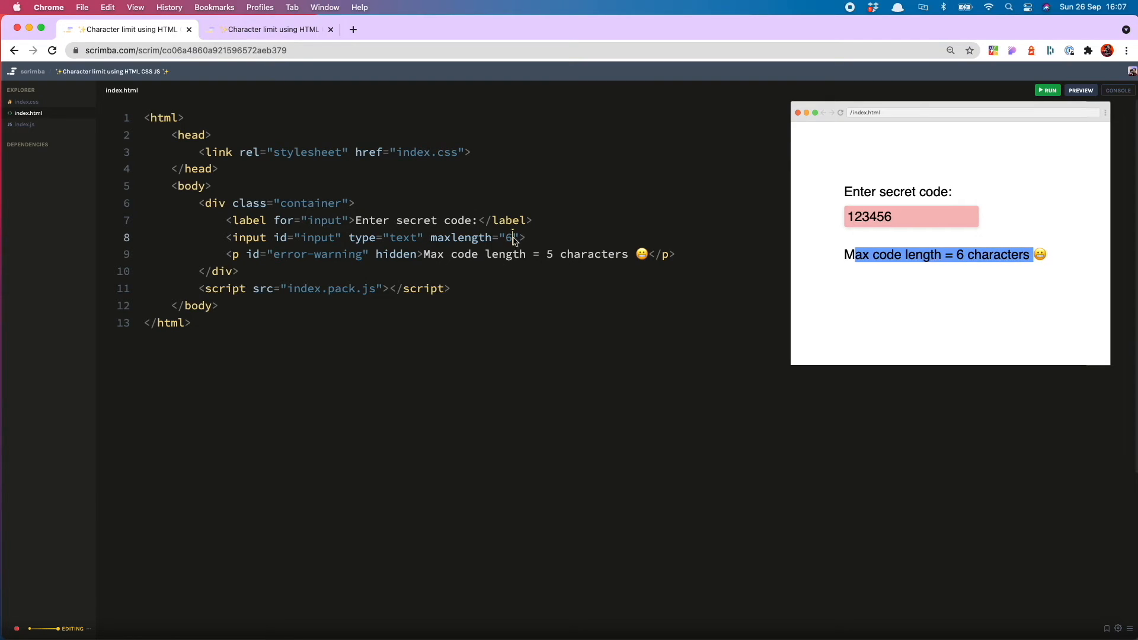
click(25, 124)
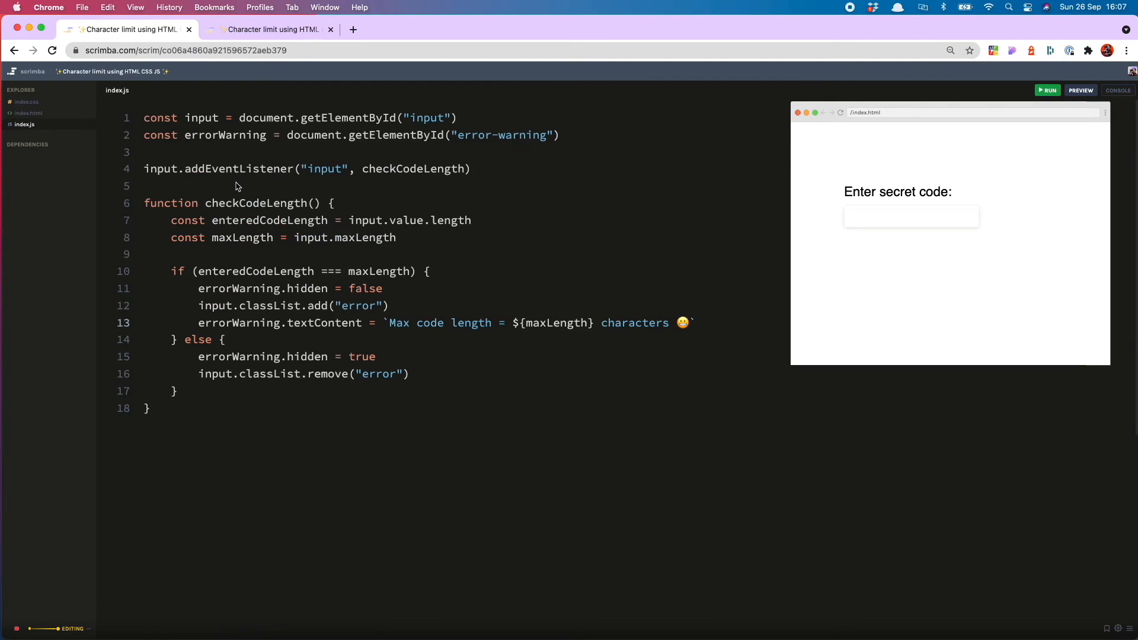
Step: Add input.setAttribute("maxlength", input.maxLength + 1) after the listener and test with 123456
key(enter)
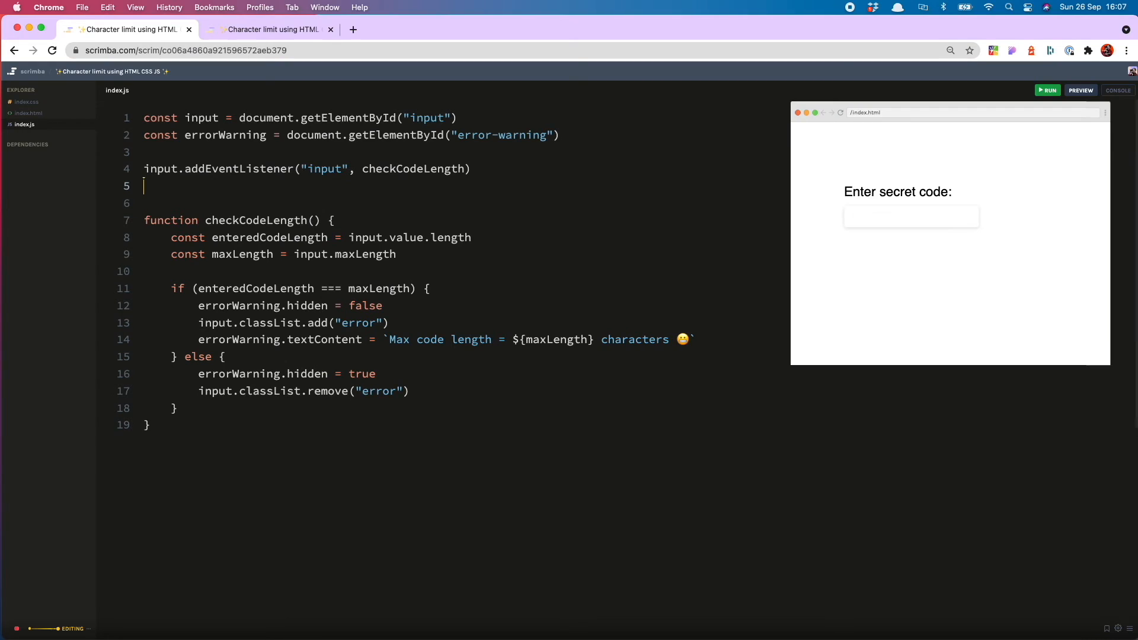
text(input.setAttribute("maxlength)
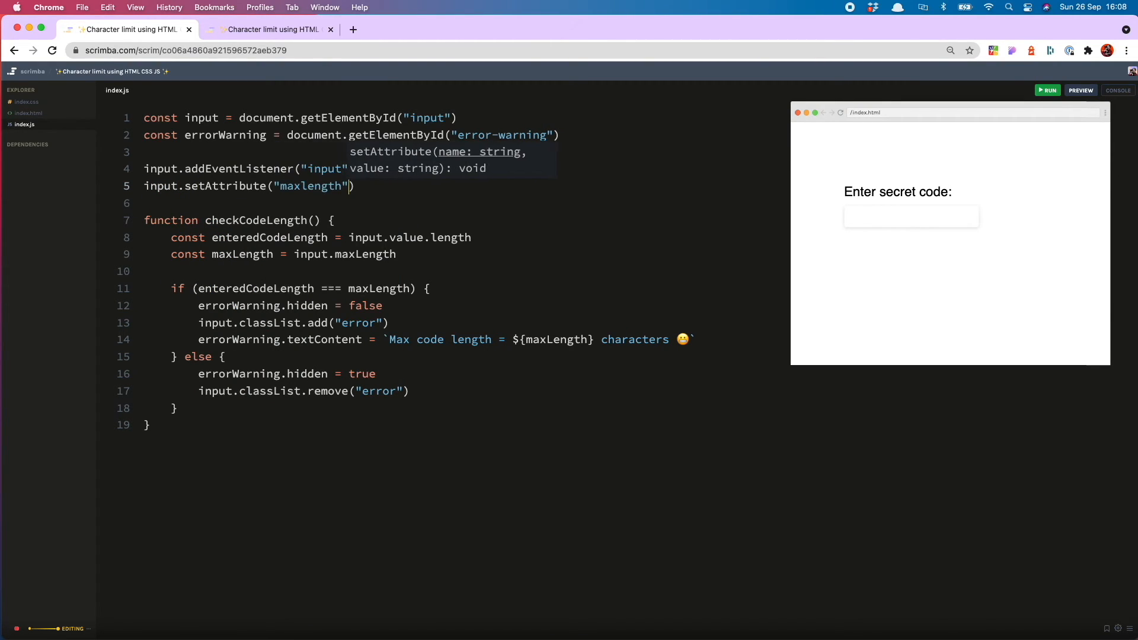
text(. in)
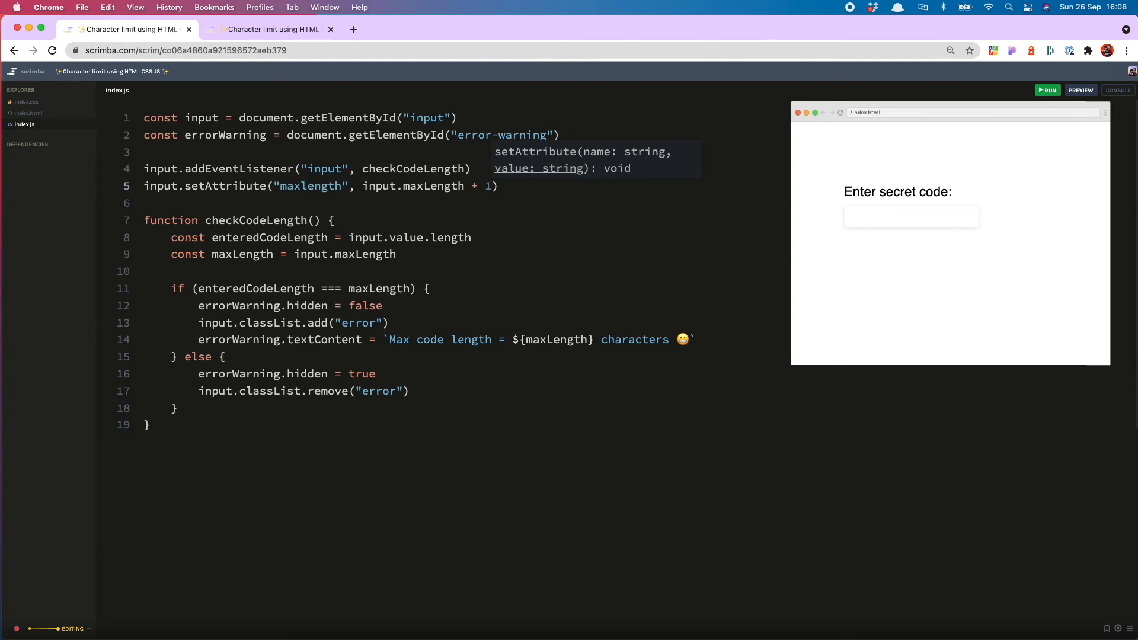
text(12345)
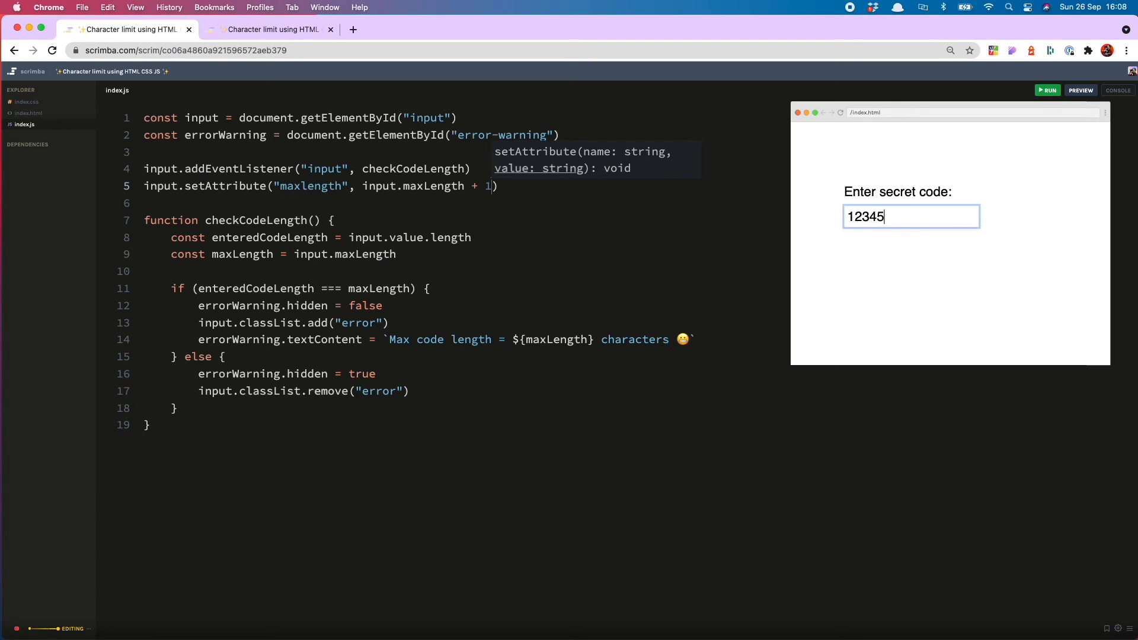
text(6)
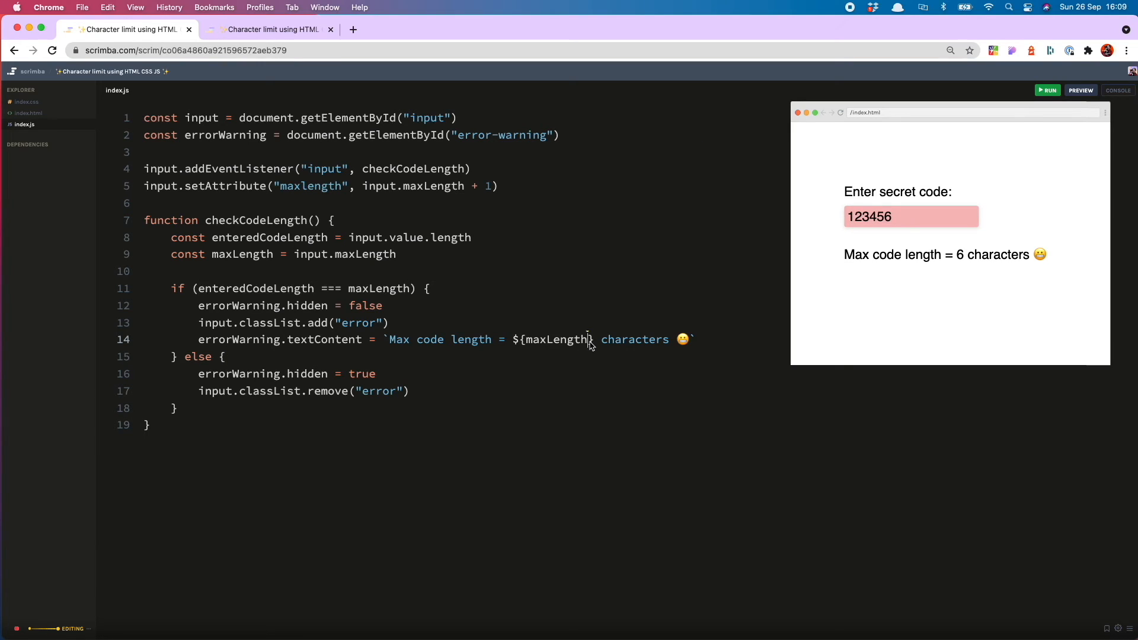
Step: Show ${maxLength - 1} in the warning so 123456 reads '5 characters'
text(- 1)
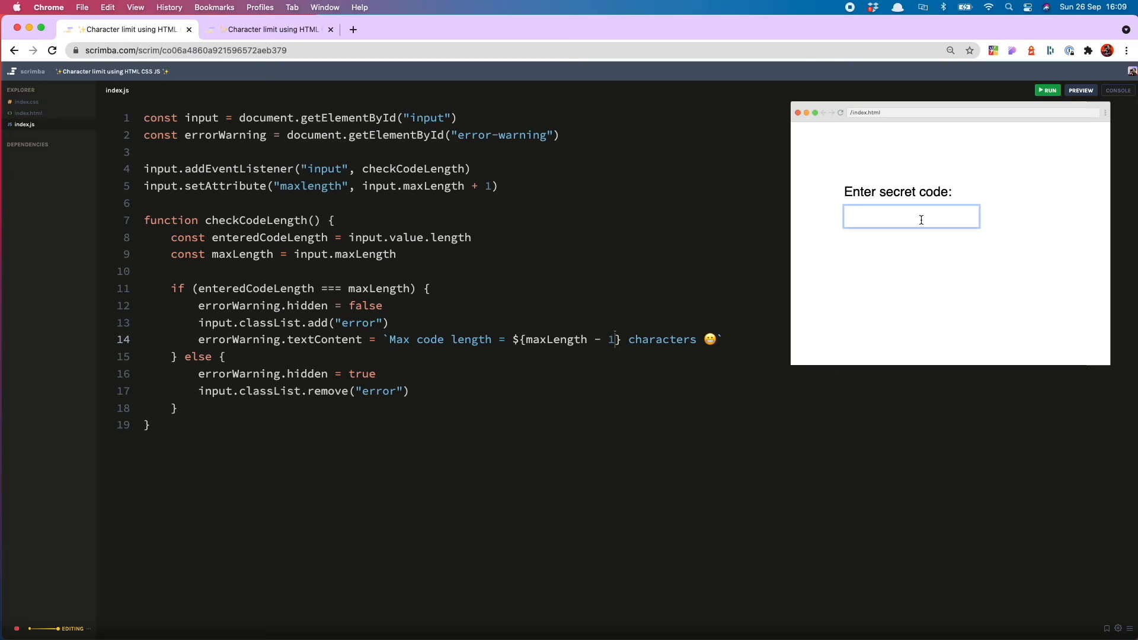
text(1234)
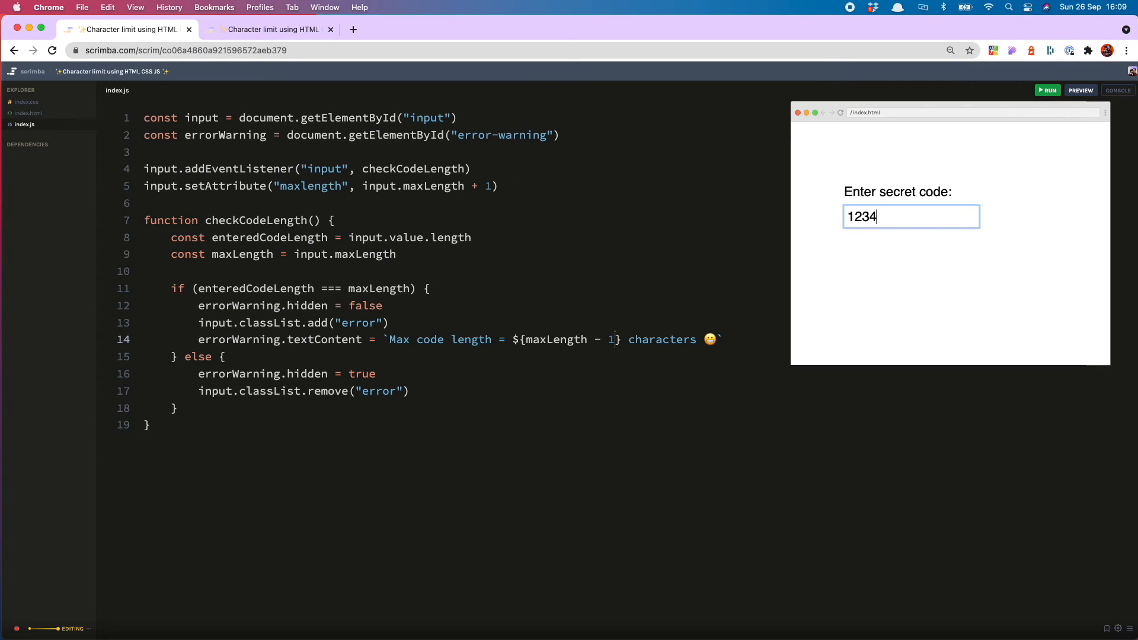
text(5)
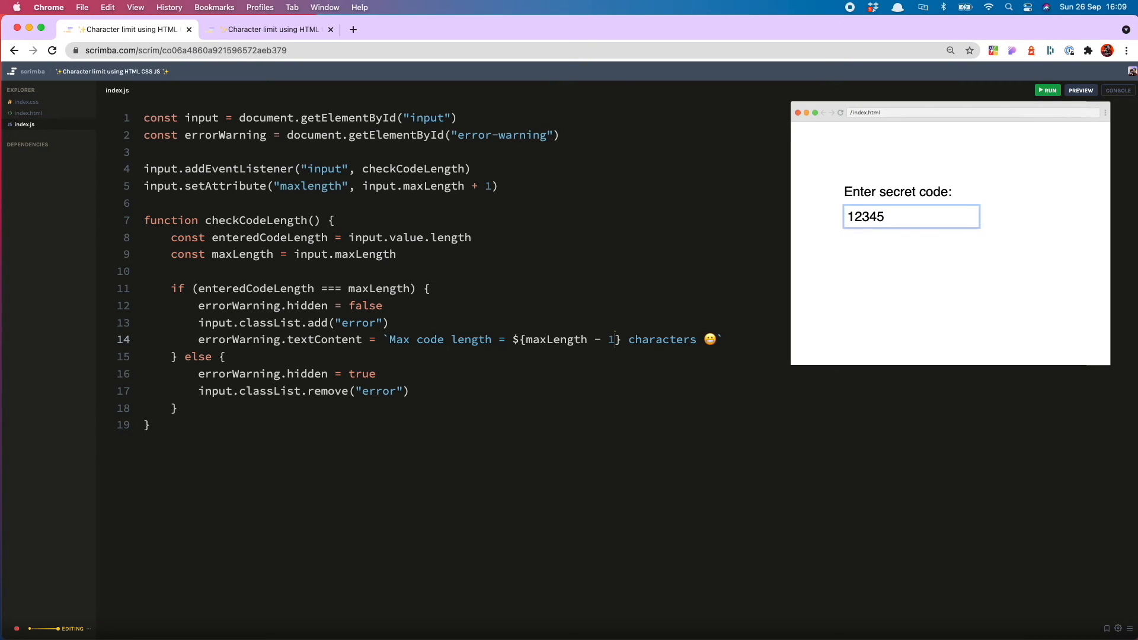
text(6)
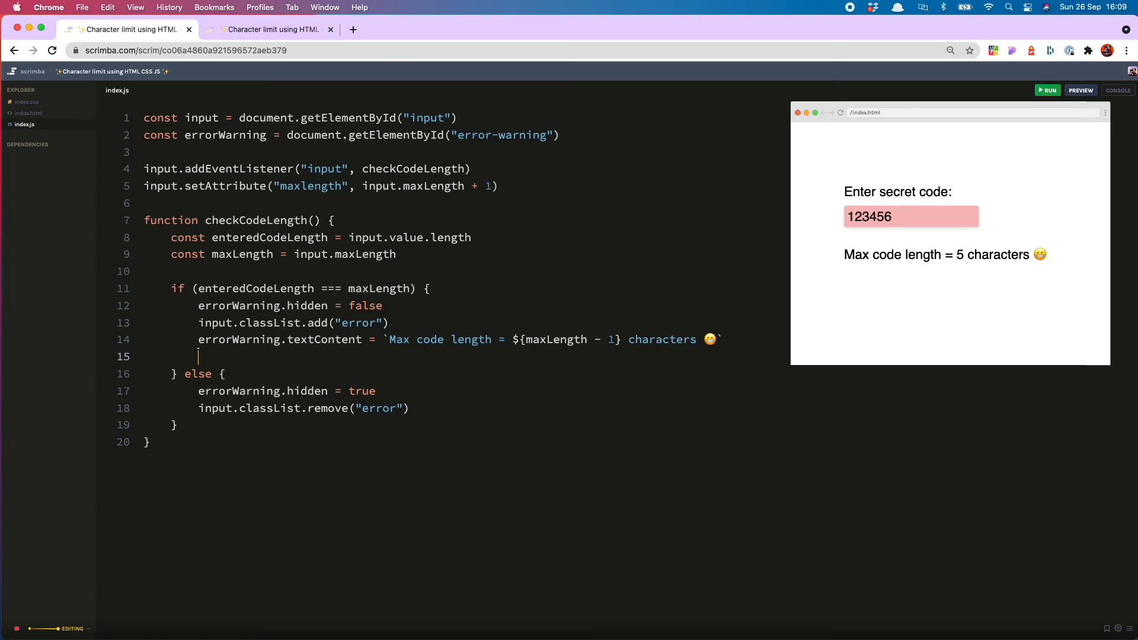
Step: Add input.value = input.value.slice(0, -1) inside the if block
text(input.value =)
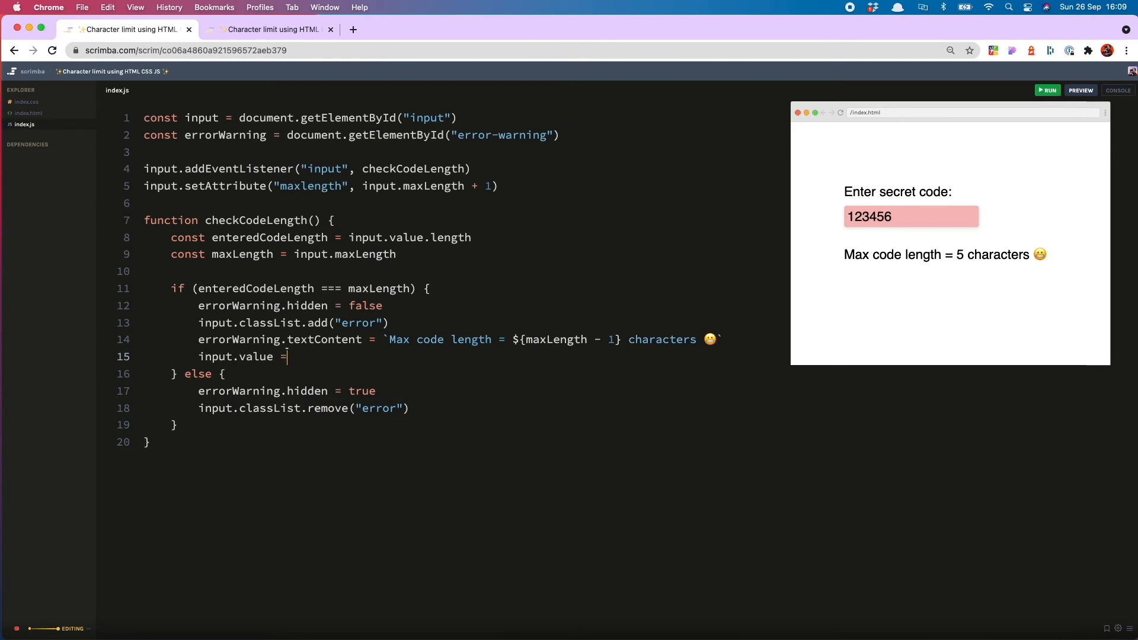
text(input.value)
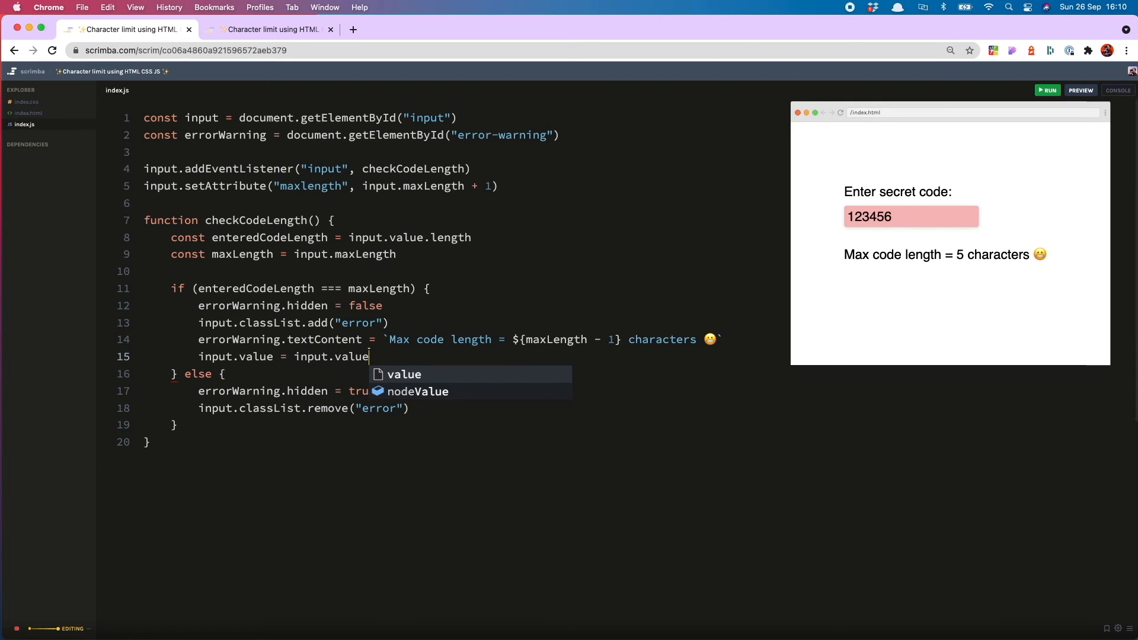
text(.slice(0,)
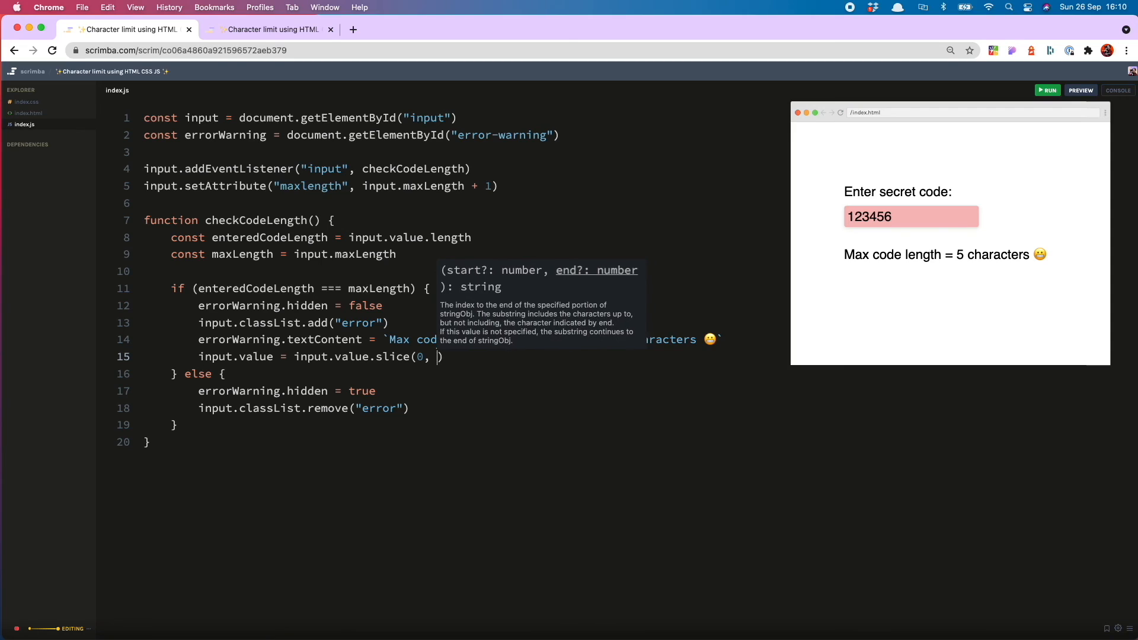
text(-1)
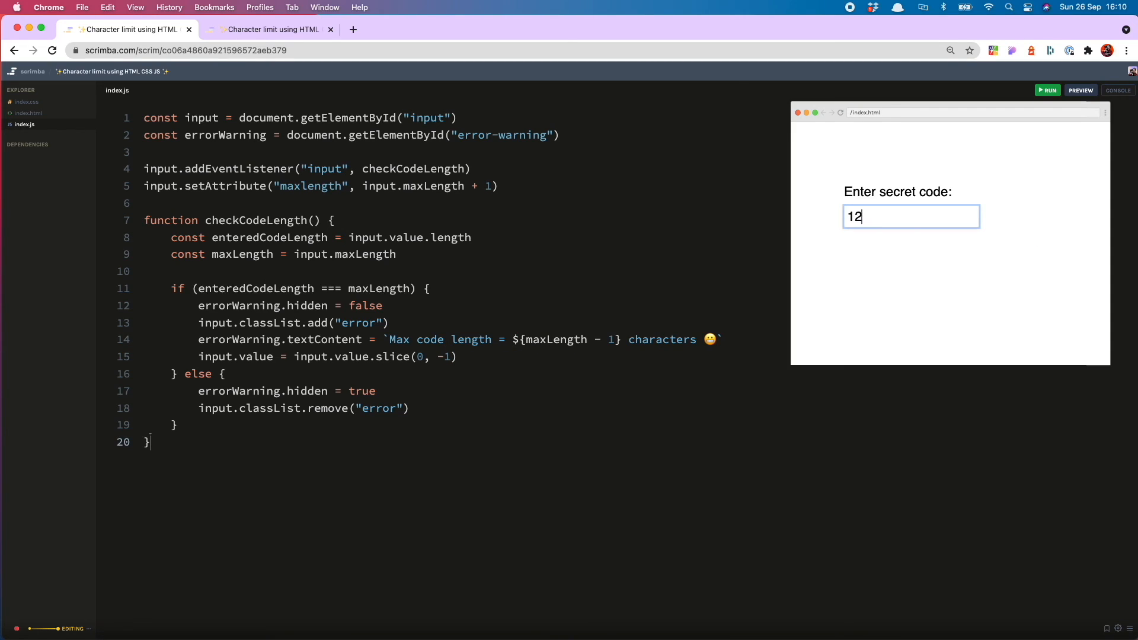
Step: Test the trimming by typing past five characters, ending with 'wooooo!'
text(345)
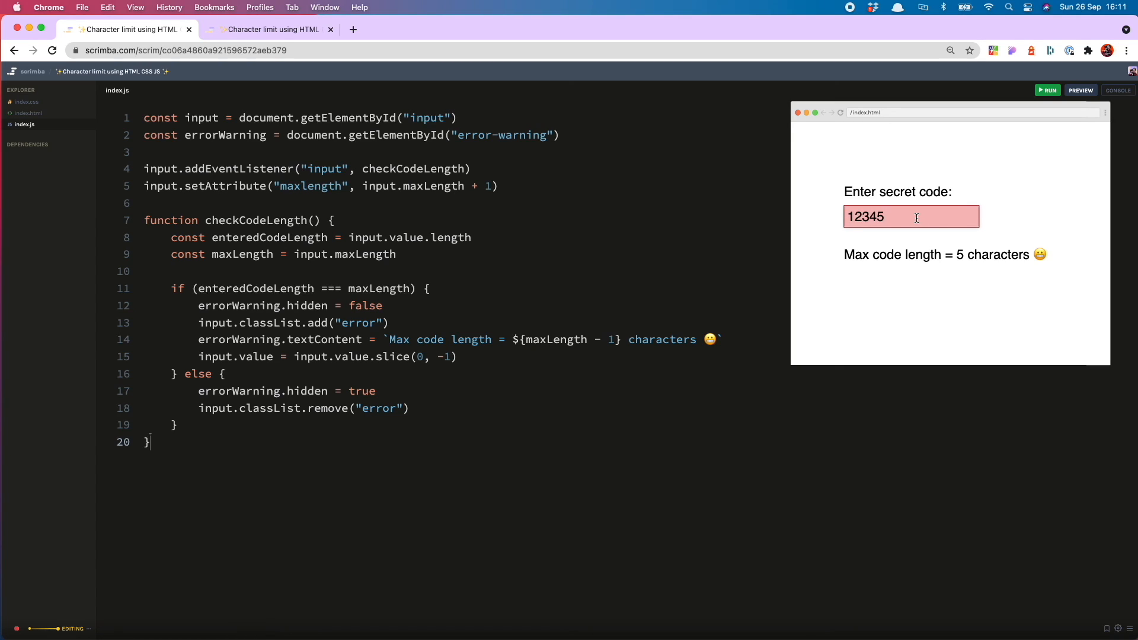
key(backspace)
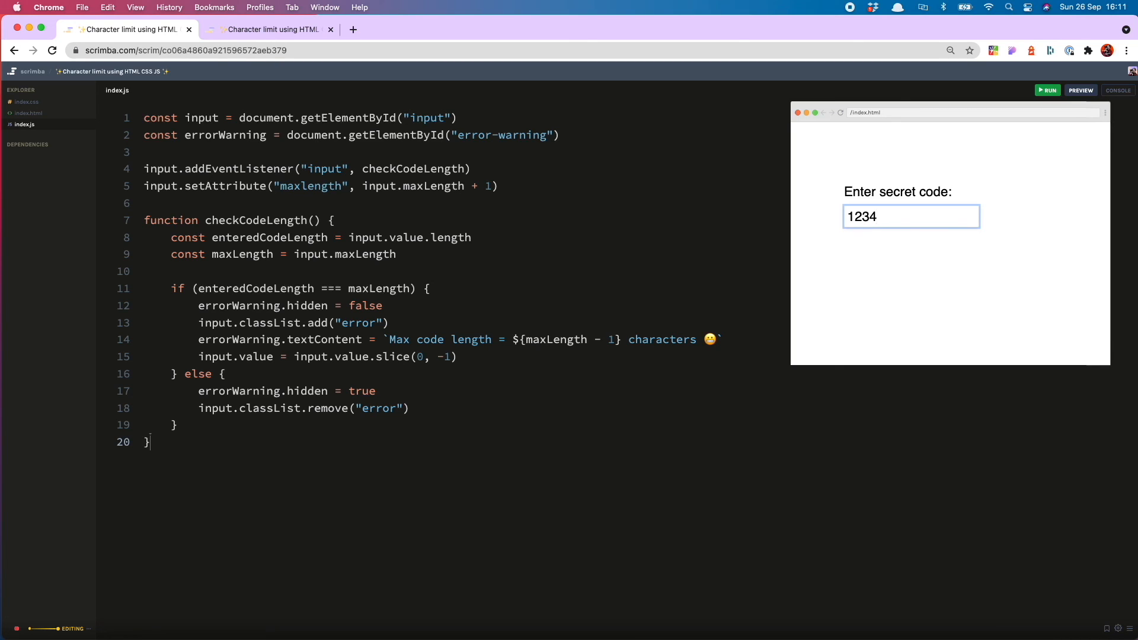
text(wooooo)
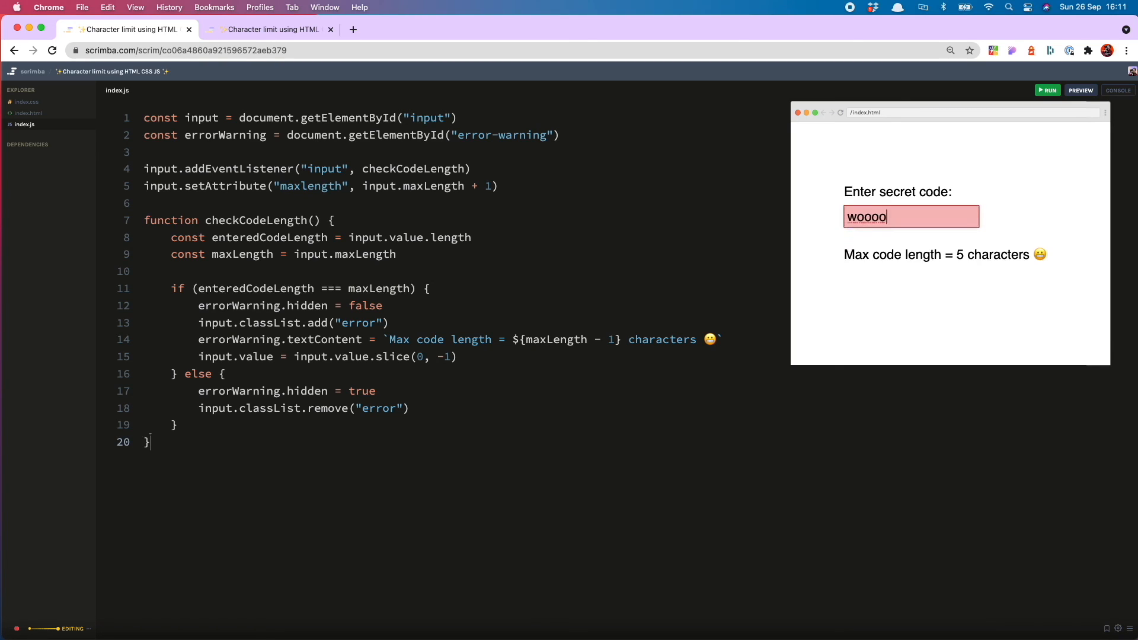
text(!)
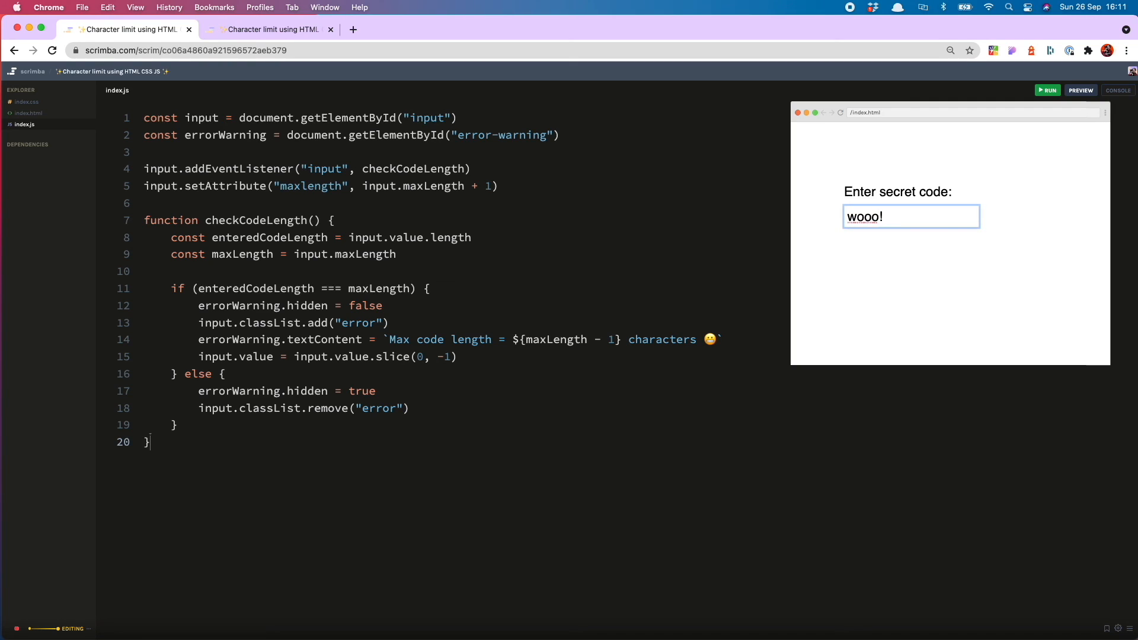